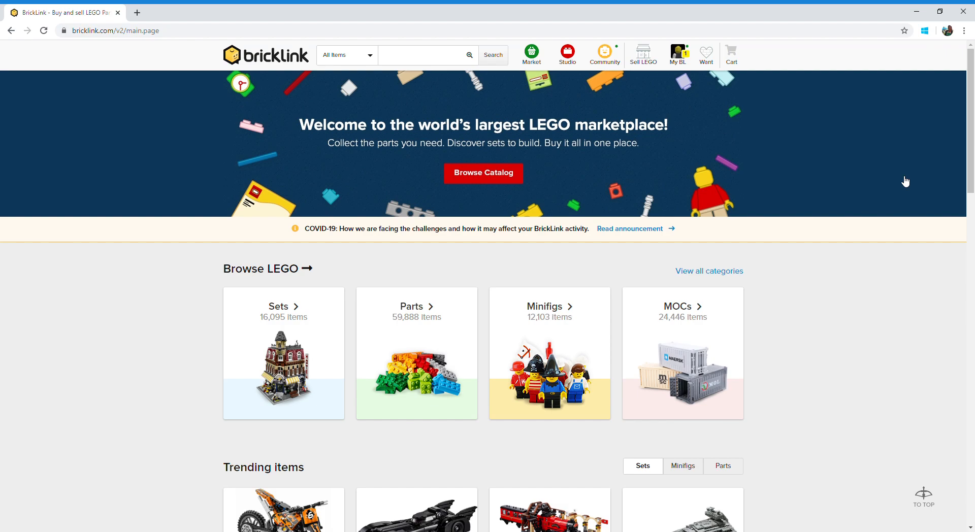
pyautogui.moveTo(202, 239)
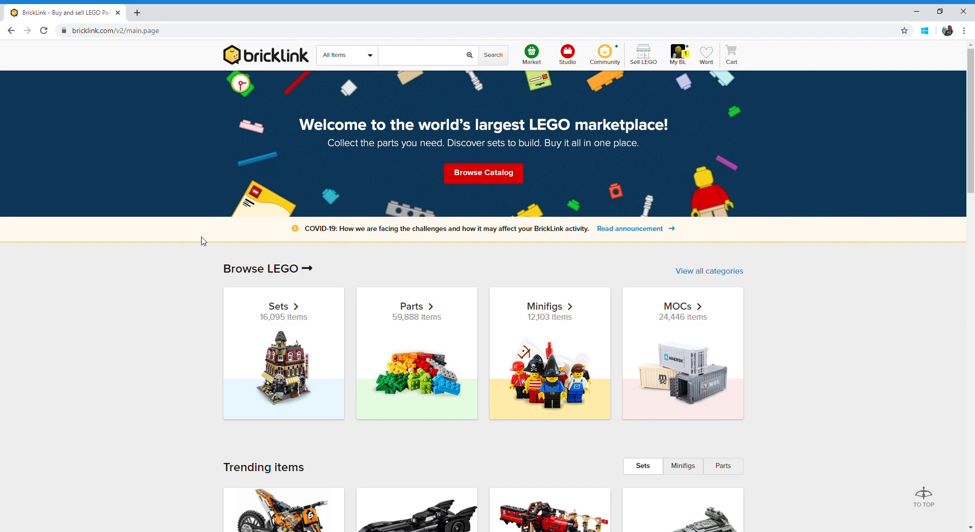
pyautogui.moveTo(782, 435)
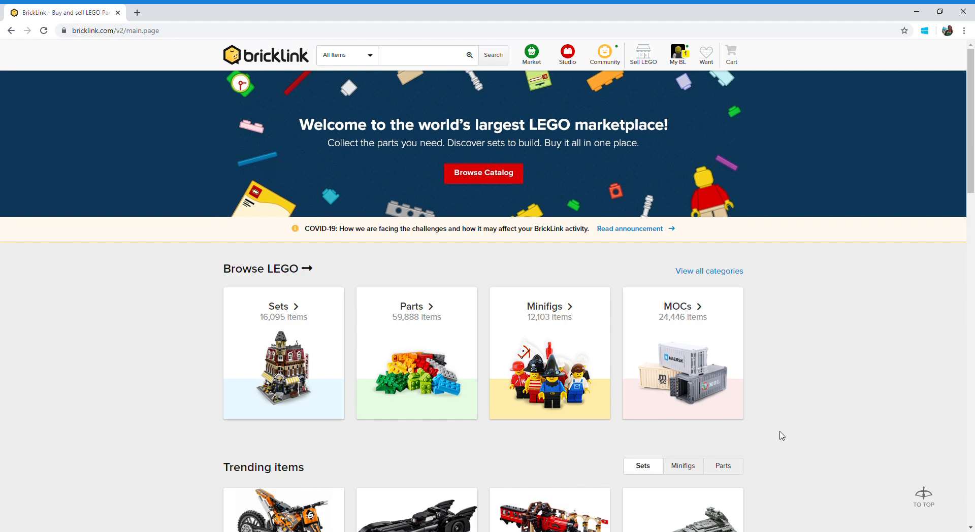
pyautogui.moveTo(798, 281)
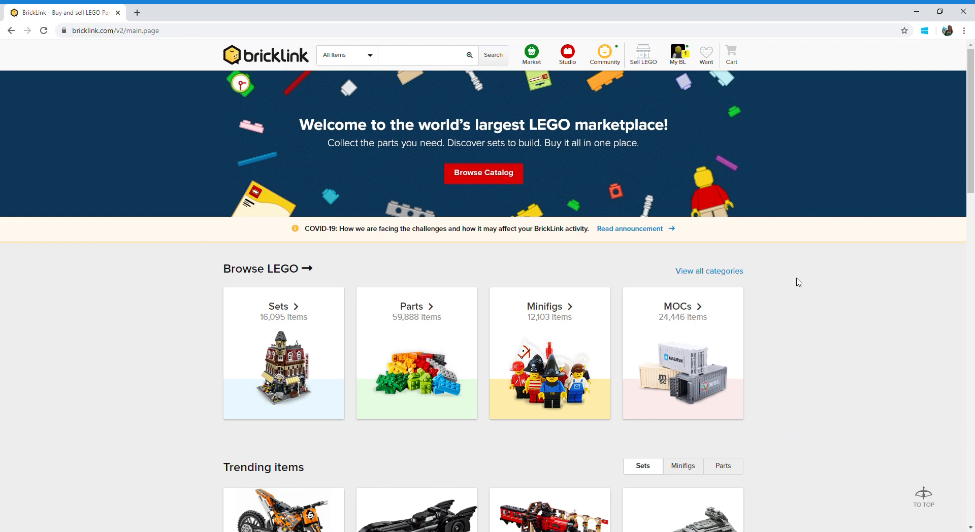
pyautogui.moveTo(643, 81)
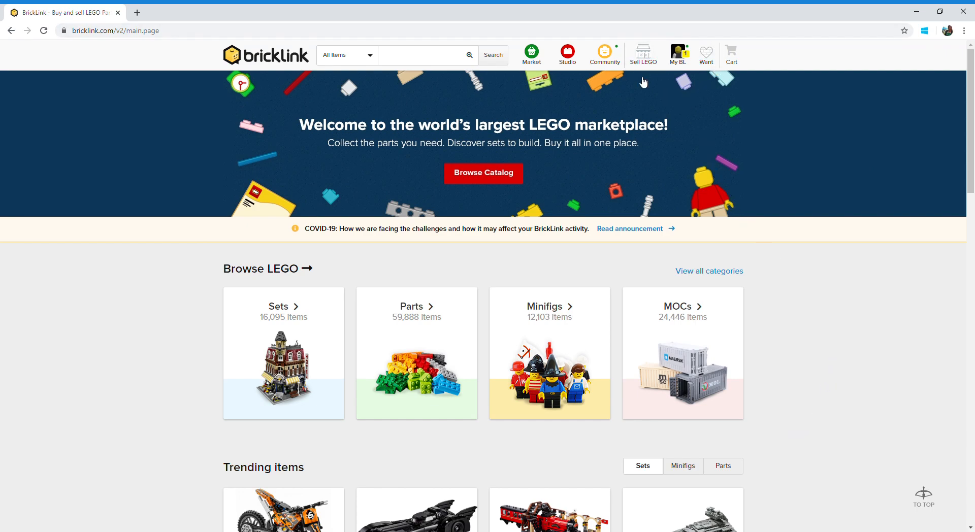
pyautogui.moveTo(804, 337)
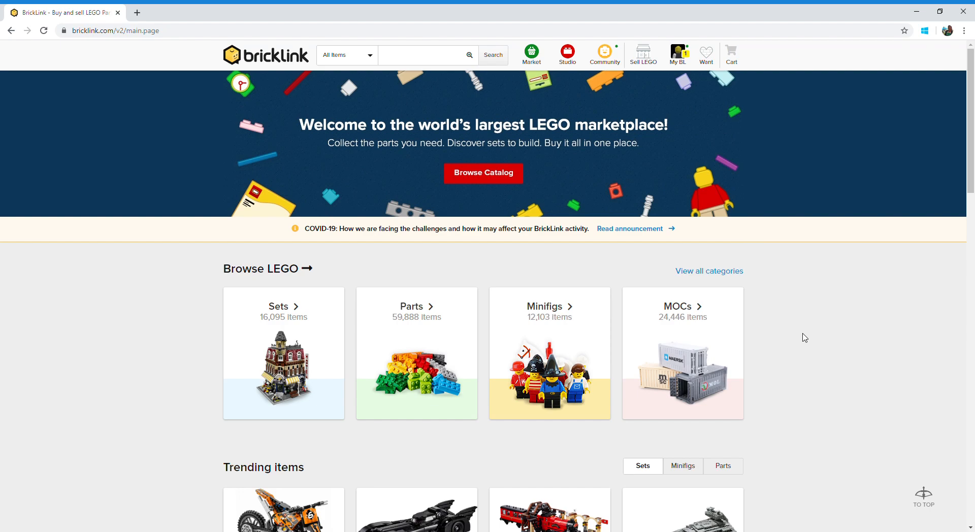
pyautogui.moveTo(817, 337)
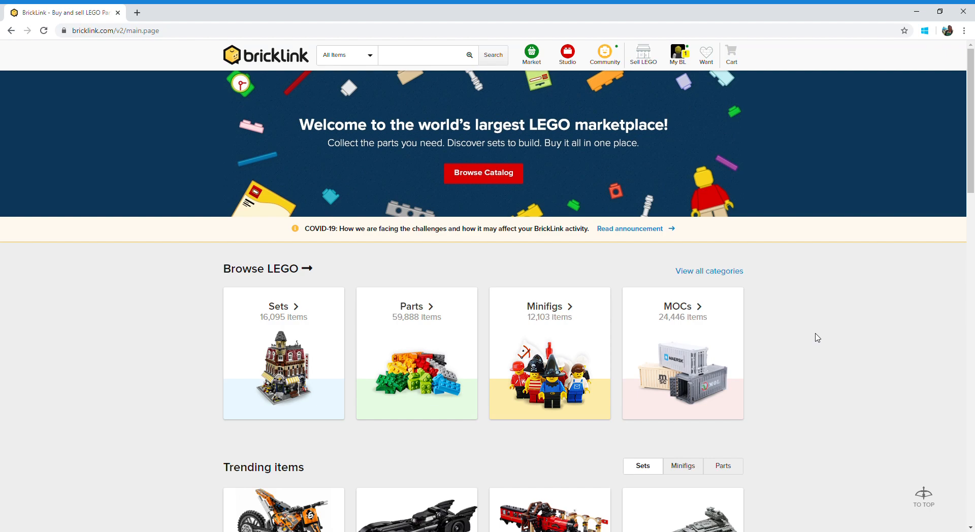
pyautogui.moveTo(815, 332)
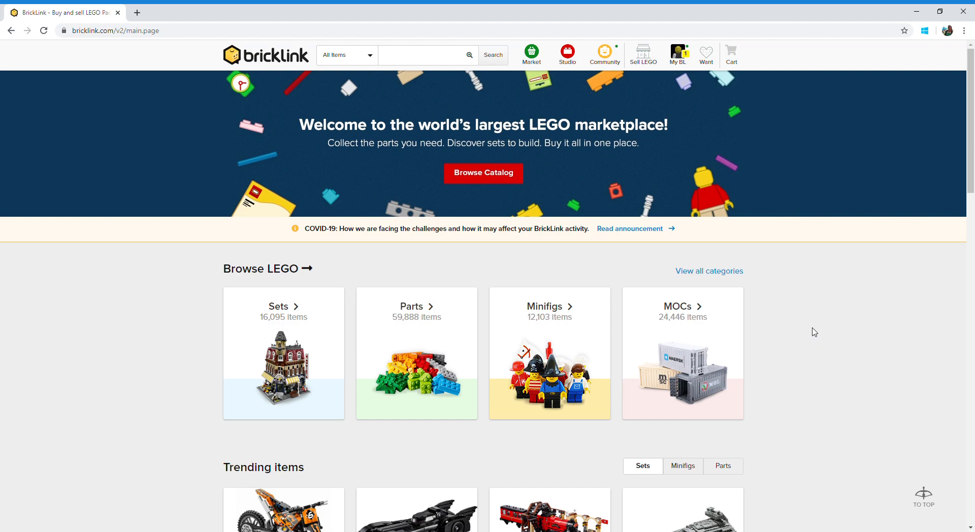
pyautogui.moveTo(758, 144)
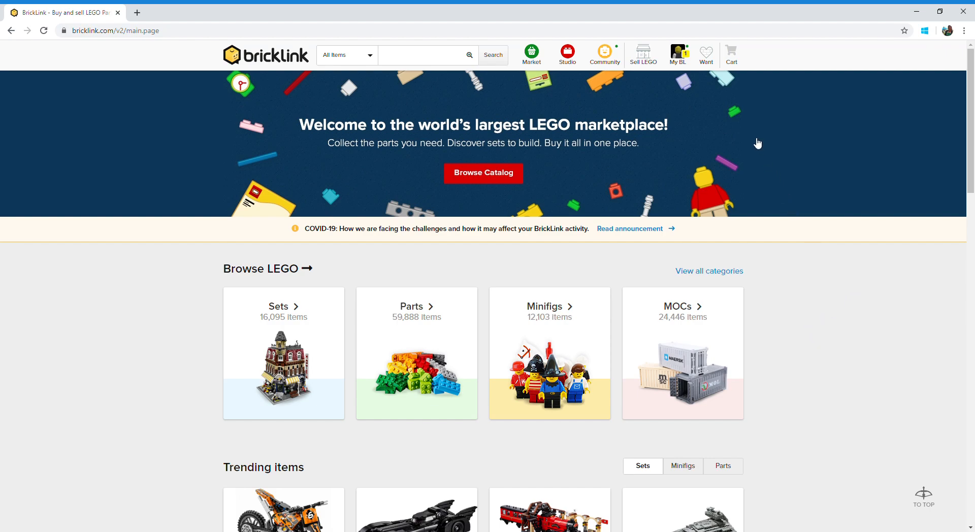
# Start a new wanted list from the Want menu and name it 'youtube test'
pyautogui.click(706, 53)
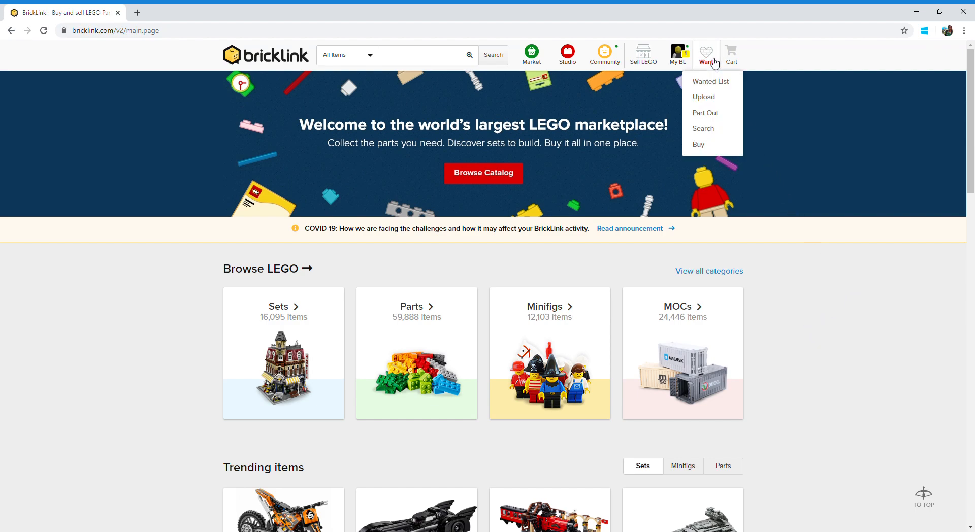
pyautogui.click(711, 81)
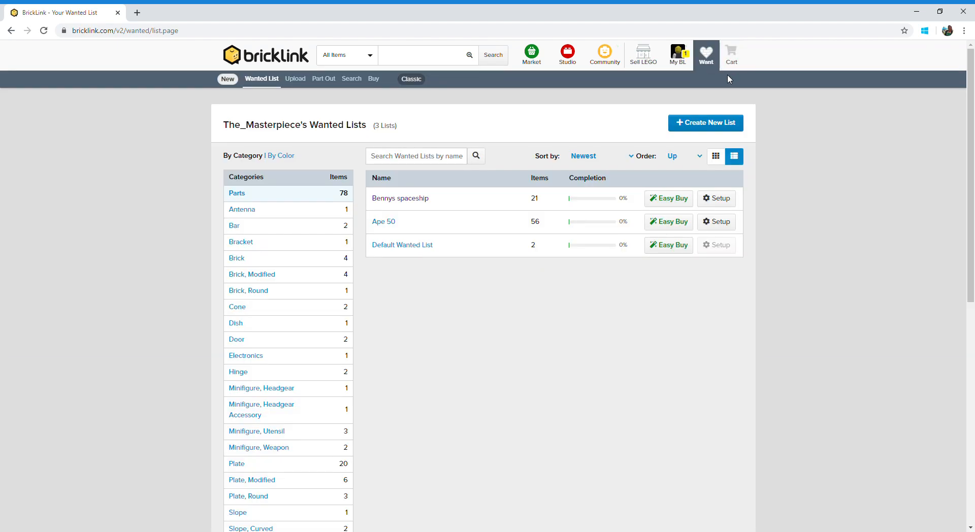
pyautogui.click(709, 123)
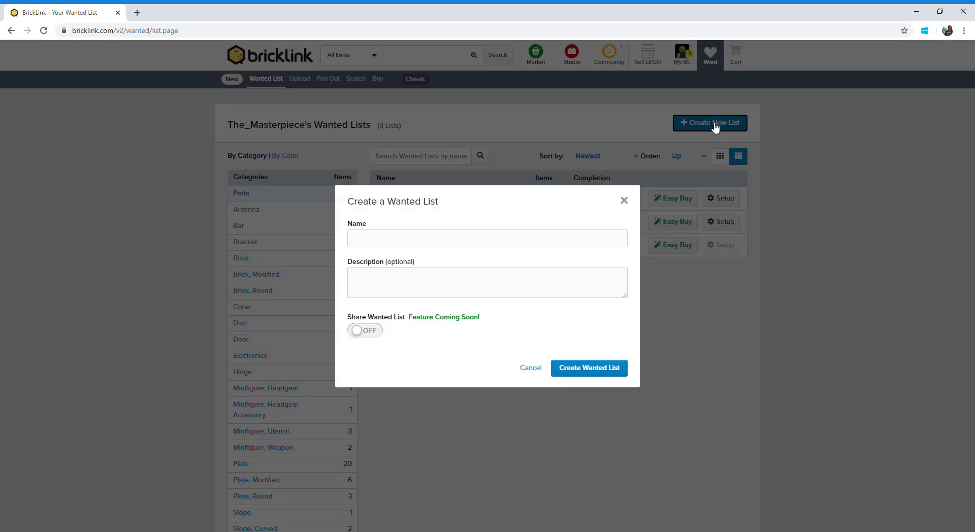
pyautogui.click(488, 238)
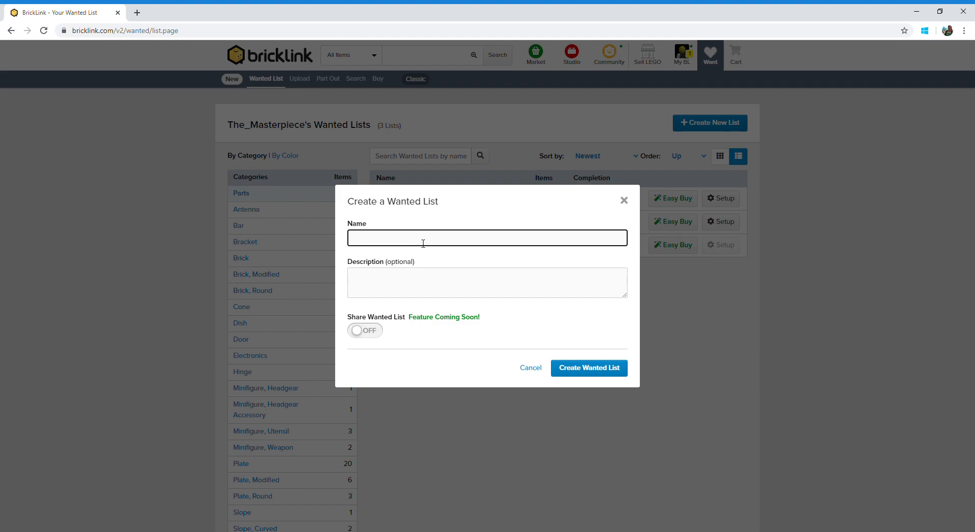
pyautogui.write('youtube test')
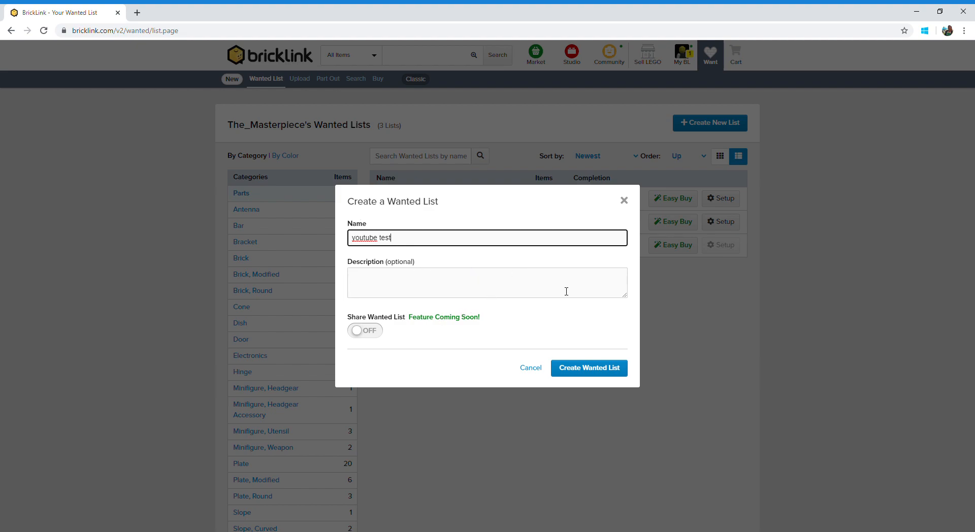
pyautogui.moveTo(598, 372)
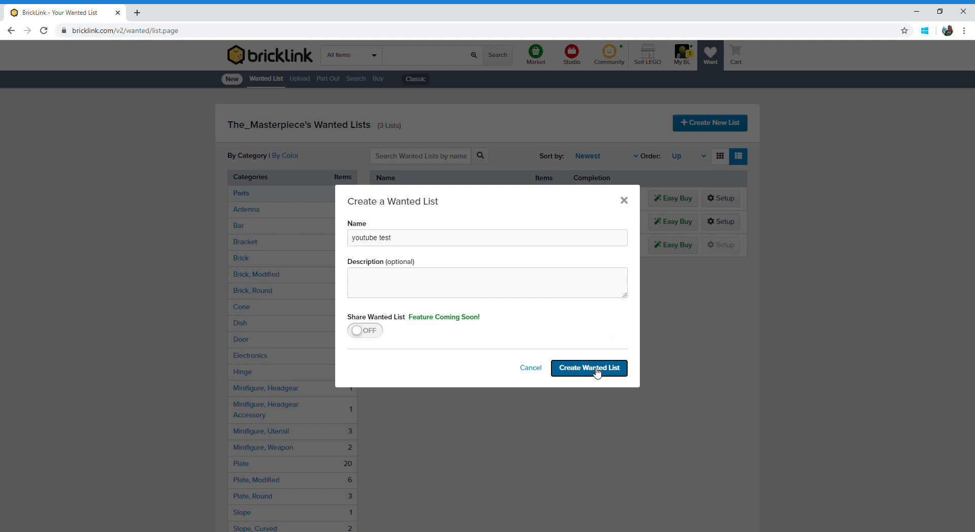
# Confirm creation of the empty 'youtube test' wanted list
pyautogui.click(589, 368)
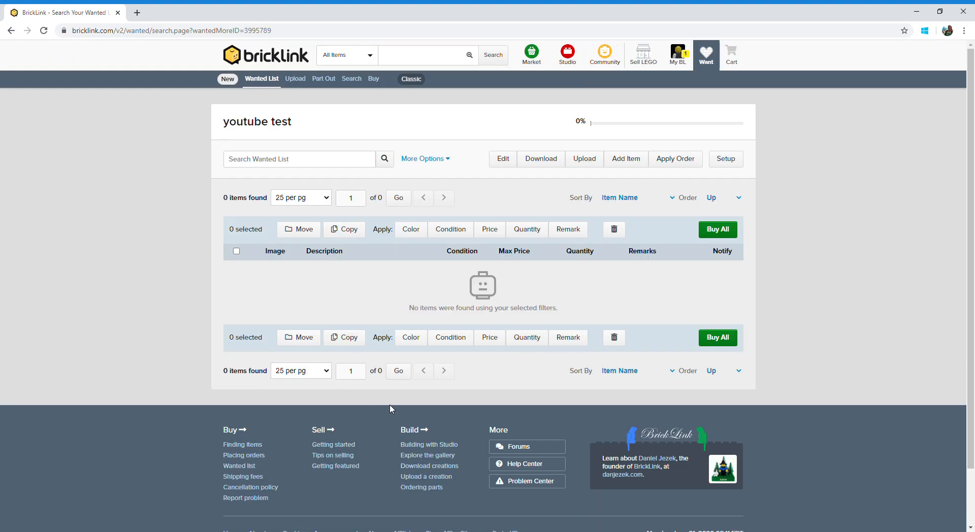
pyautogui.moveTo(304, 126)
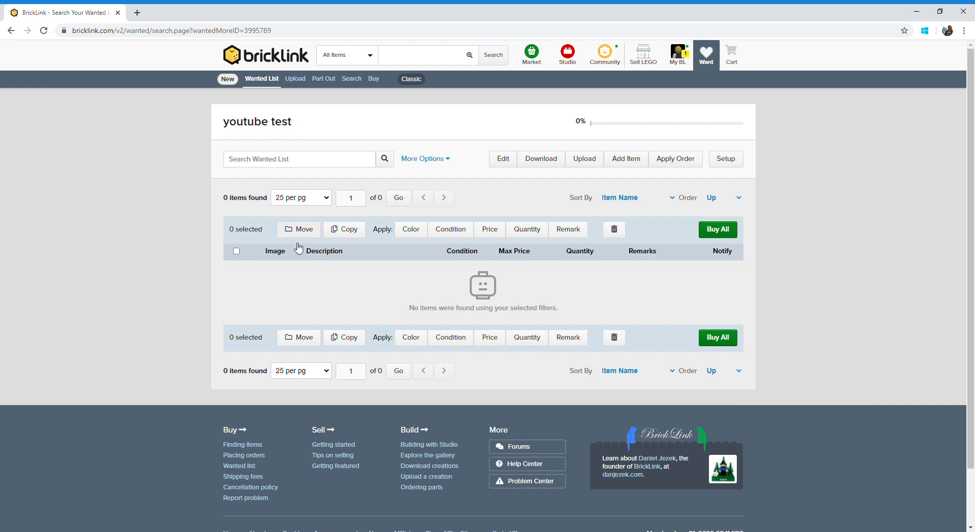
pyautogui.moveTo(429, 331)
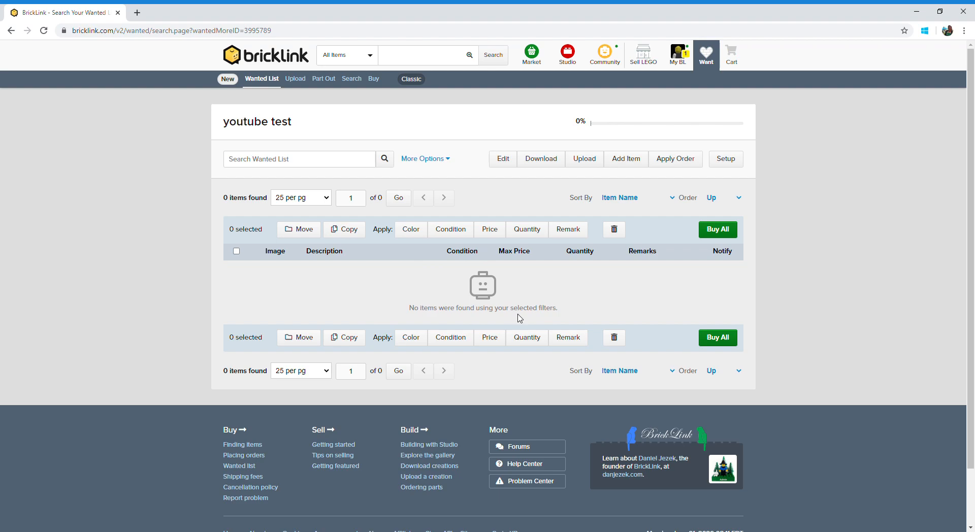
pyautogui.moveTo(361, 273)
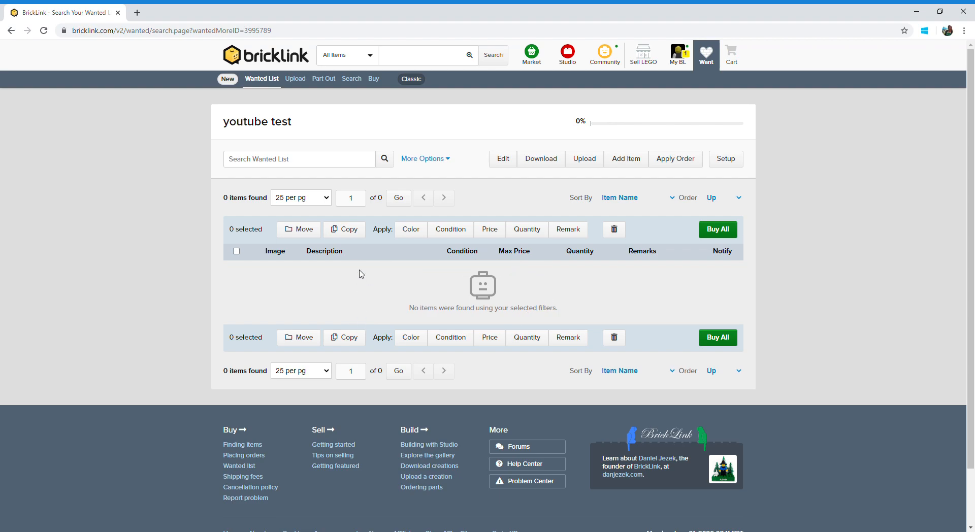
pyautogui.moveTo(354, 282)
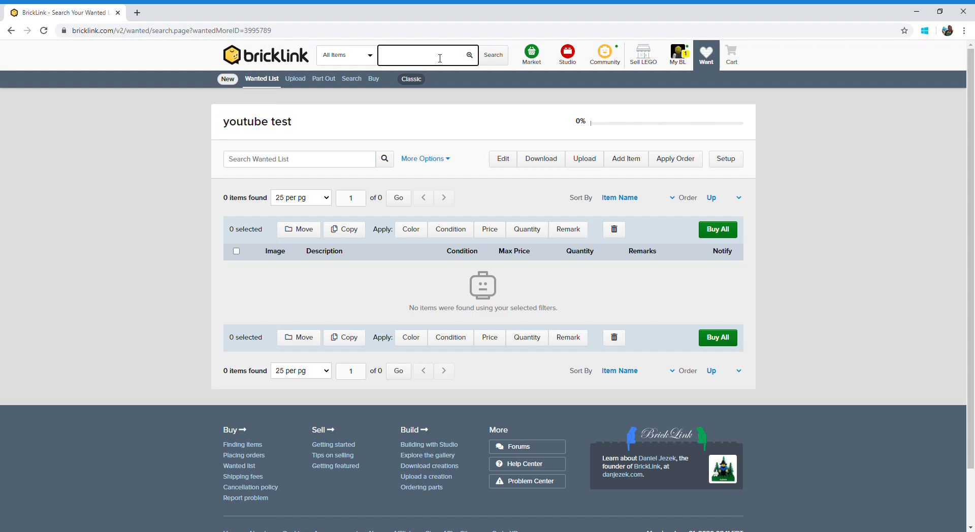
# Run a catalog search for set number 70816, returning 23 matching items
pyautogui.click(427, 54)
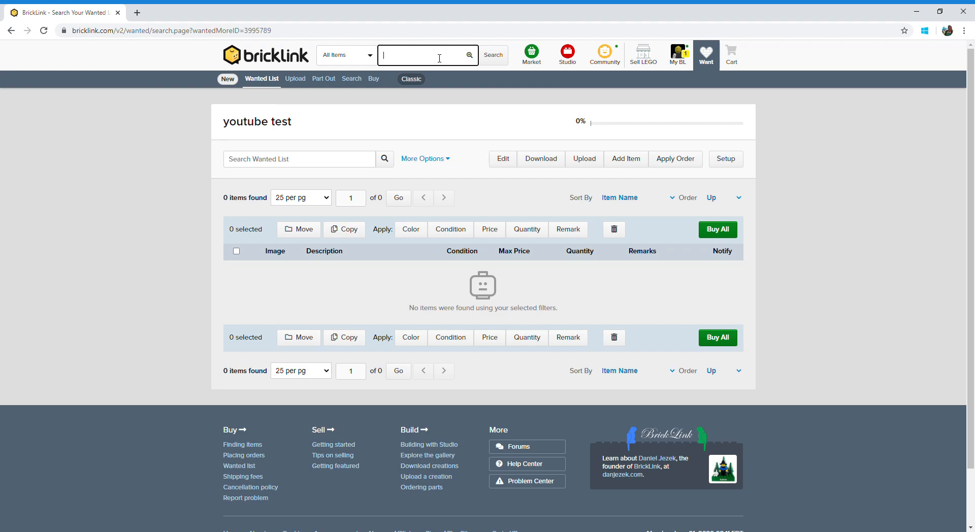
pyautogui.write('70816')
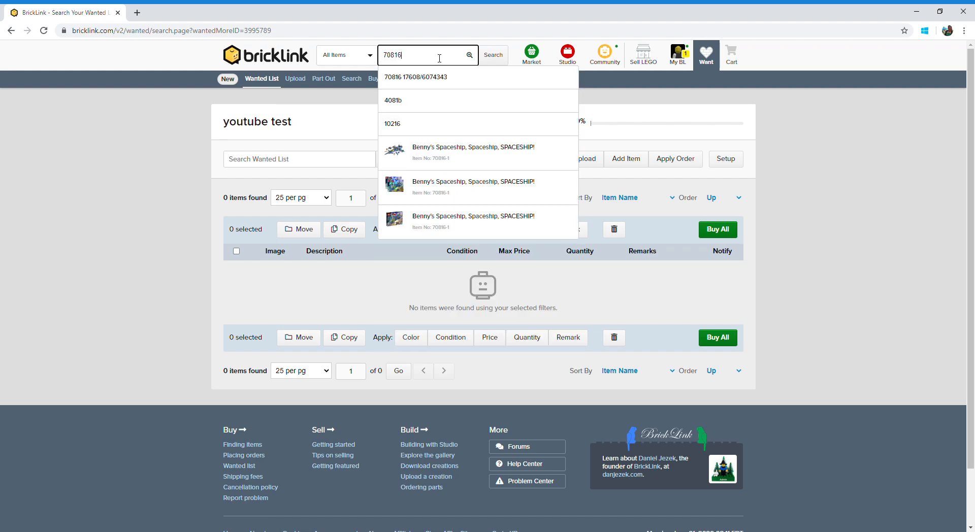
pyautogui.click(494, 55)
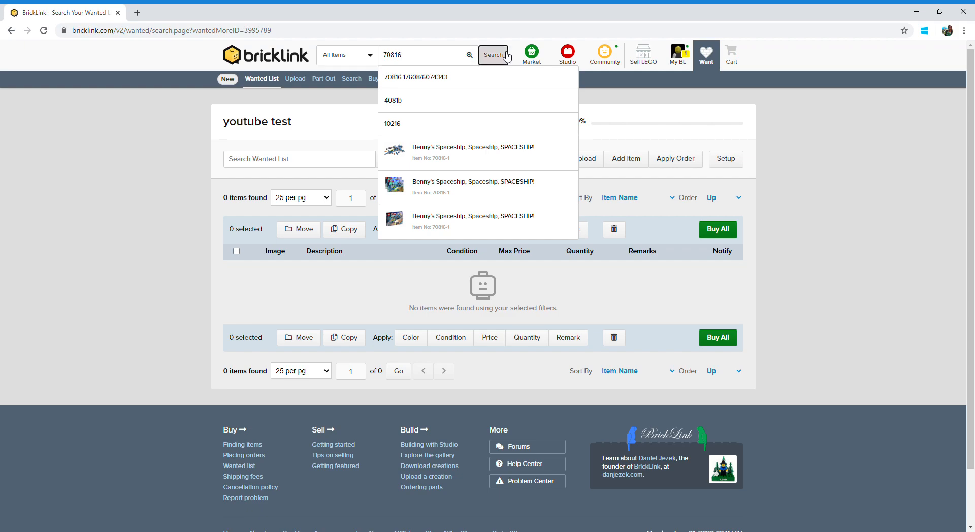
pyautogui.click(493, 55)
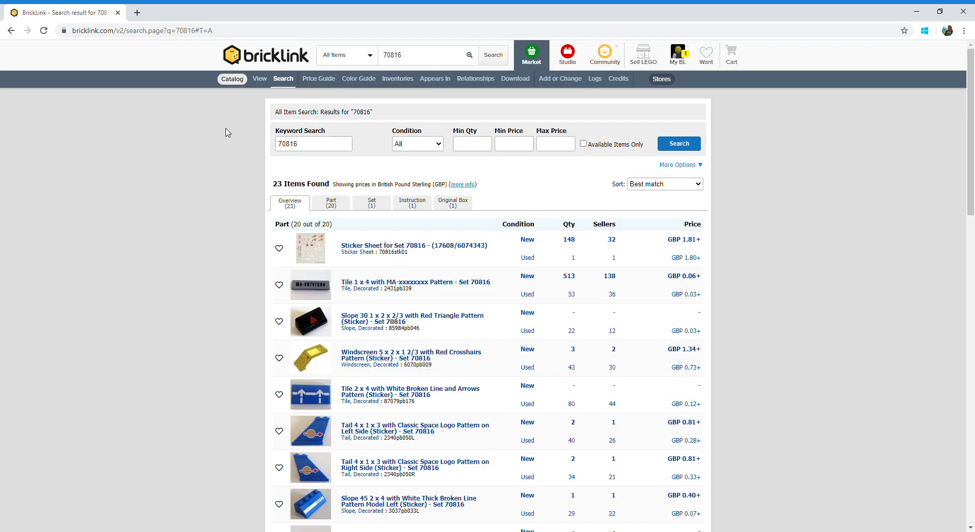
pyautogui.moveTo(473, 196)
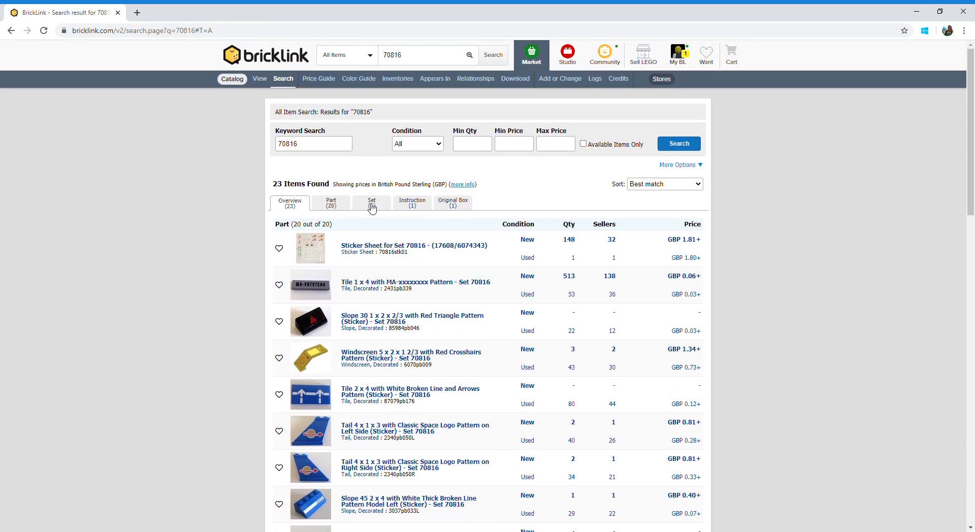
# Filter the results to the Set tab for 70816-1 Benny's Spaceship
pyautogui.click(372, 202)
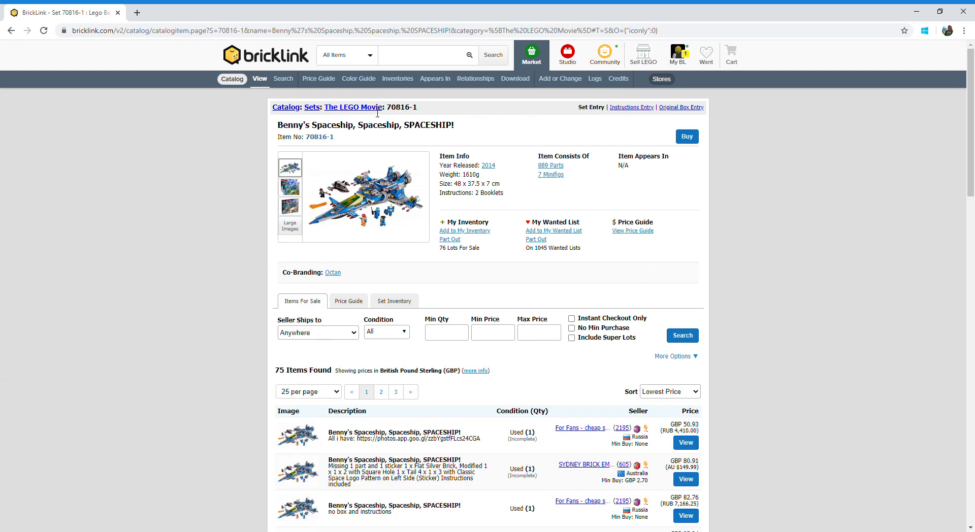
pyautogui.moveTo(651, 265)
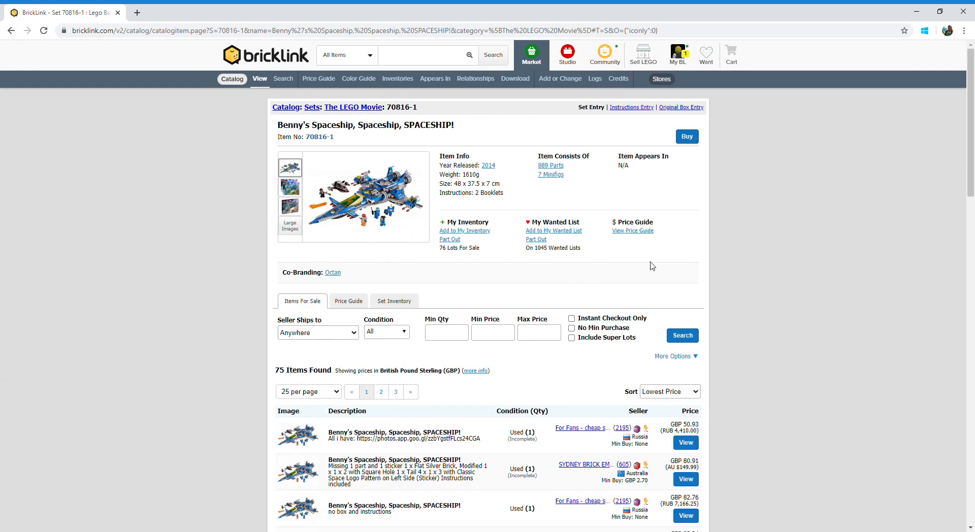
pyautogui.moveTo(498, 118)
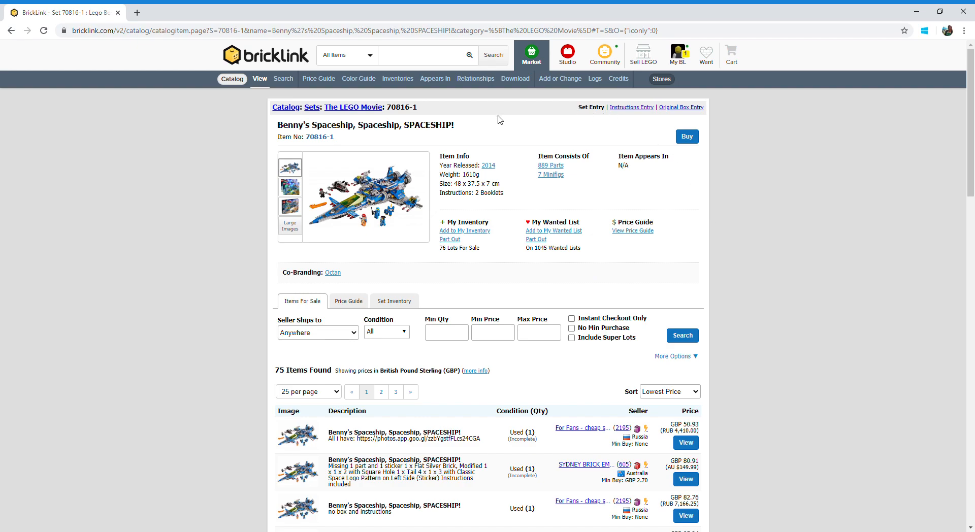
pyautogui.moveTo(540, 154)
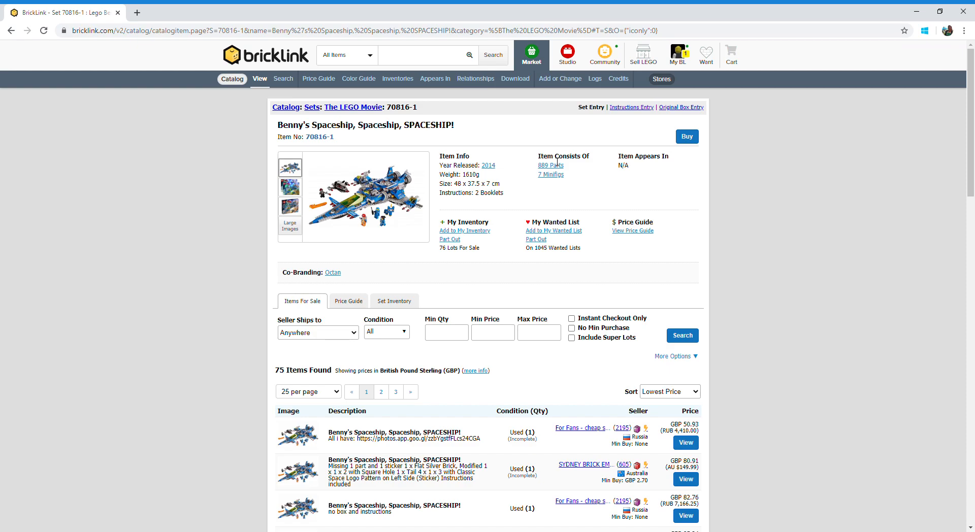
pyautogui.moveTo(556, 184)
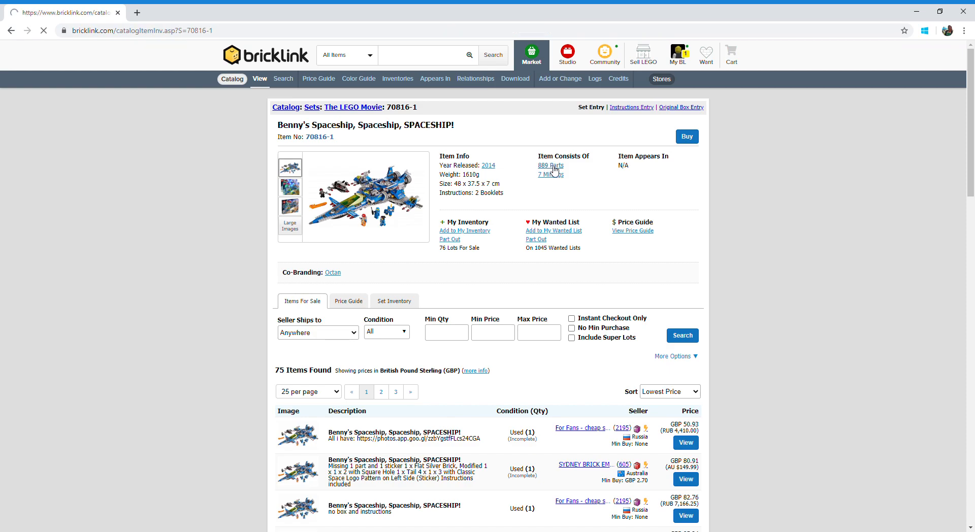
# Scroll the set 70816-1 parts inventory down to the Blue Slope 30 1 x 1 x 2/3 (54200) row
pyautogui.click(549, 165)
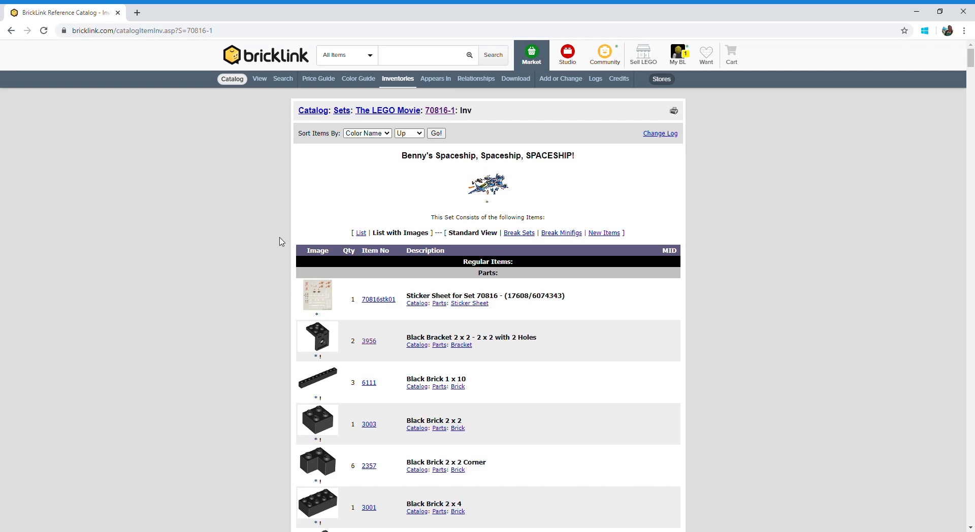
pyautogui.scroll(-3)
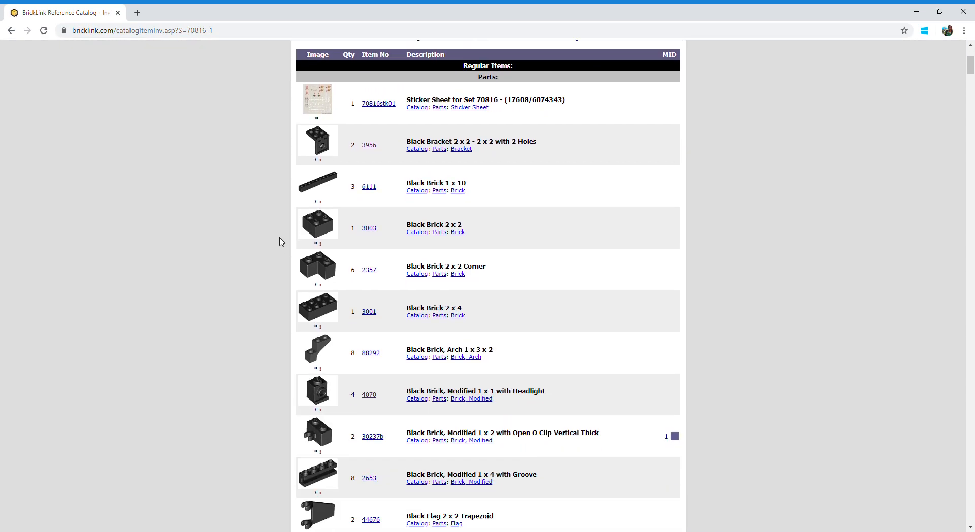
pyautogui.scroll(-3)
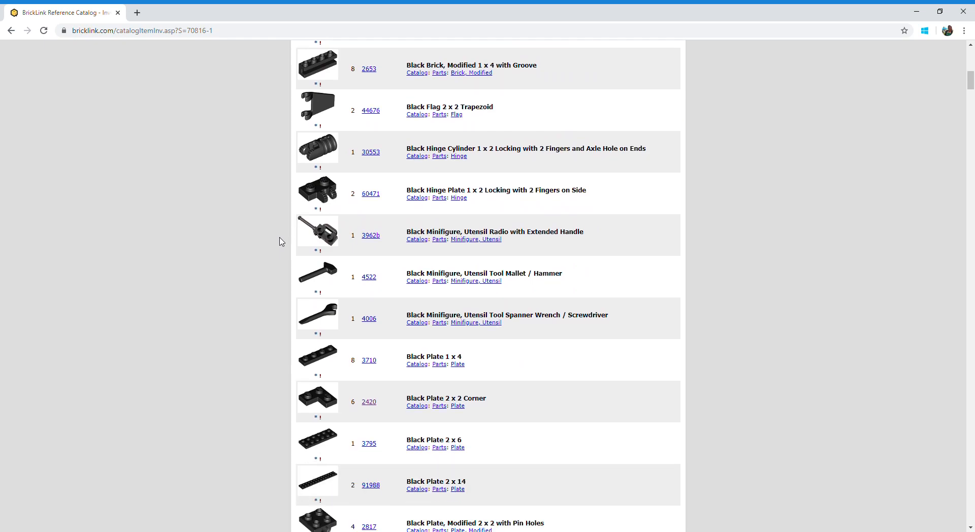
pyautogui.scroll(-3)
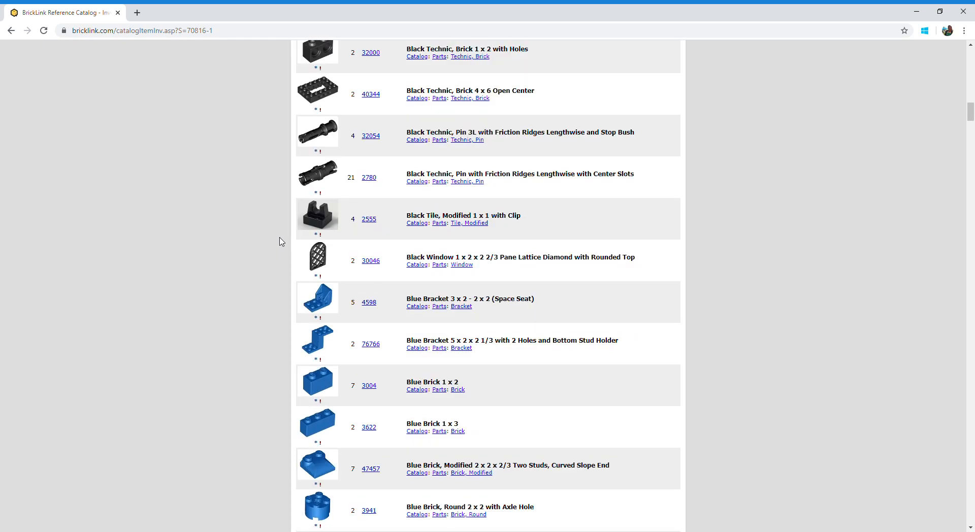
pyautogui.scroll(-3)
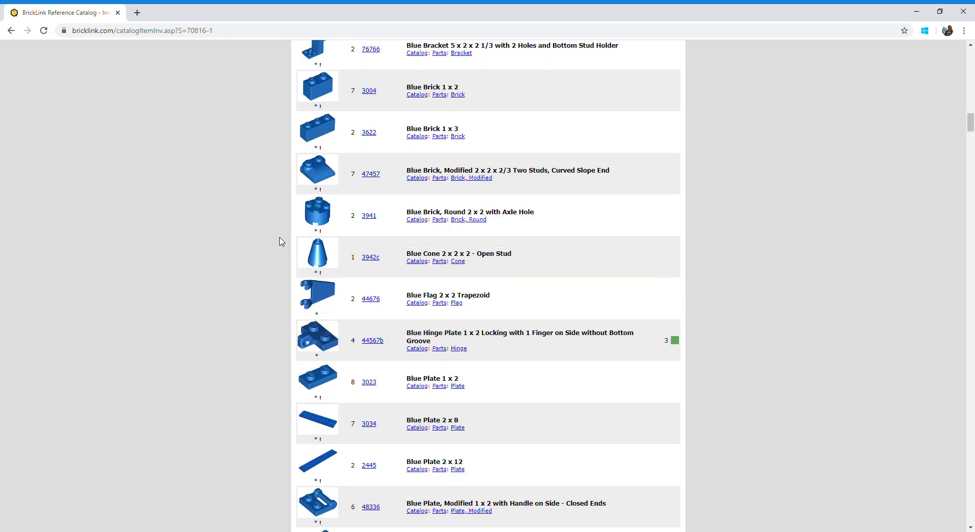
pyautogui.scroll(-3)
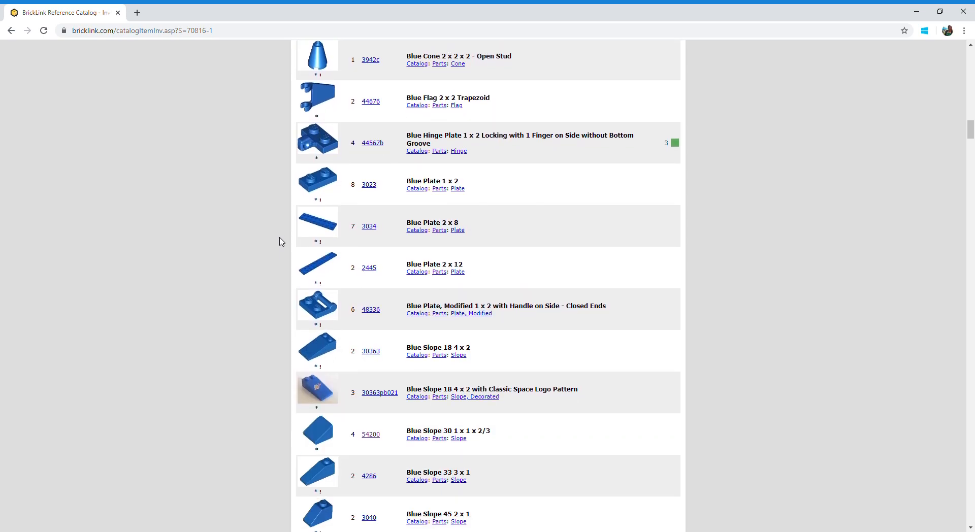
pyautogui.scroll(-3)
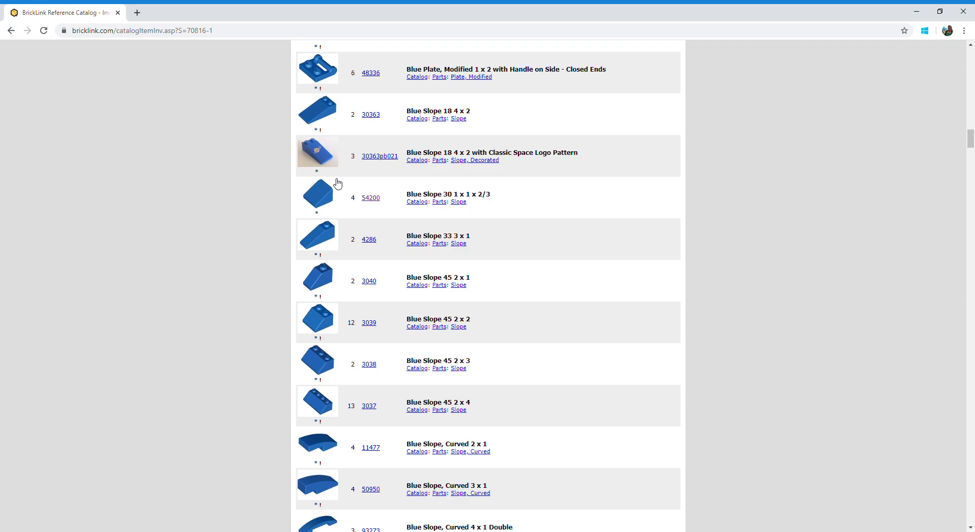
pyautogui.moveTo(375, 210)
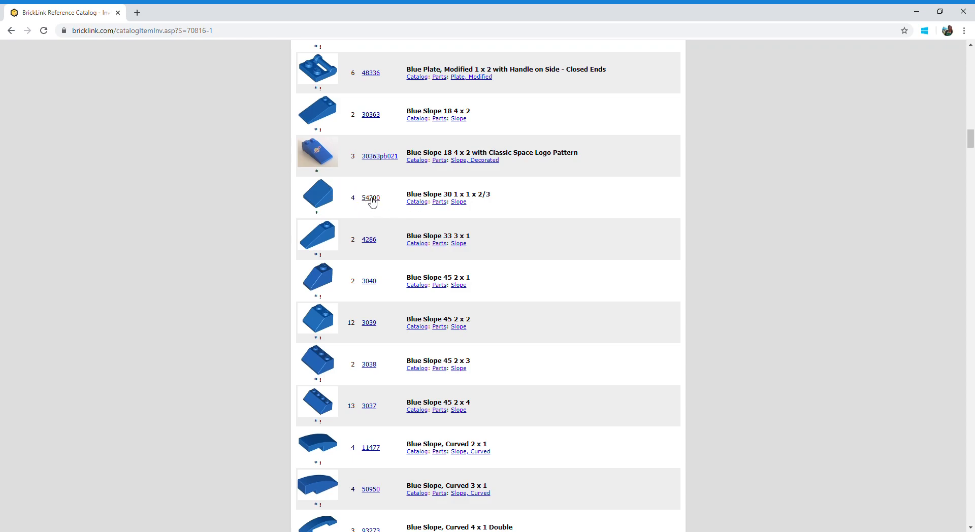
pyautogui.moveTo(370, 204)
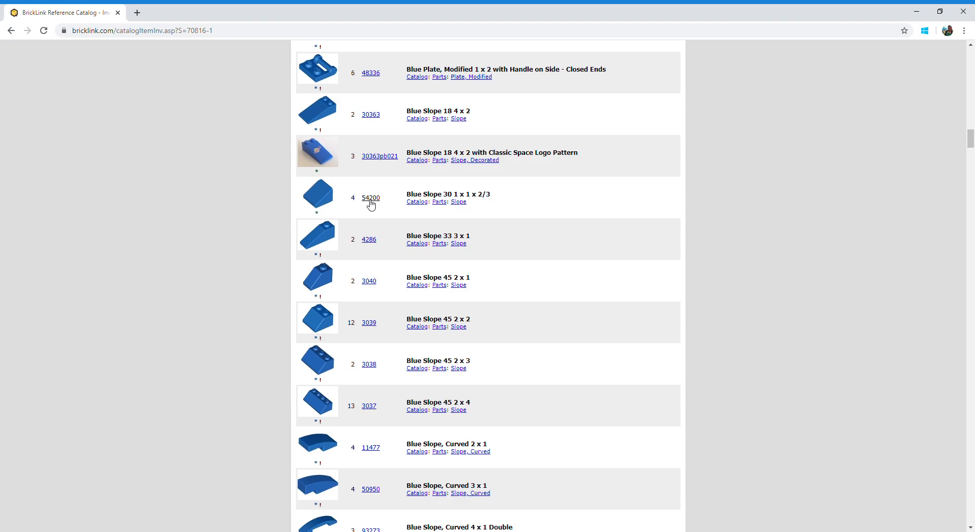
# Open part 54200 Slope 30 1 x 1 x 2/3 and look through its Color Info
pyautogui.click(369, 197)
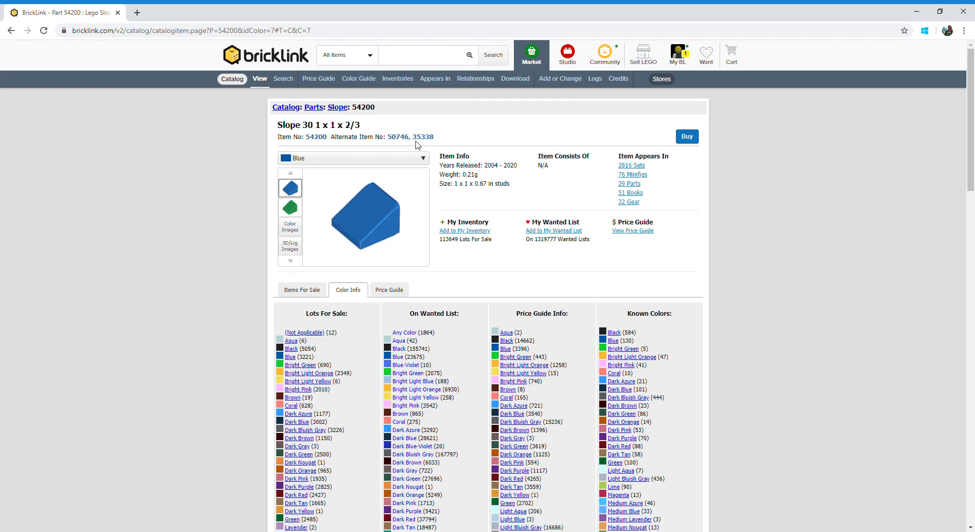
pyautogui.moveTo(391, 215)
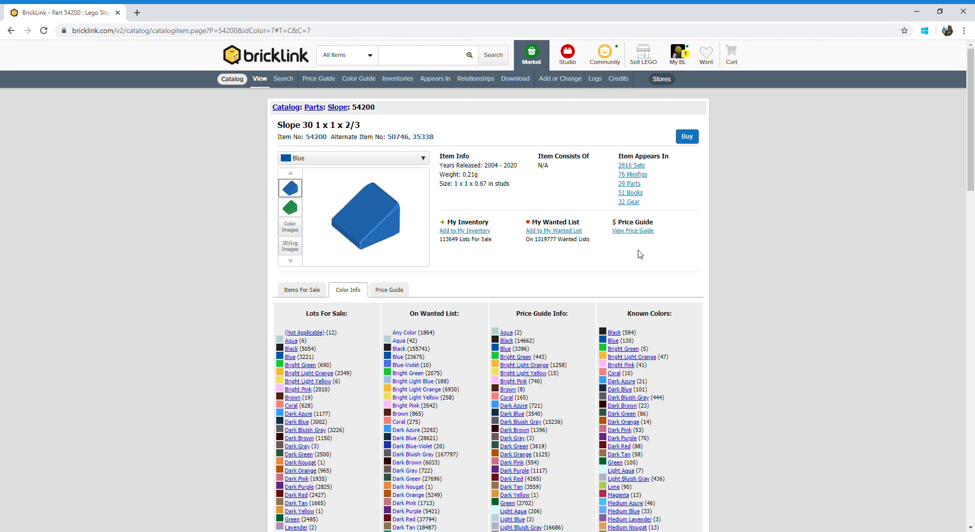
pyautogui.scroll(-3)
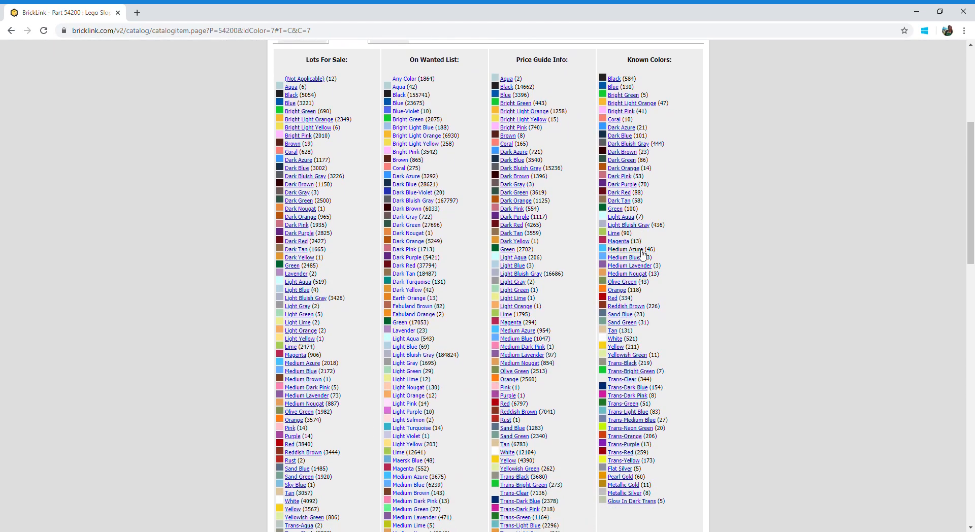
pyautogui.scroll(-3)
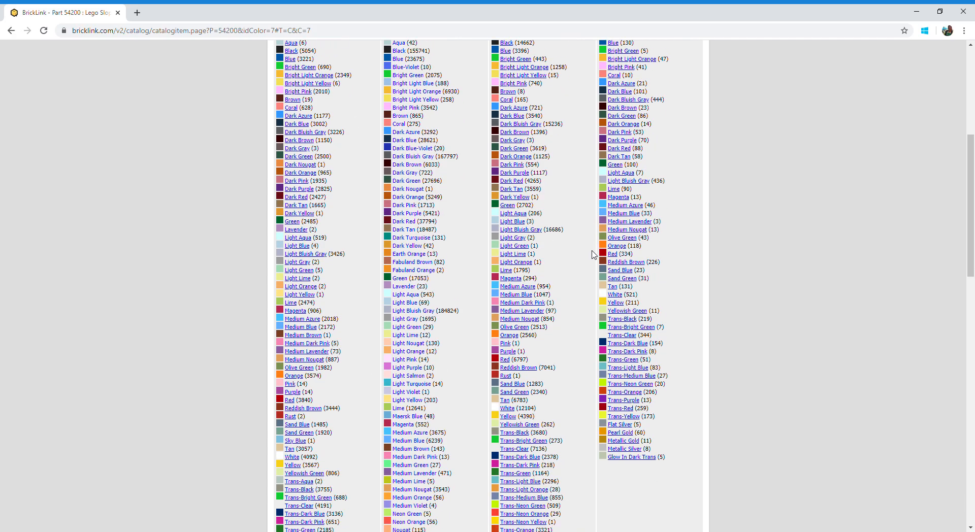
pyautogui.scroll(-3)
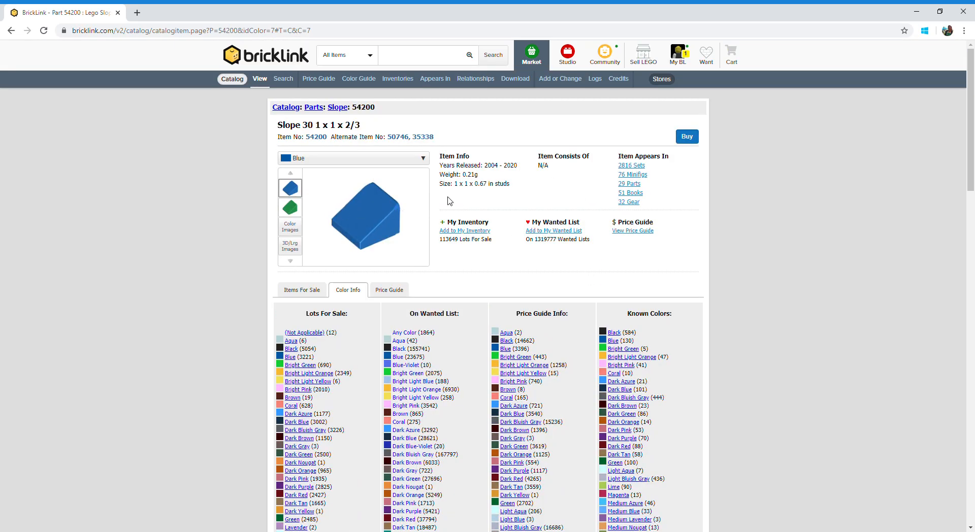
pyautogui.moveTo(558, 173)
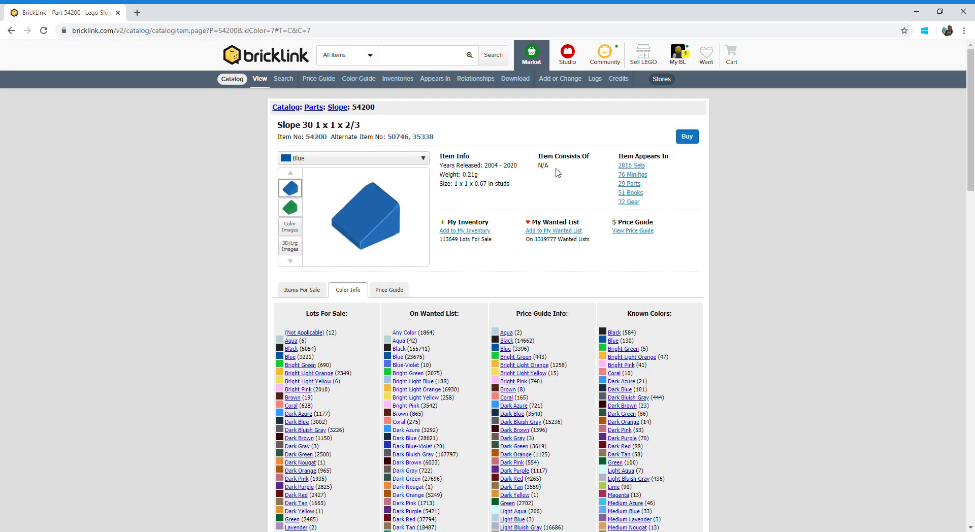
pyautogui.moveTo(550, 235)
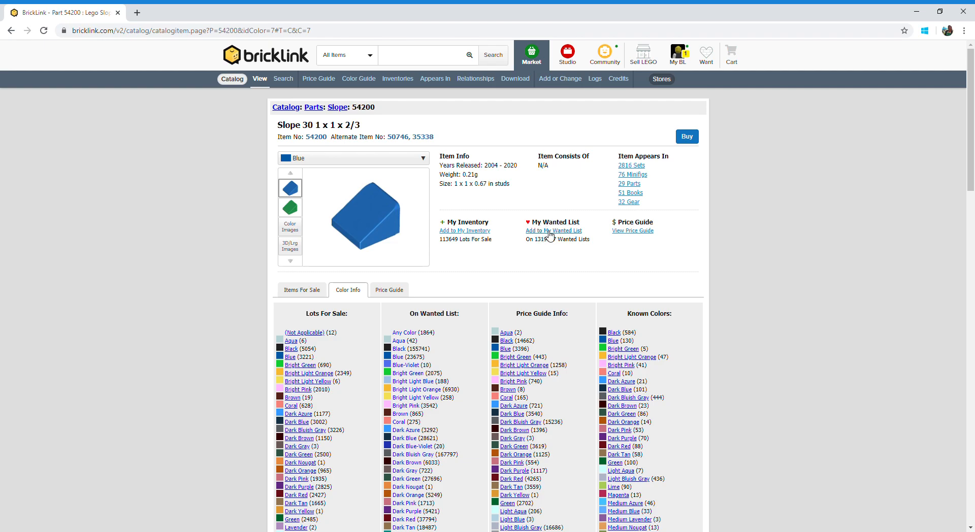
# Add Blue part 54200 in Any condition to 'youtube test' and go back to the inventory
pyautogui.click(553, 231)
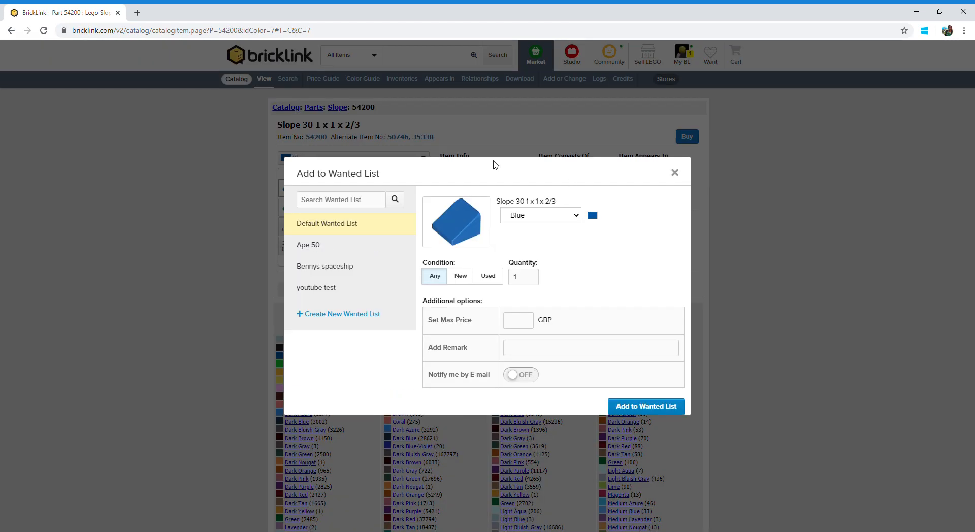
pyautogui.moveTo(451, 180)
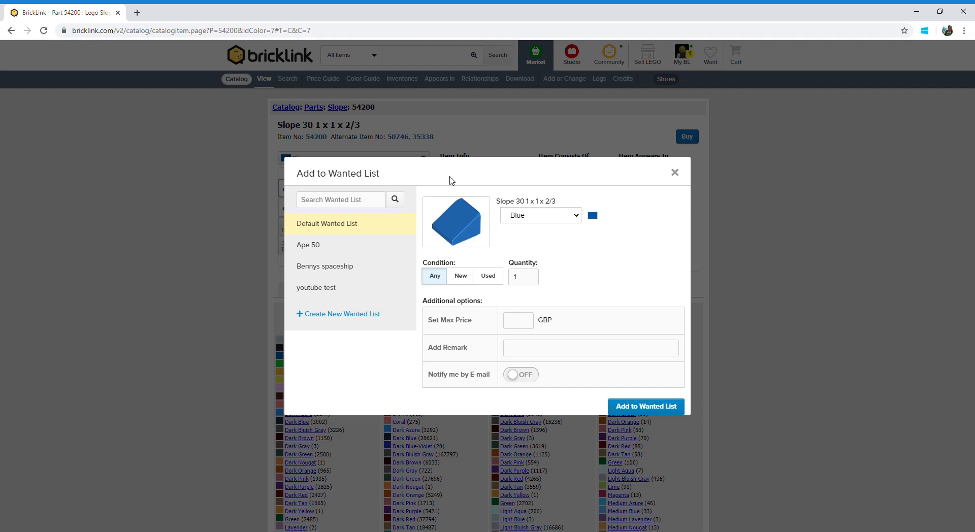
pyautogui.moveTo(473, 203)
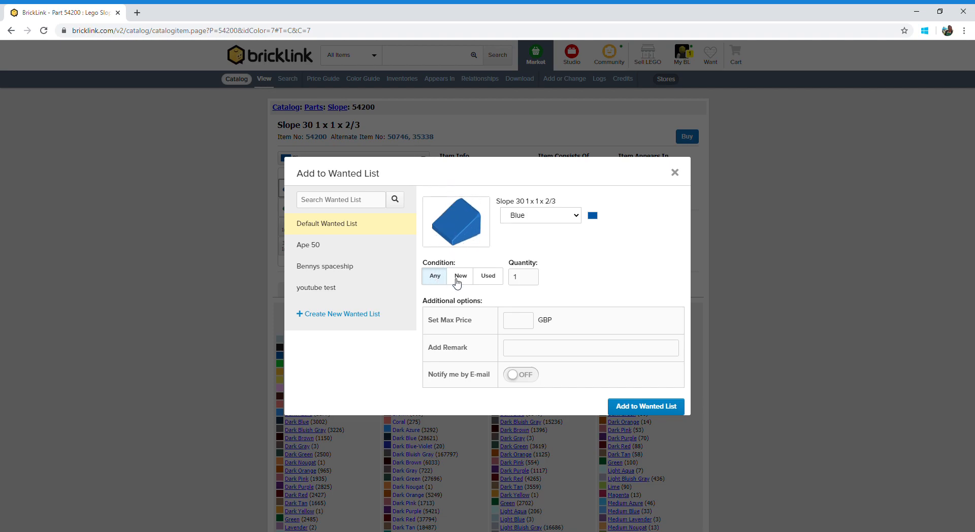
pyautogui.moveTo(467, 285)
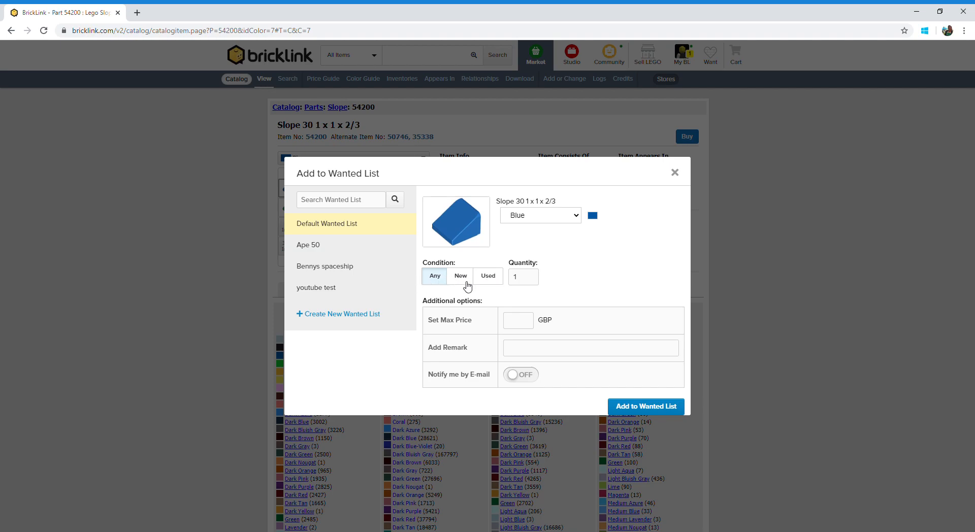
pyautogui.click(460, 275)
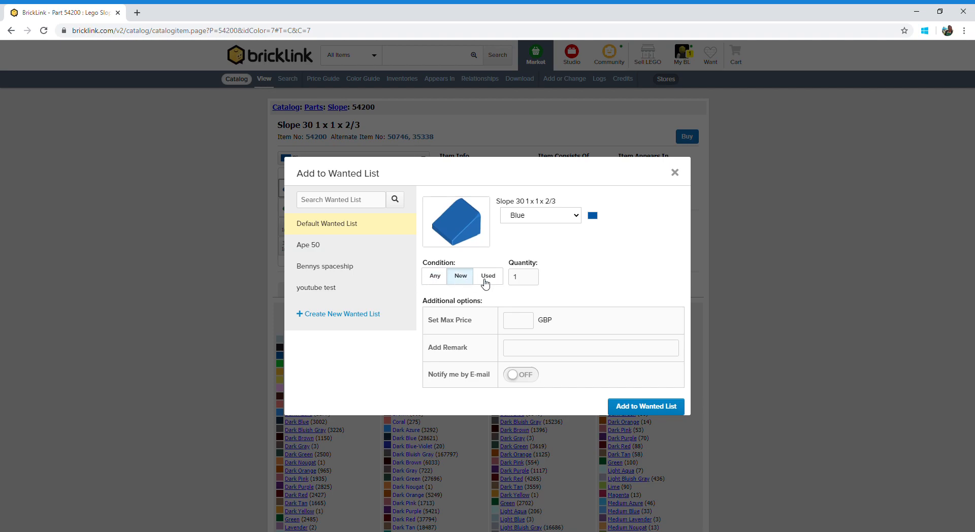
pyautogui.click(487, 276)
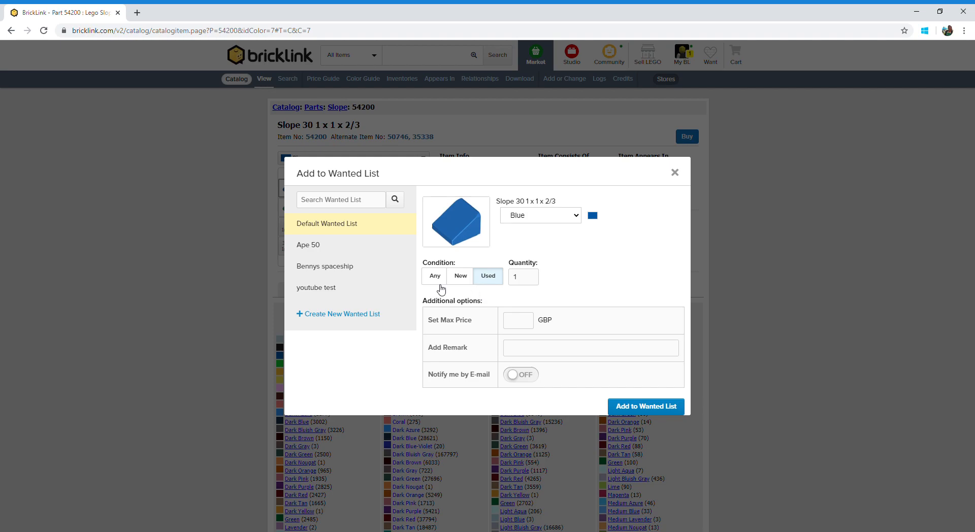
pyautogui.click(435, 275)
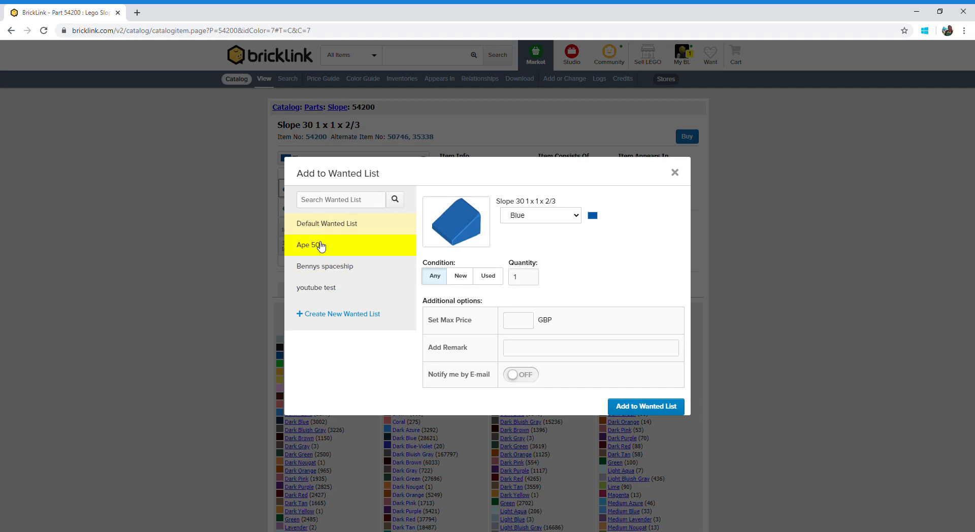
pyautogui.moveTo(354, 297)
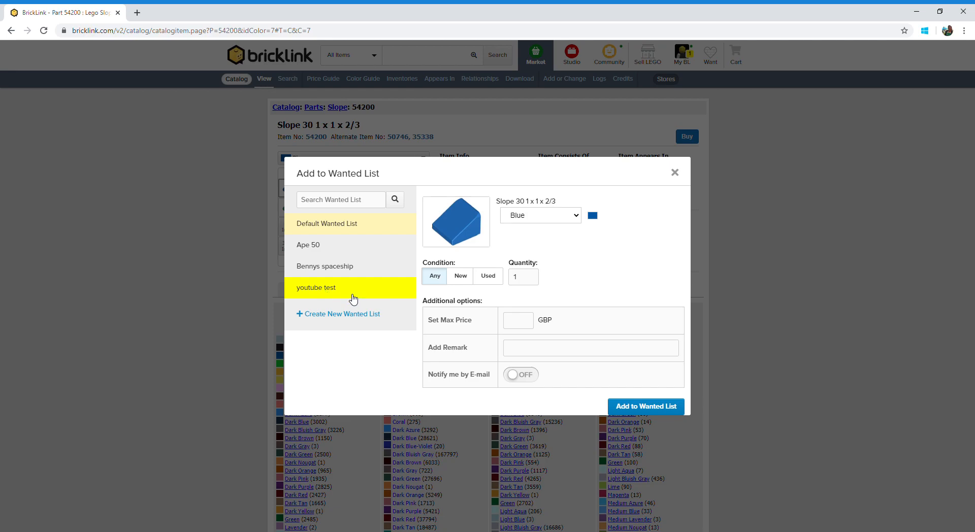
pyautogui.moveTo(360, 293)
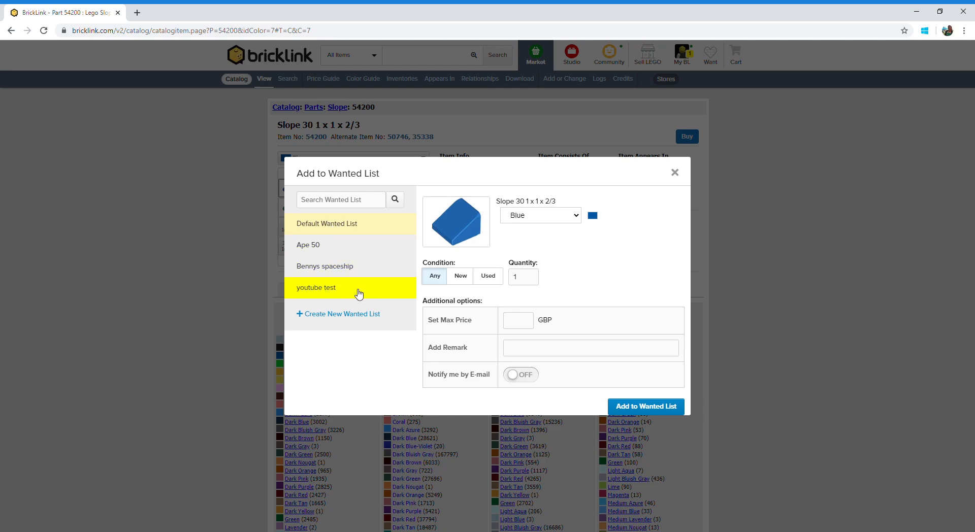
pyautogui.moveTo(331, 274)
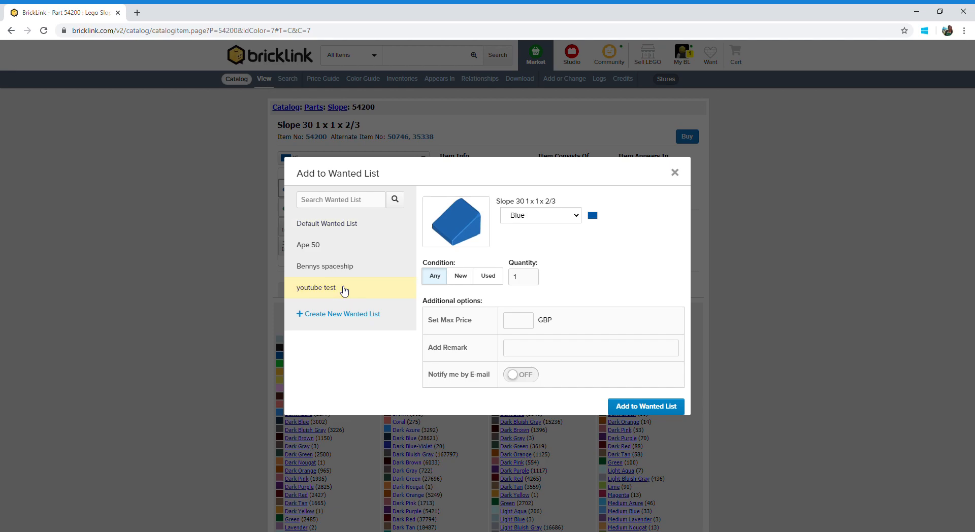
pyautogui.moveTo(321, 290)
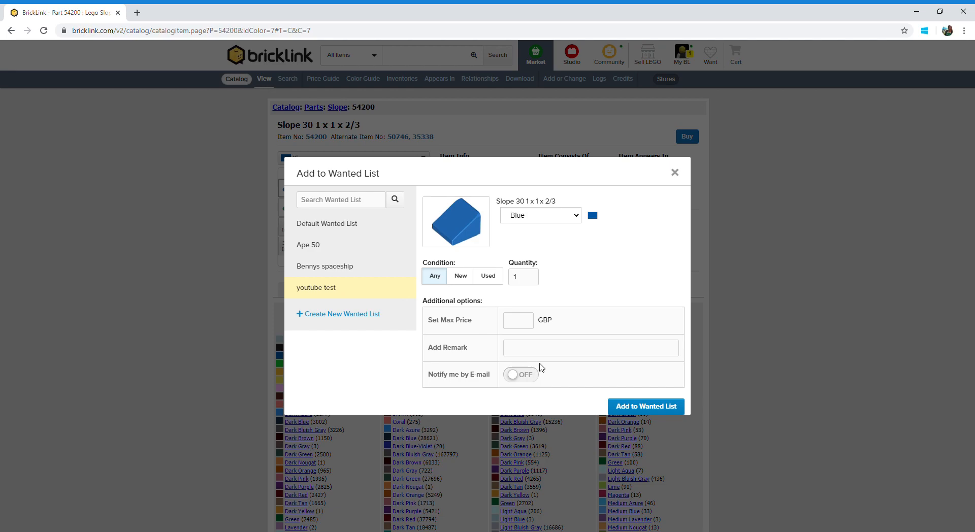
pyautogui.click(646, 406)
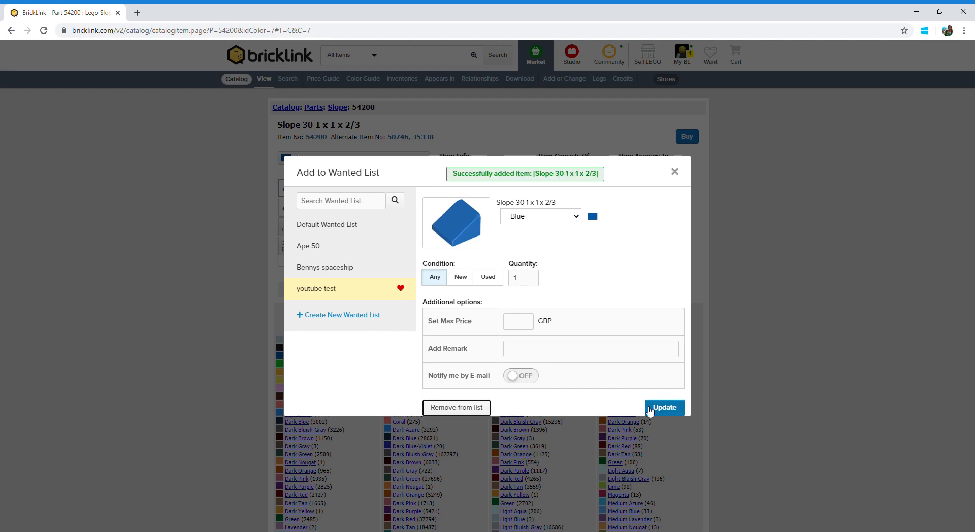
pyautogui.click(674, 171)
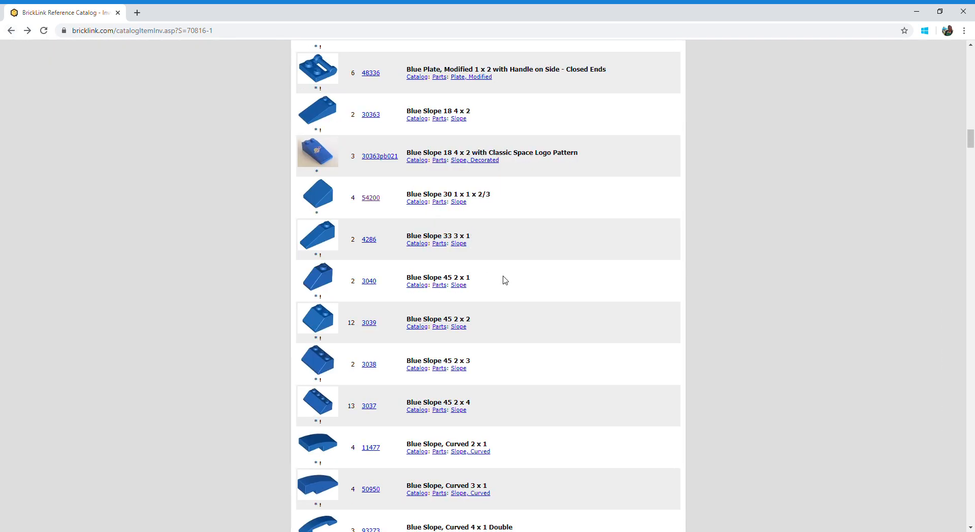
# Add Blue Slope, Curved 3 x 1 (50950) to 'youtube test' and return to the inventory
pyautogui.scroll(-3)
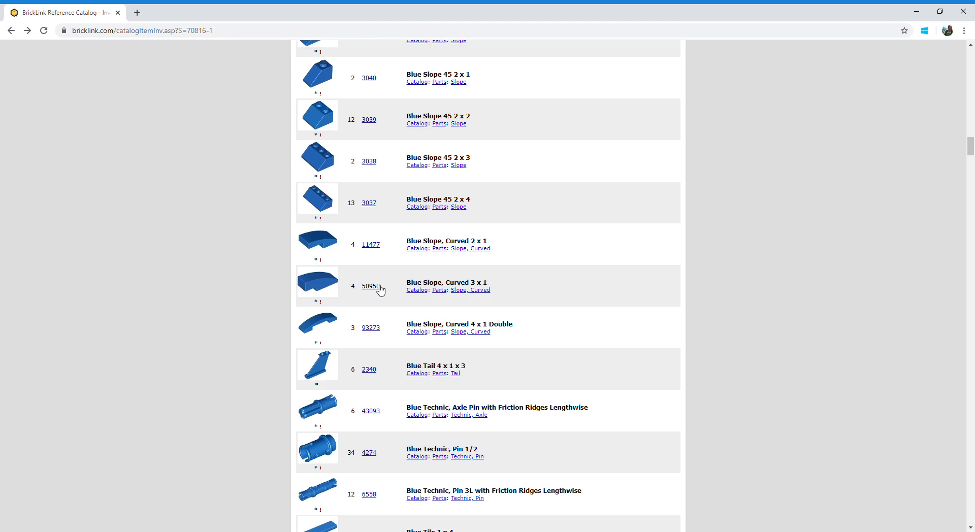
pyautogui.click(370, 286)
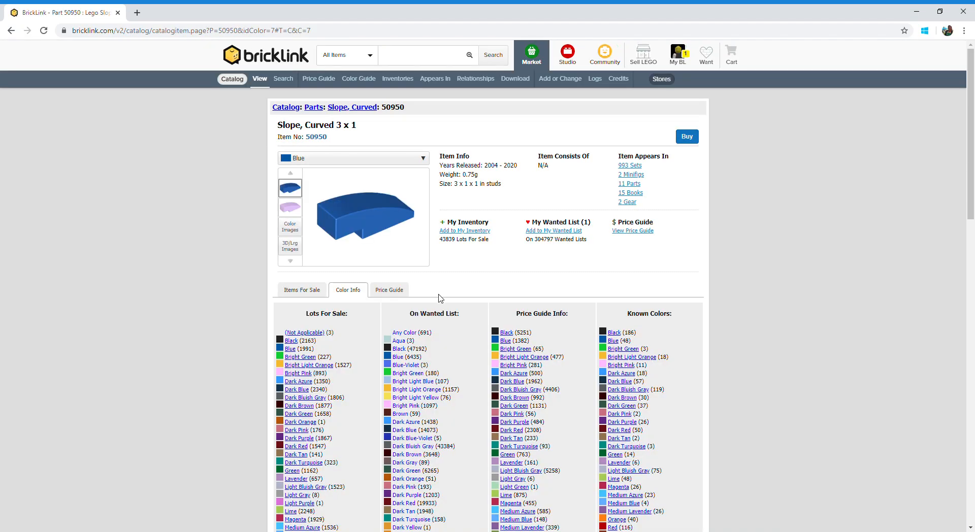
pyautogui.moveTo(569, 234)
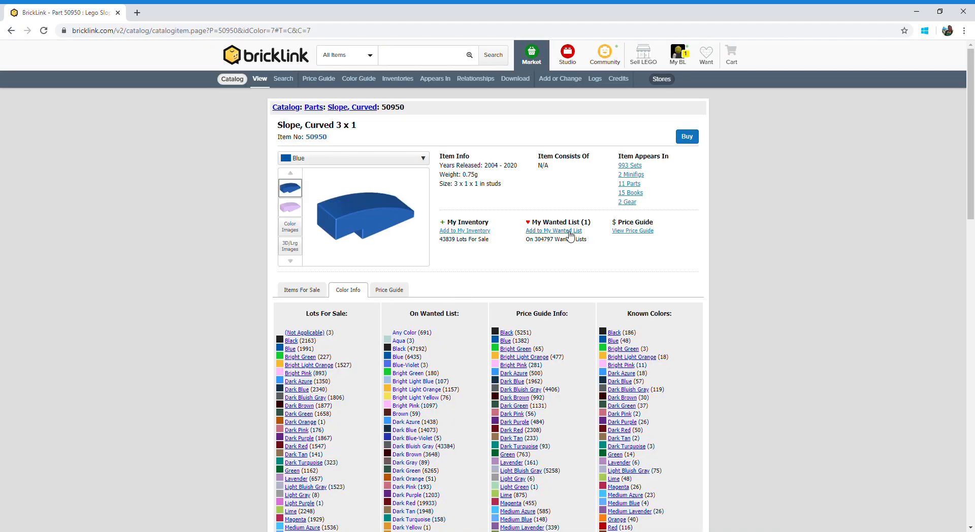
pyautogui.click(554, 230)
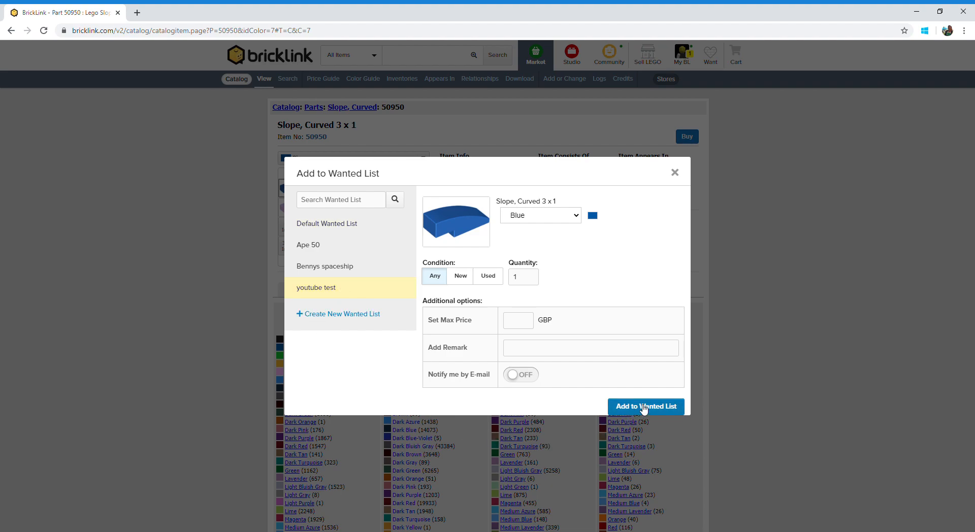
pyautogui.click(646, 407)
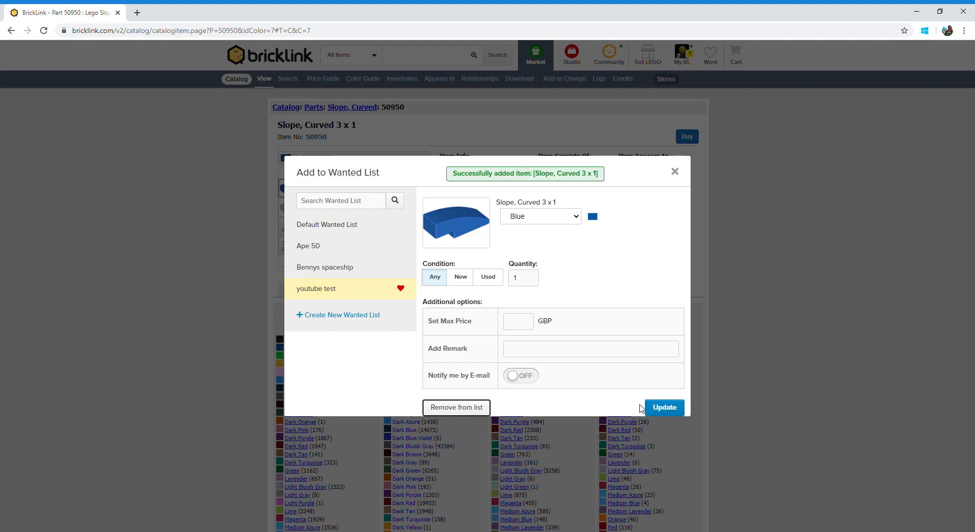
pyautogui.click(674, 171)
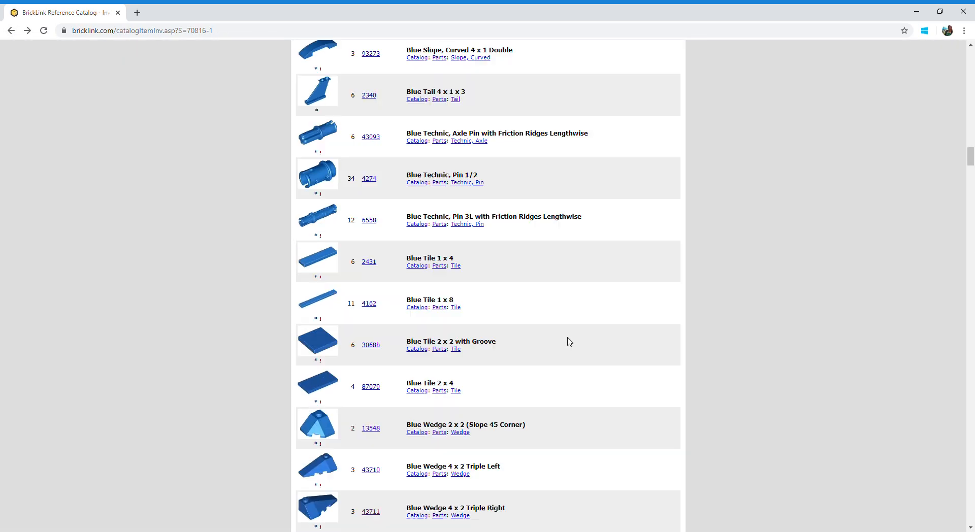
# Scroll the set inventory down to the Minifigs section with Benny, the droids and Robo Emmet
pyautogui.scroll(-3)
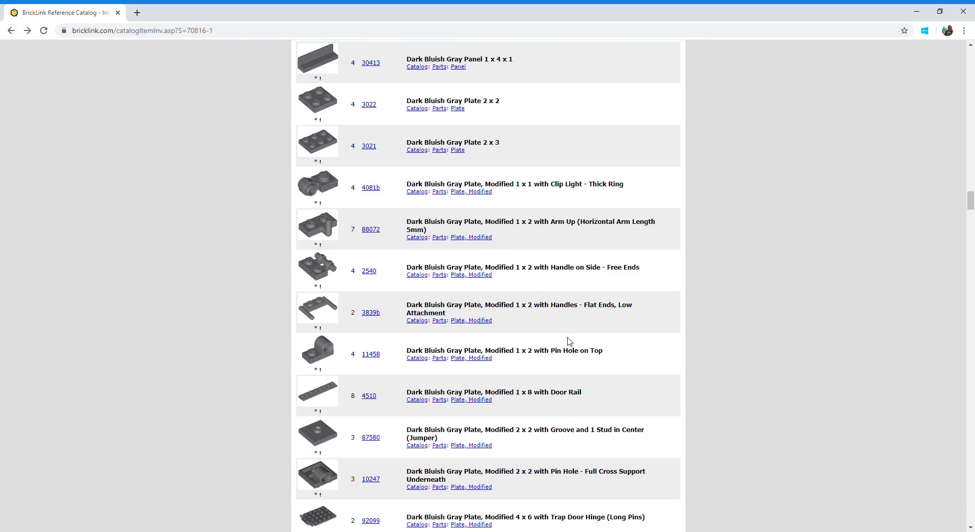
pyautogui.scroll(-3)
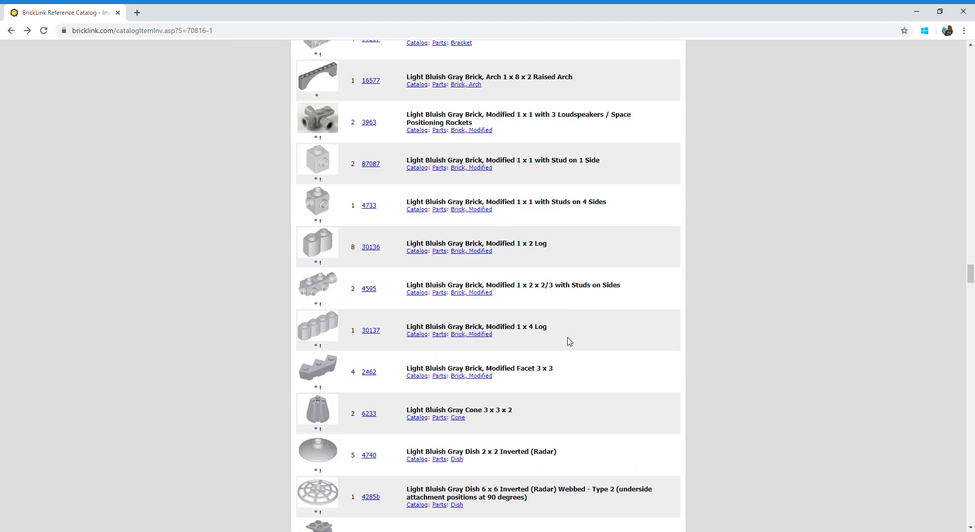
pyautogui.scroll(-3)
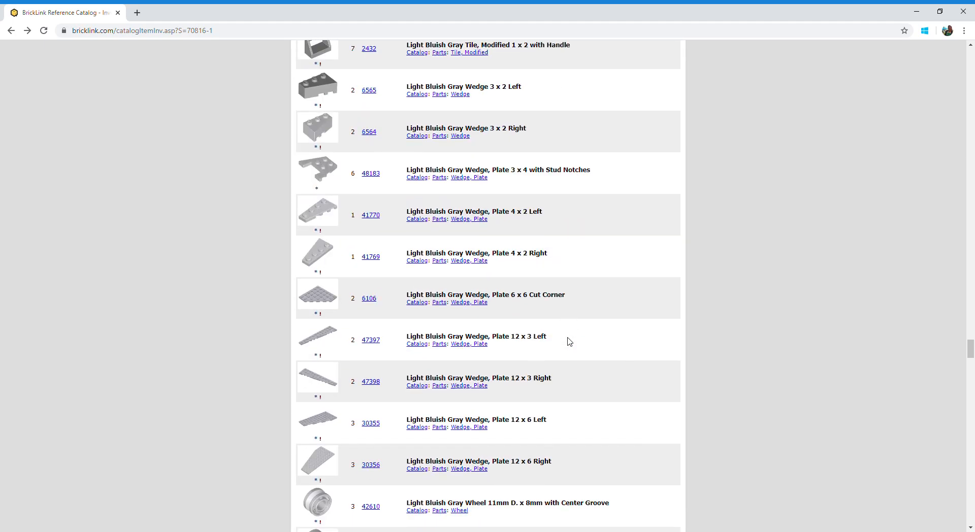
pyautogui.scroll(-3)
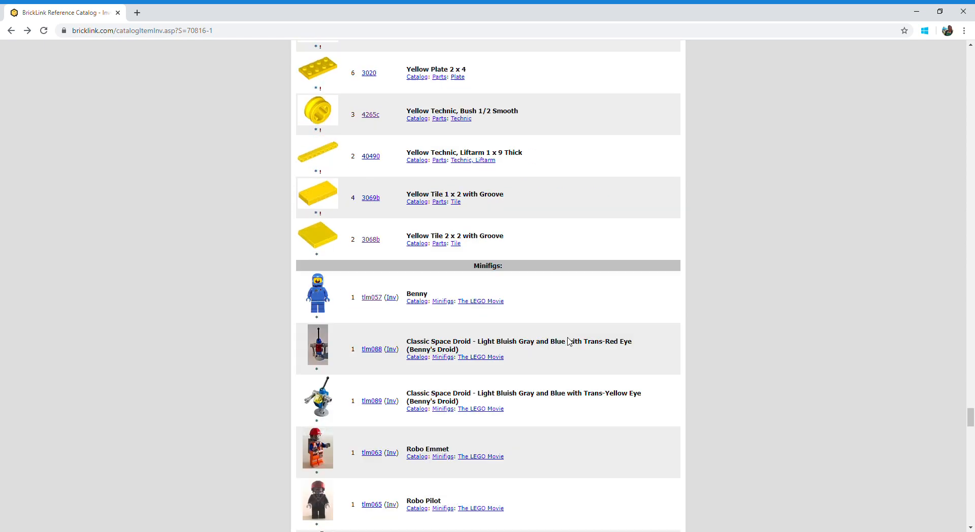
pyautogui.scroll(-3)
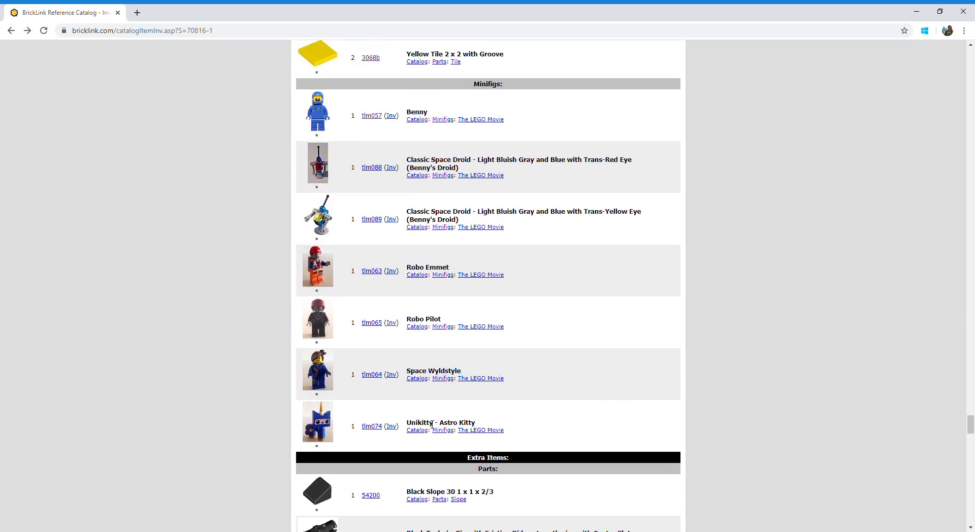
pyautogui.moveTo(373, 118)
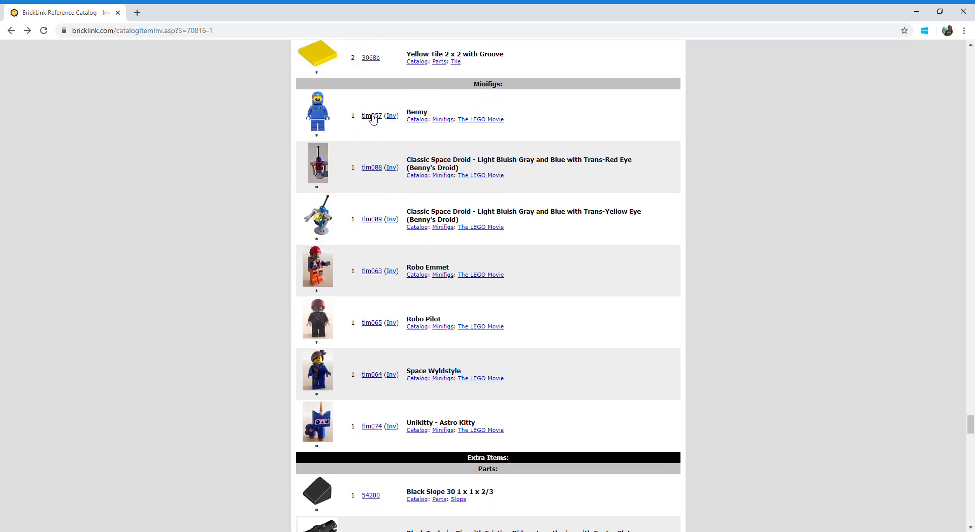
pyautogui.click(372, 115)
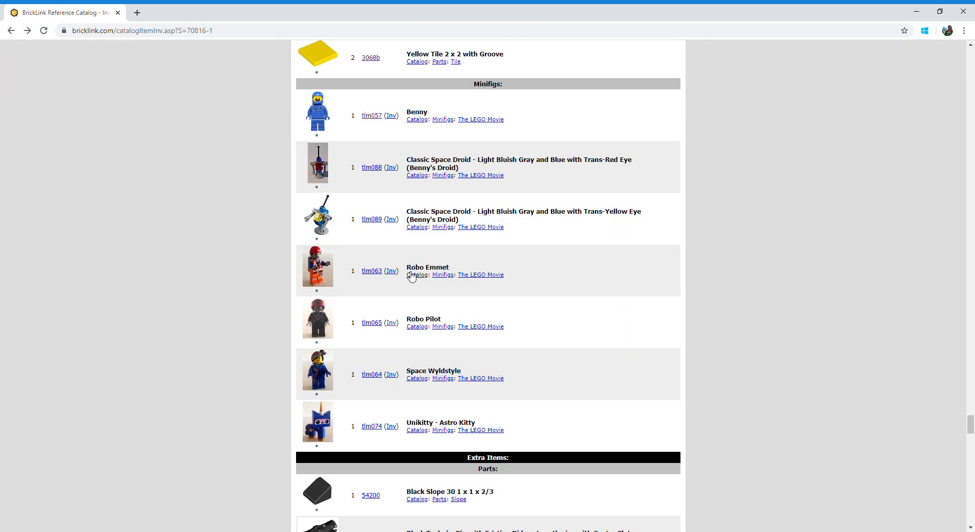
pyautogui.moveTo(353, 262)
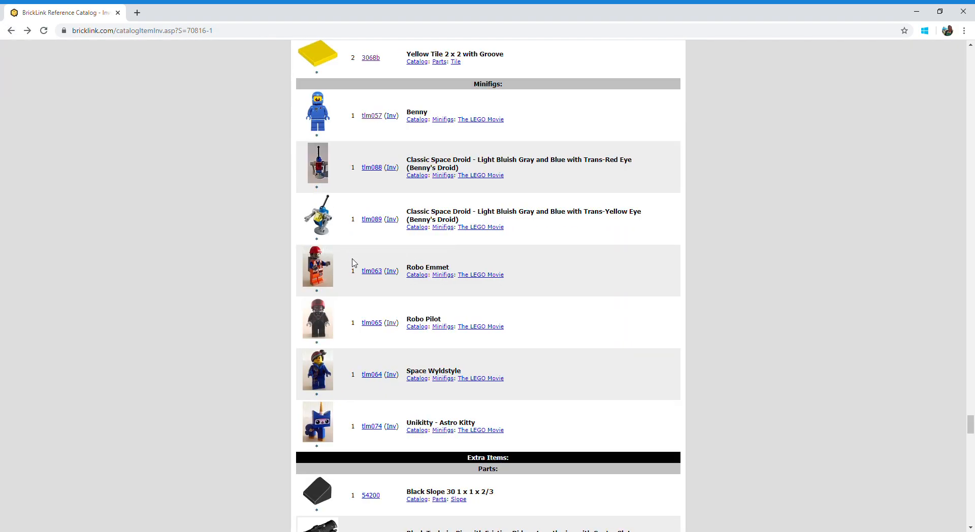
pyautogui.moveTo(394, 333)
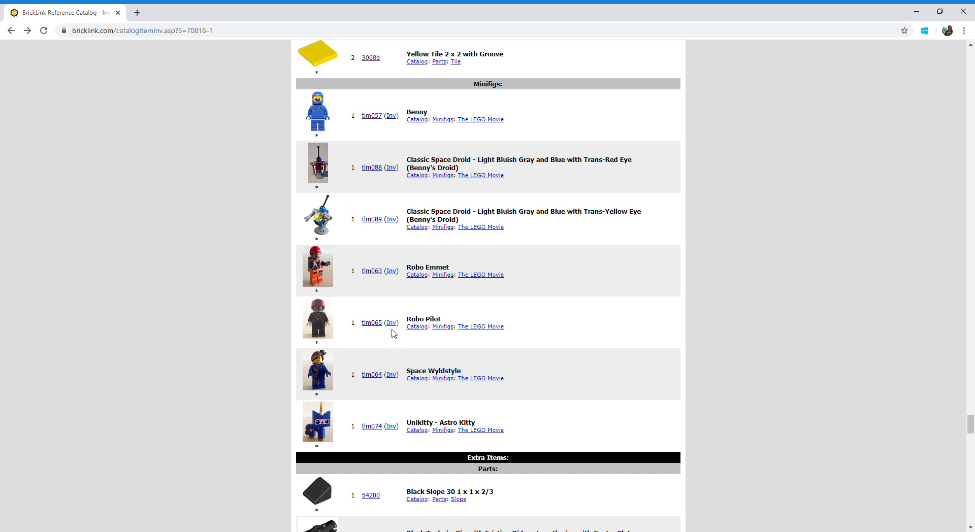
pyautogui.moveTo(391, 321)
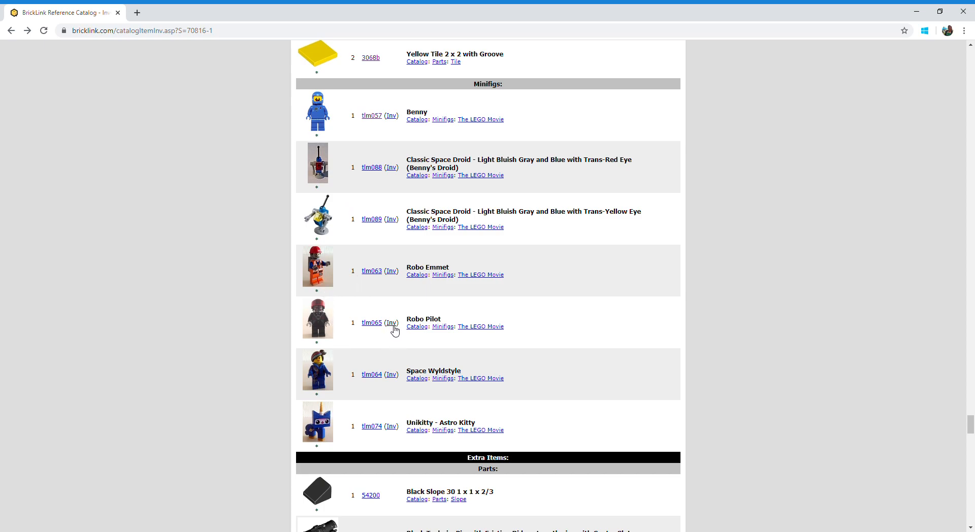
# Open Robo Pilot's parts inventory and go to the black aviator cap 30171 page
pyautogui.click(391, 323)
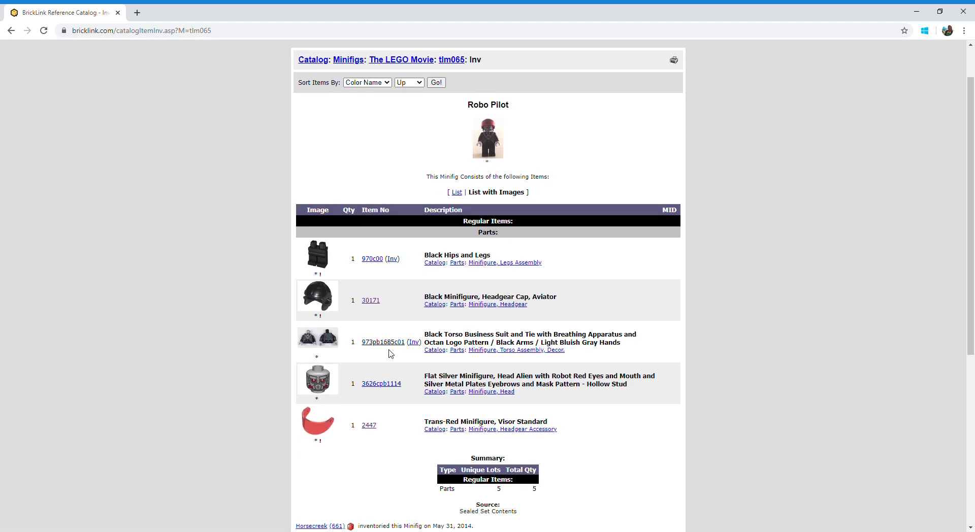
pyautogui.moveTo(367, 317)
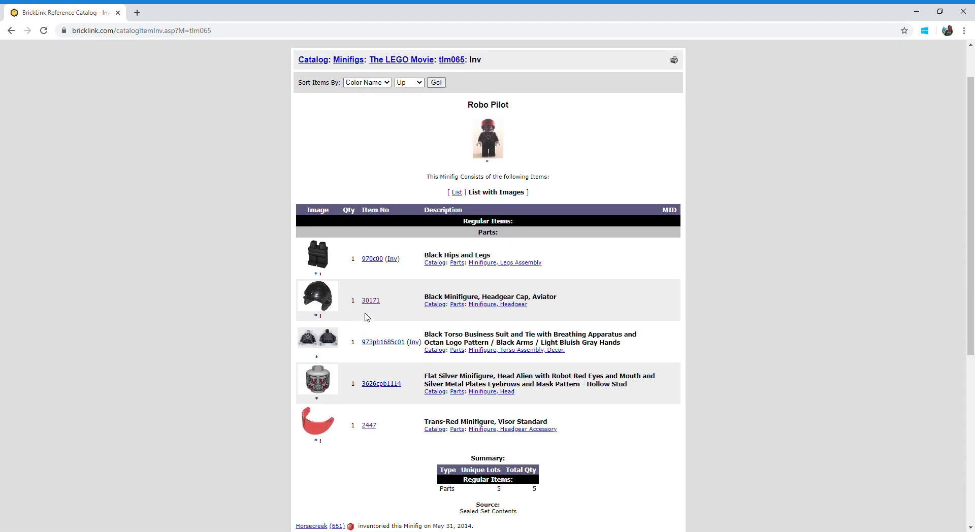
pyautogui.click(370, 300)
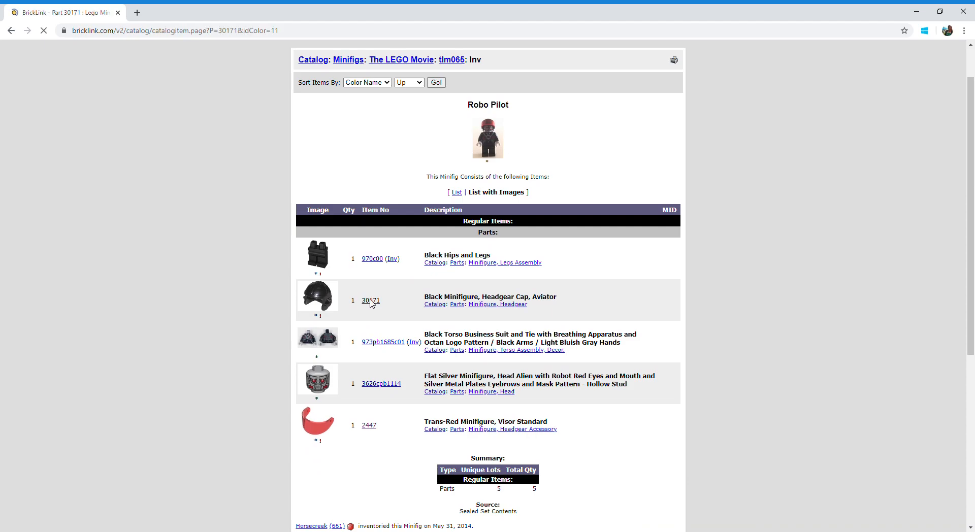
# Add the black aviator cap 30171 to the youtube test wanted list
pyautogui.click(370, 299)
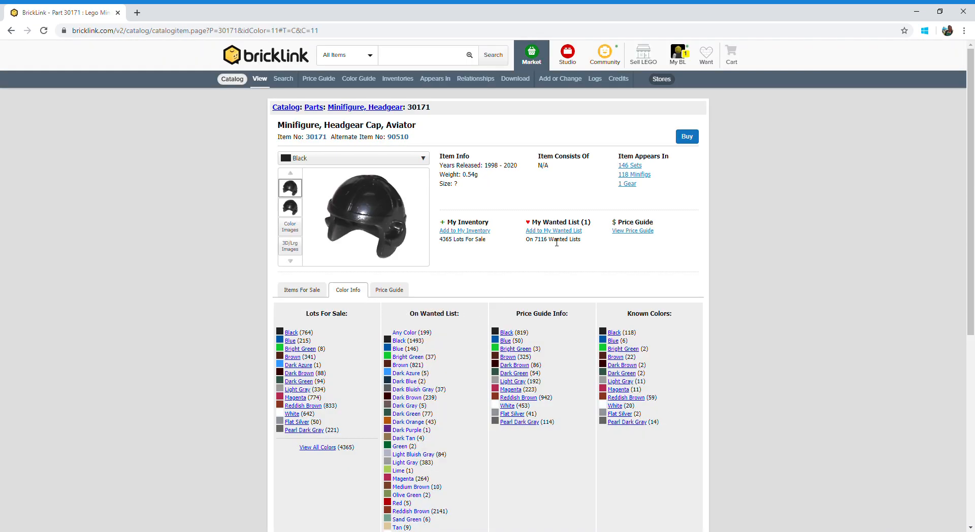
pyautogui.click(553, 231)
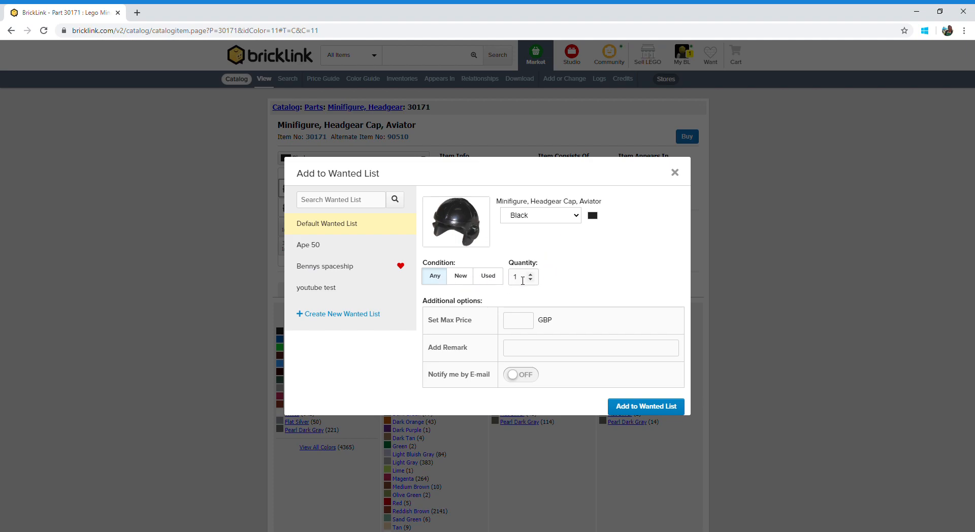
pyautogui.click(316, 287)
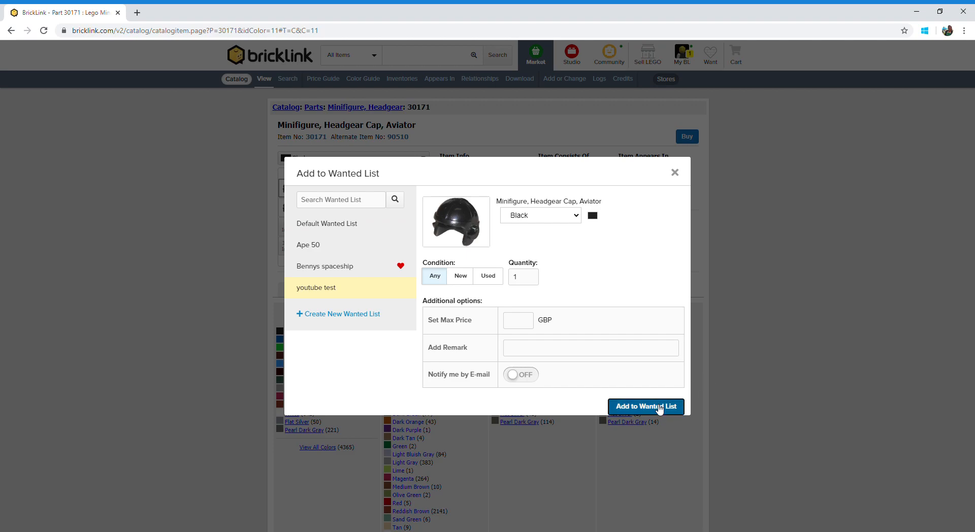
pyautogui.click(646, 406)
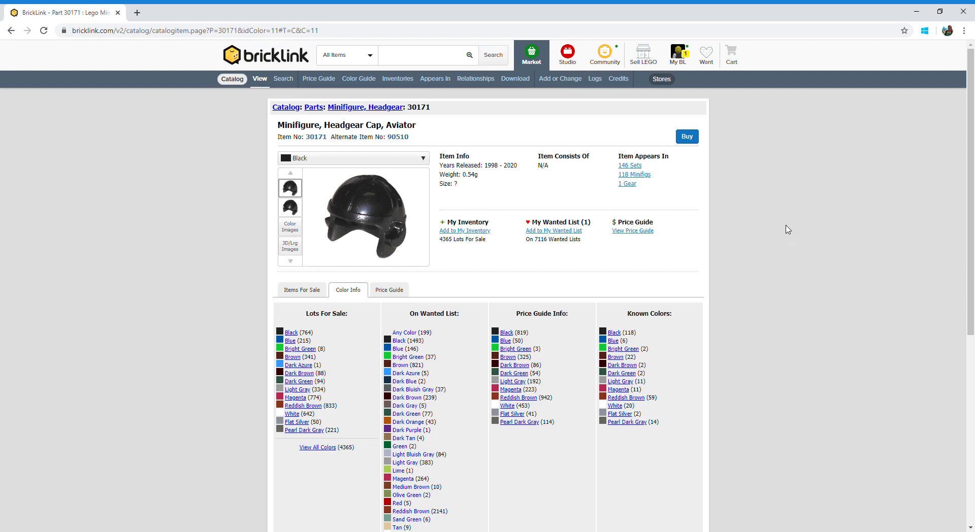
# Go to the wanted lists overview via the Want menu and select youtube test
pyautogui.click(705, 52)
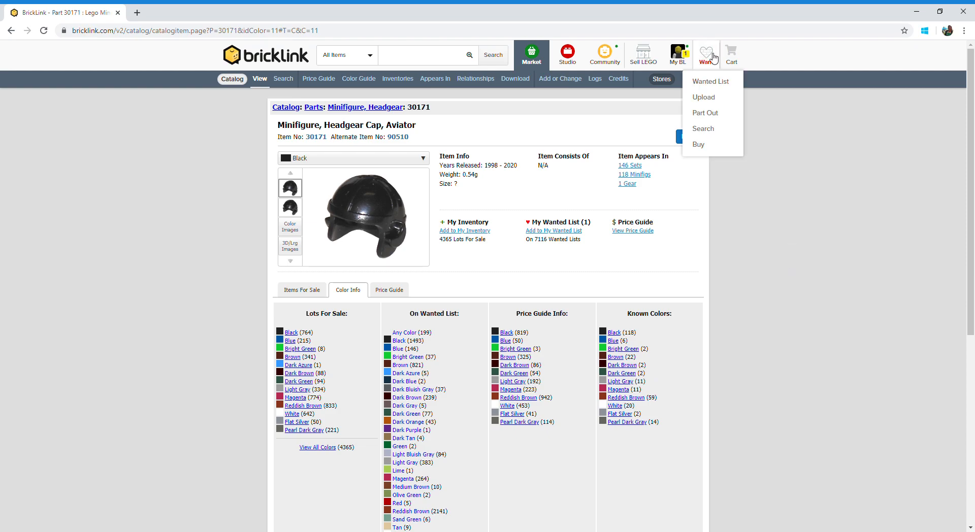
pyautogui.click(709, 81)
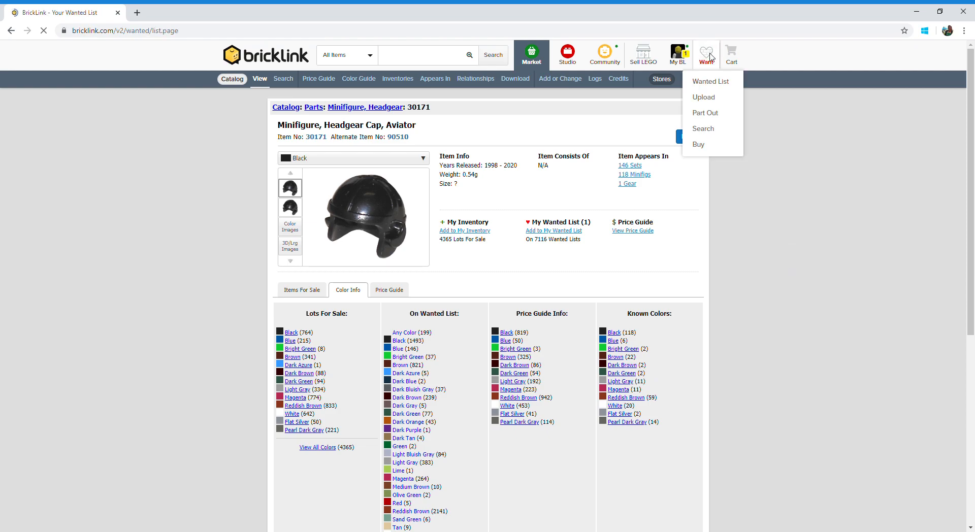
pyautogui.click(711, 81)
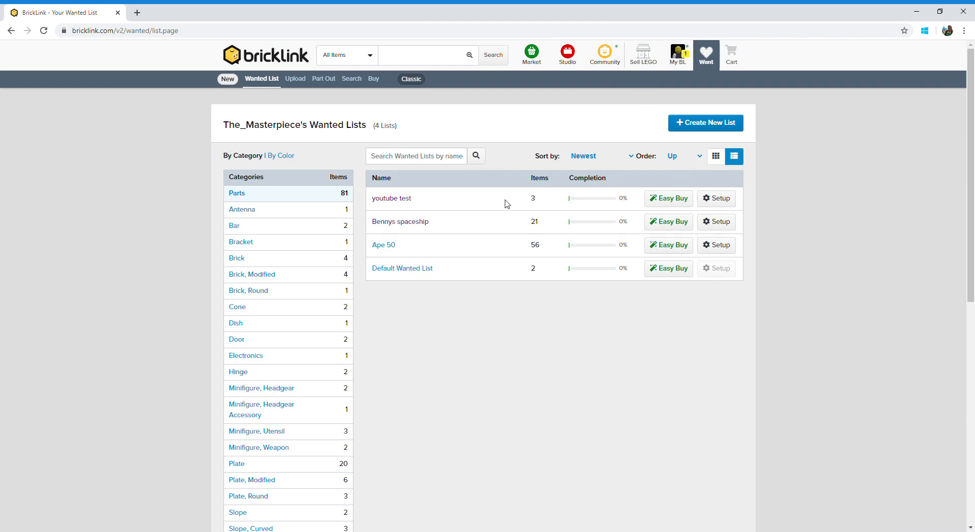
pyautogui.moveTo(538, 187)
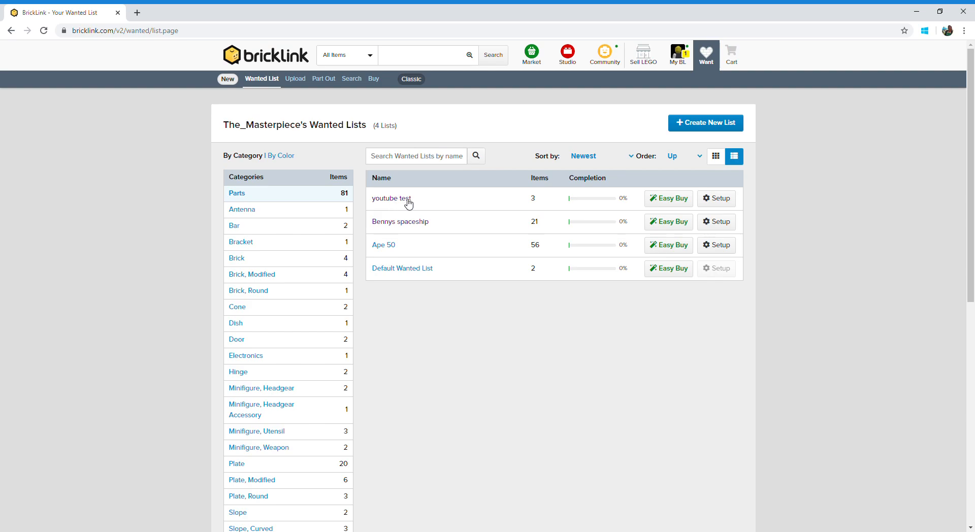
pyautogui.click(391, 198)
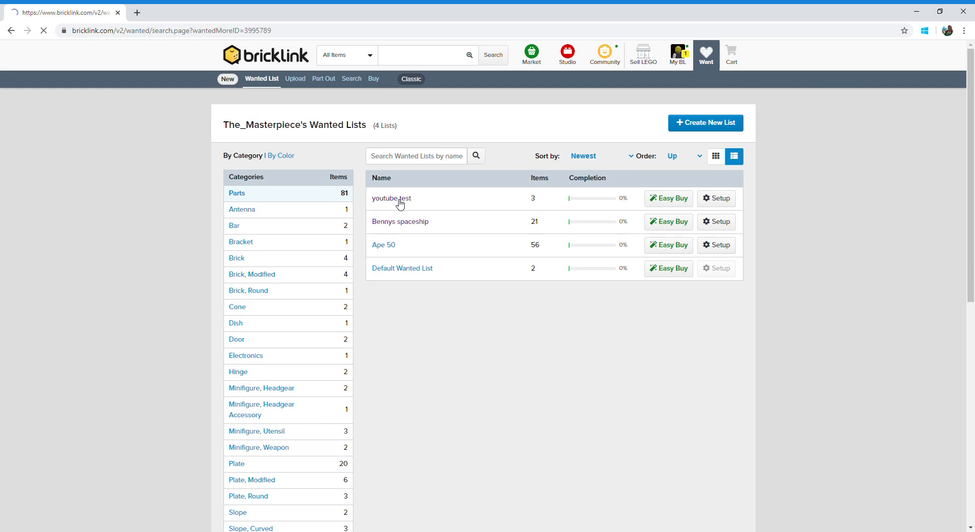
pyautogui.click(391, 198)
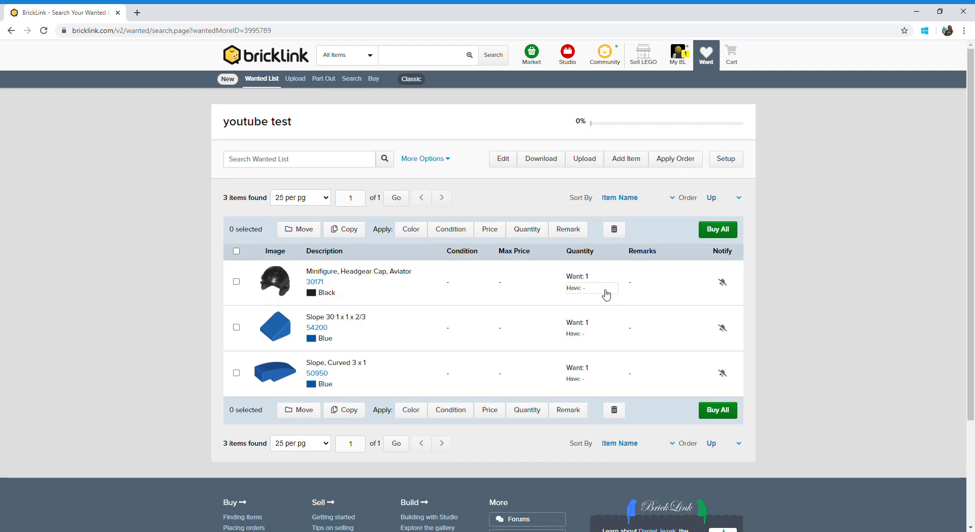
pyautogui.moveTo(591, 335)
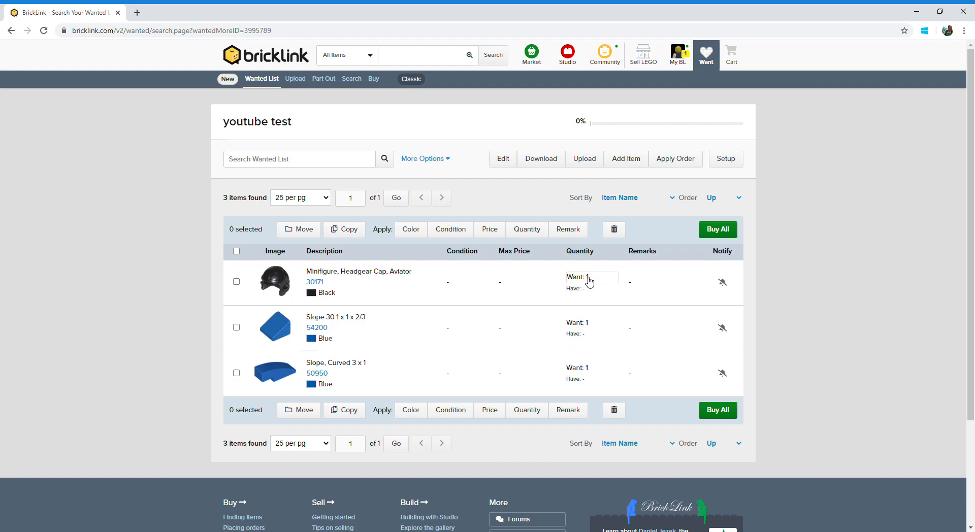
pyautogui.click(502, 158)
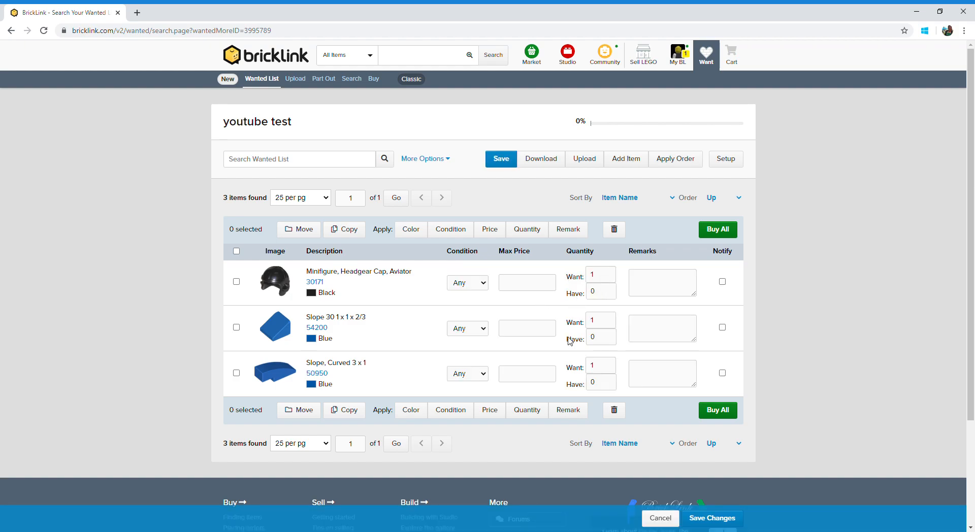
pyautogui.click(597, 274)
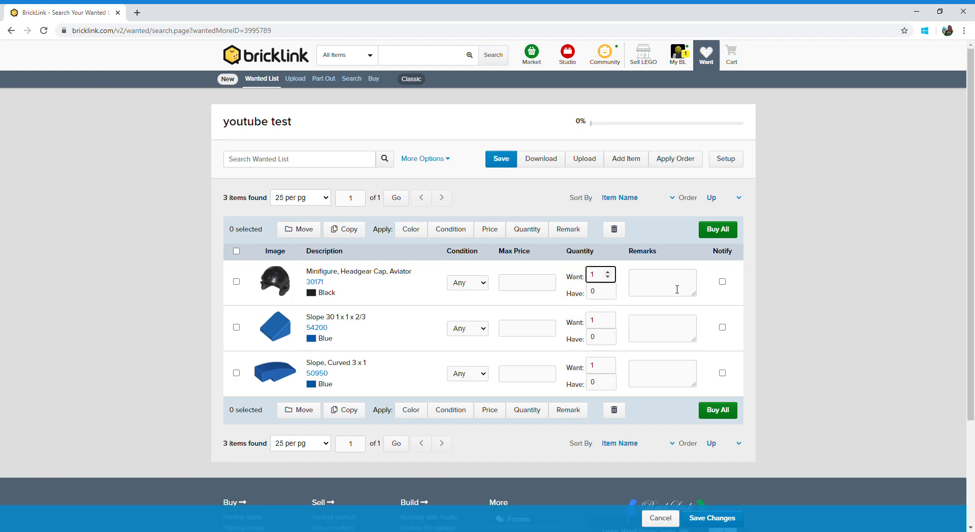
pyautogui.write('6')
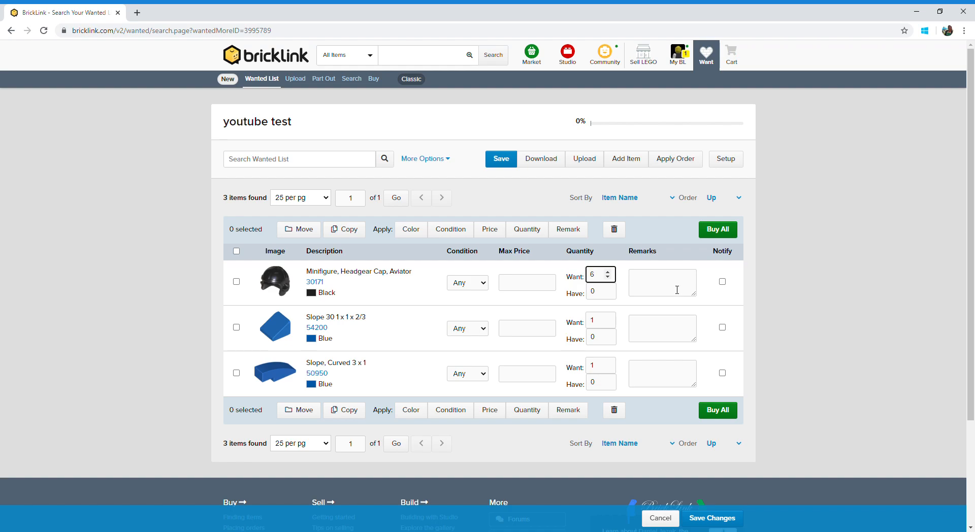
pyautogui.click(526, 282)
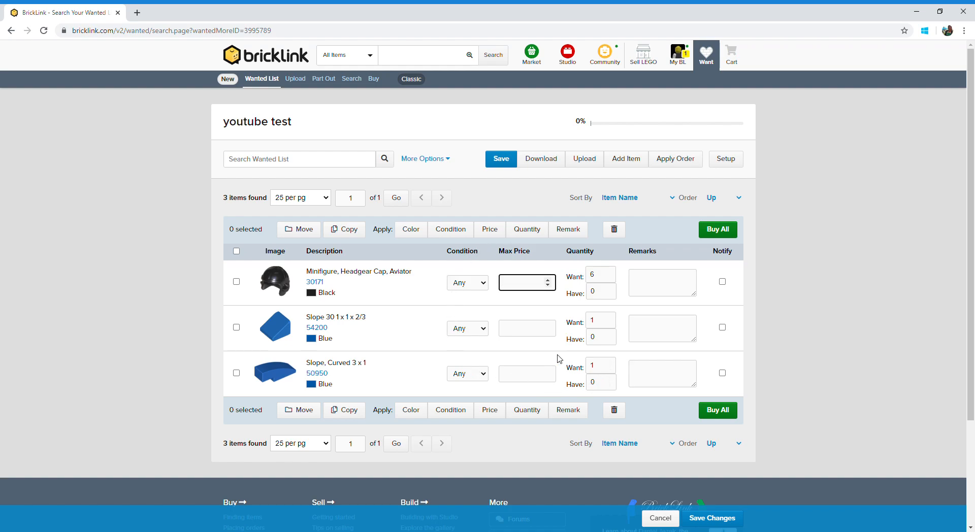
pyautogui.moveTo(517, 360)
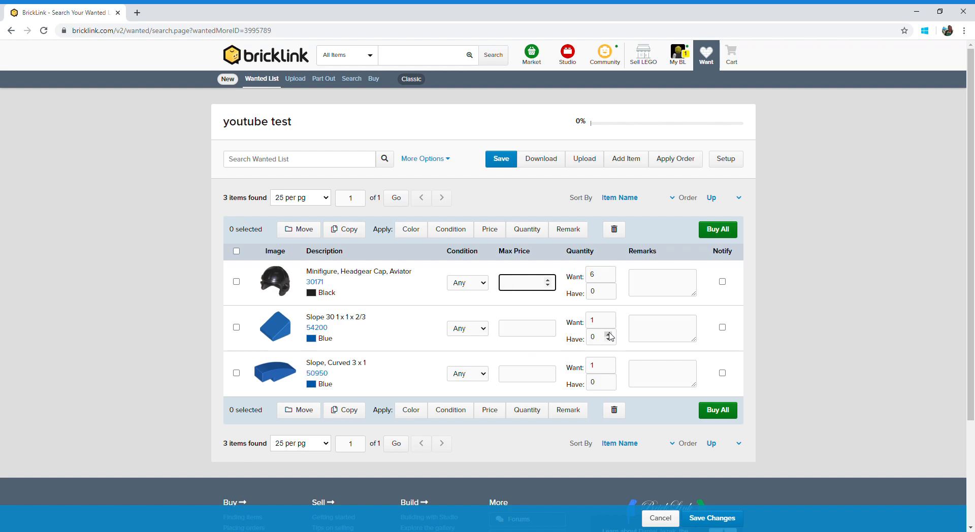
pyautogui.moveTo(283, 318)
pyautogui.write('1')
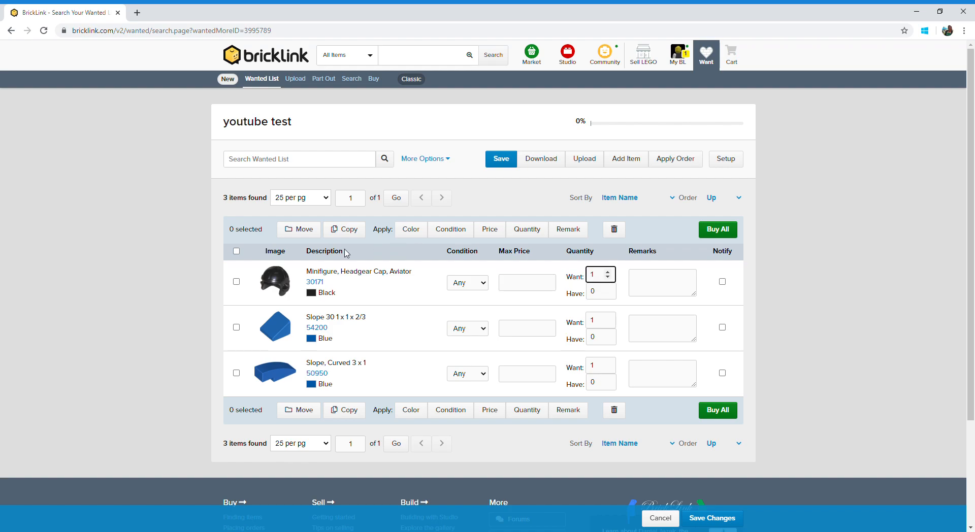
pyautogui.moveTo(261, 305)
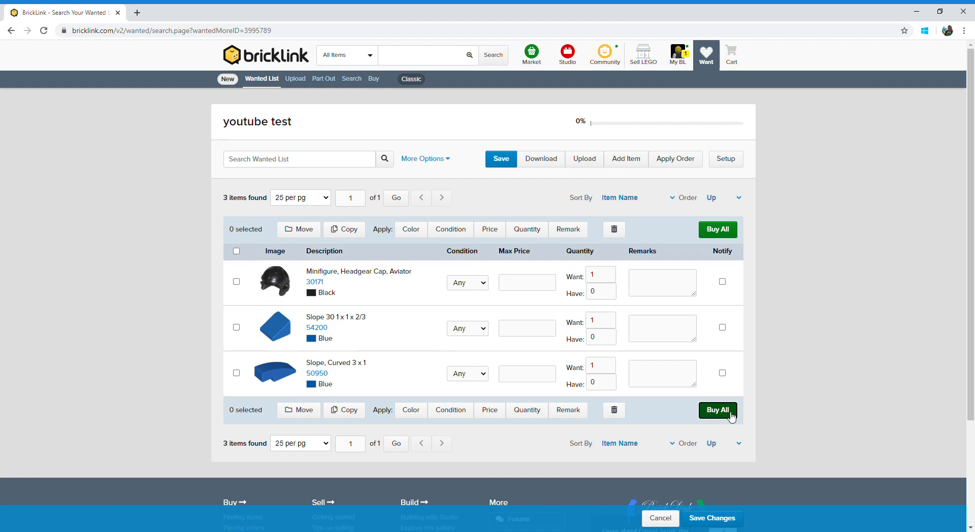
# Use Buy All to load the Buy Wanted Lists page showing UK stores for youtube test
pyautogui.click(717, 410)
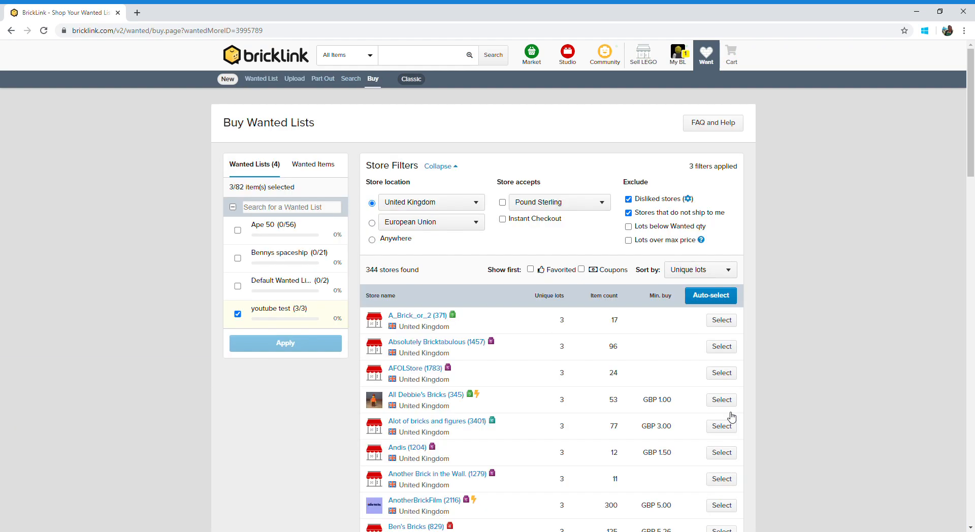
pyautogui.moveTo(344, 164)
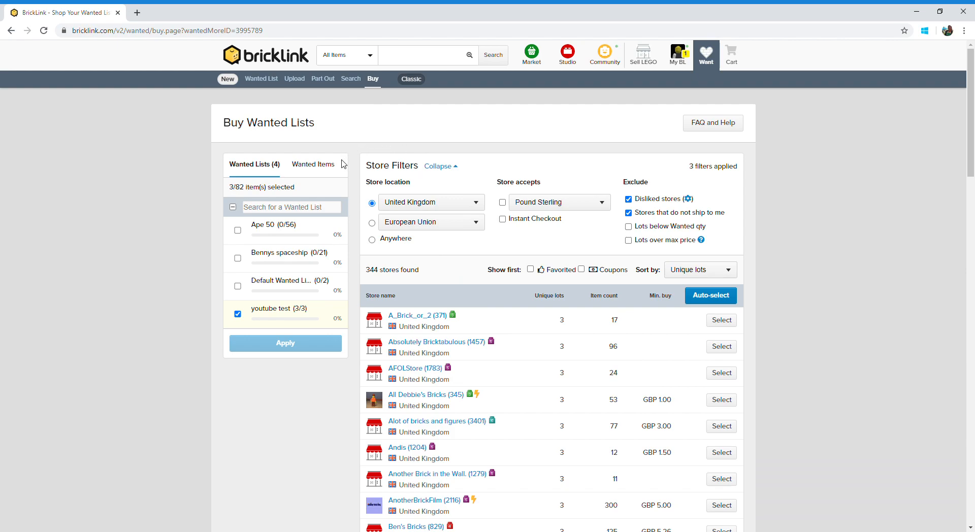
pyautogui.moveTo(631, 150)
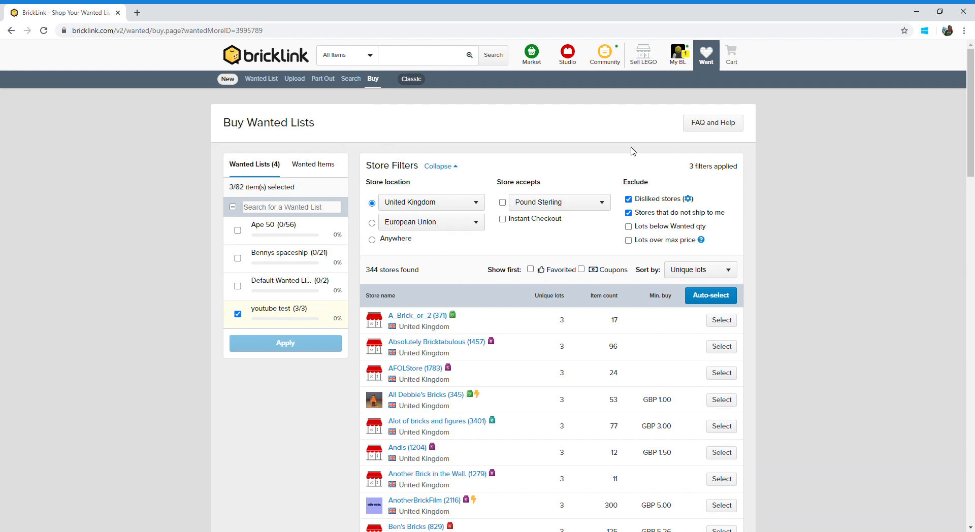
pyautogui.moveTo(364, 203)
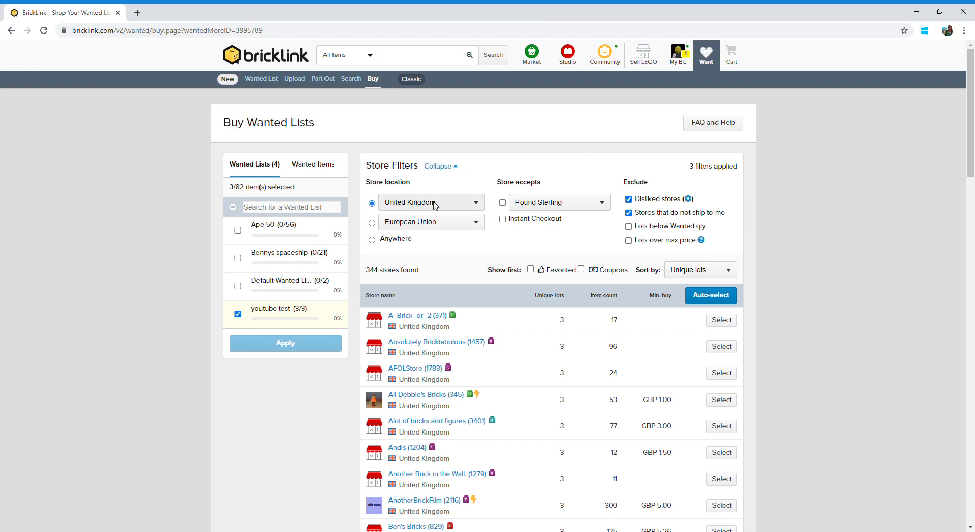
pyautogui.moveTo(425, 200)
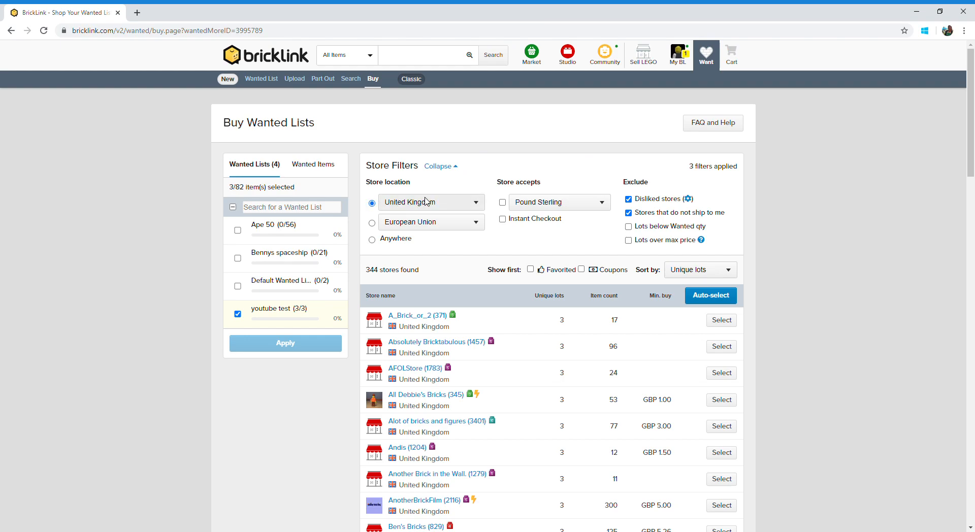
pyautogui.scroll(-3)
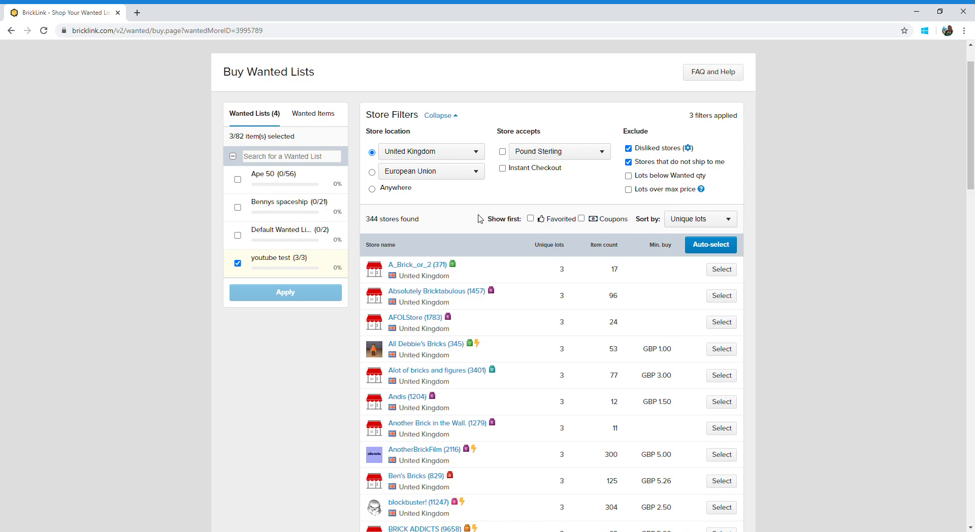
pyautogui.scroll(-3)
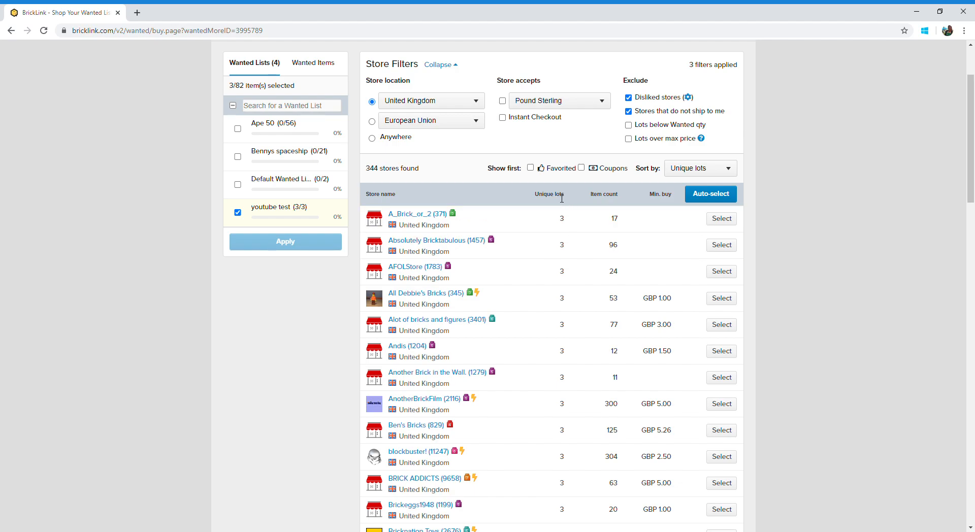
pyautogui.moveTo(283, 215)
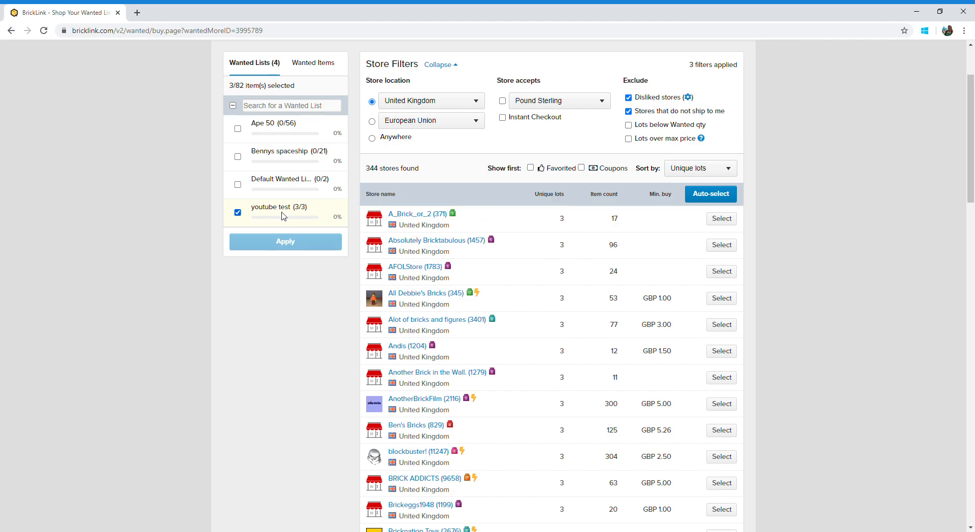
pyautogui.moveTo(297, 209)
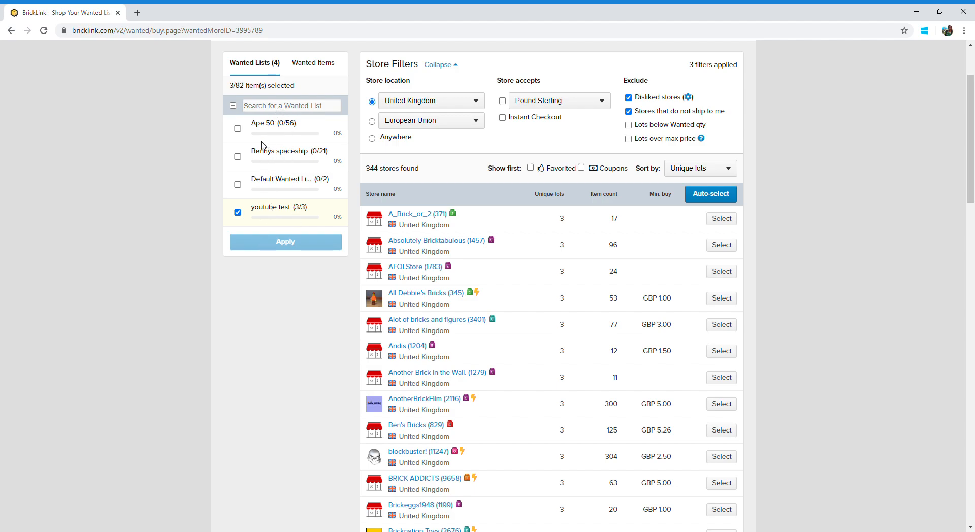
pyautogui.moveTo(653, 255)
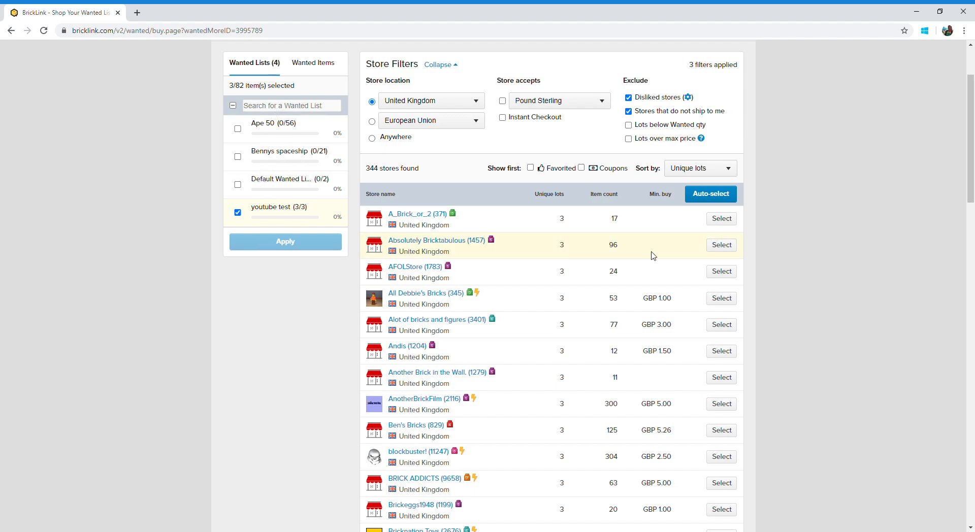
pyautogui.moveTo(554, 227)
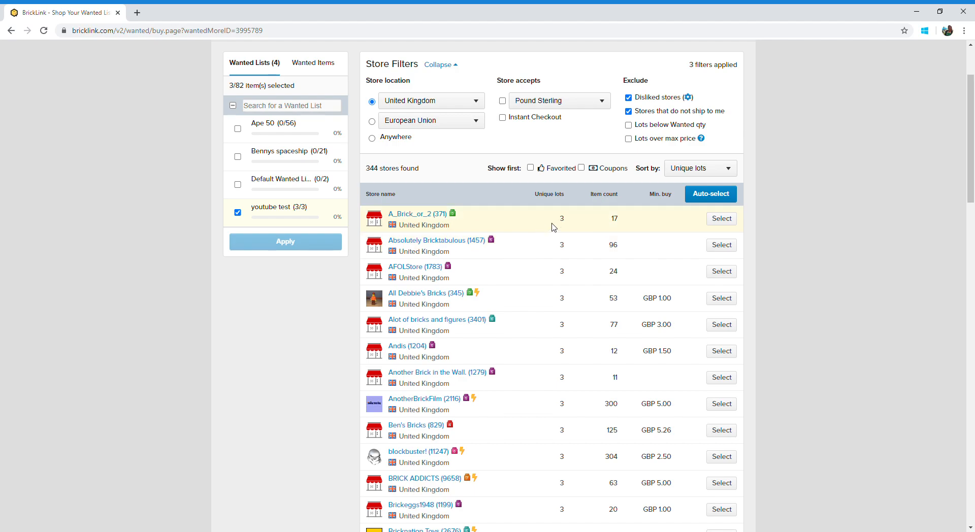
pyautogui.moveTo(680, 221)
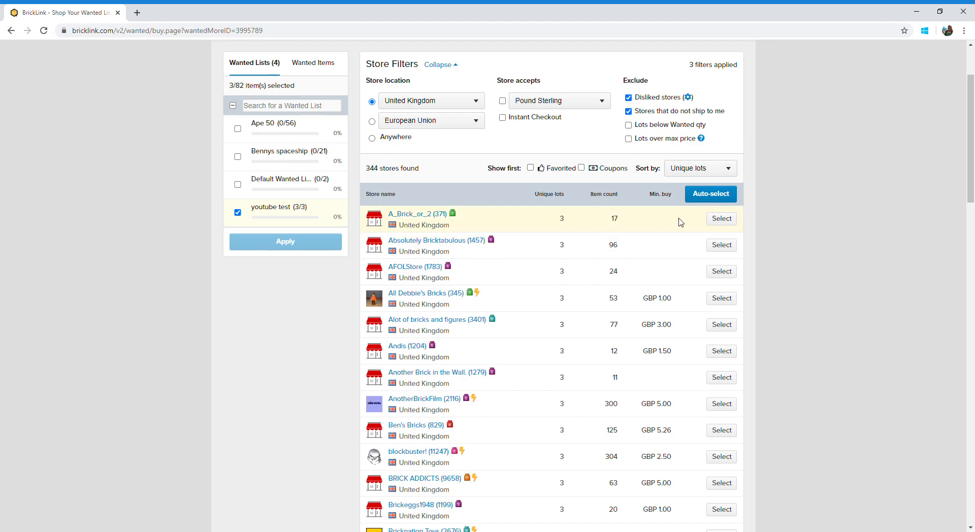
# Select the A_Brick_or_2 store, bringing up its confirmation for three lots at GBP 0.27
pyautogui.click(721, 219)
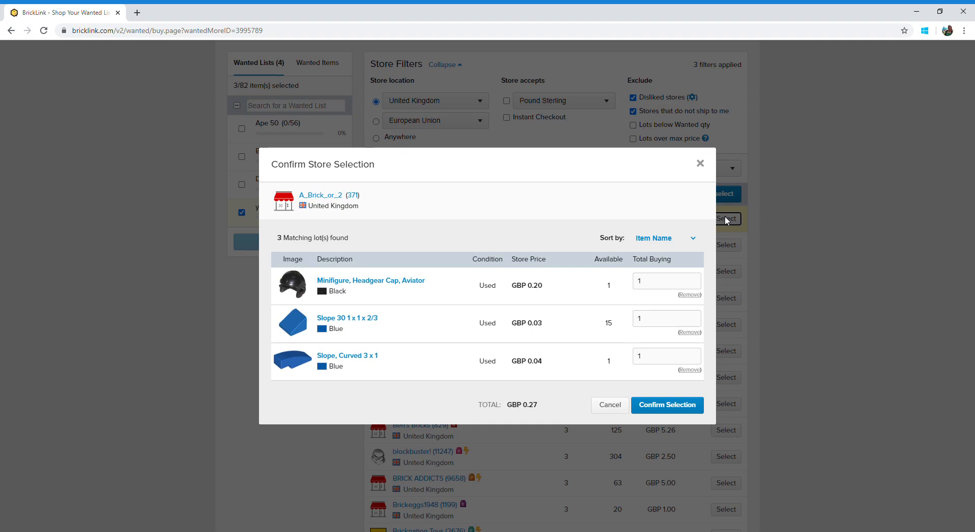
pyautogui.moveTo(542, 292)
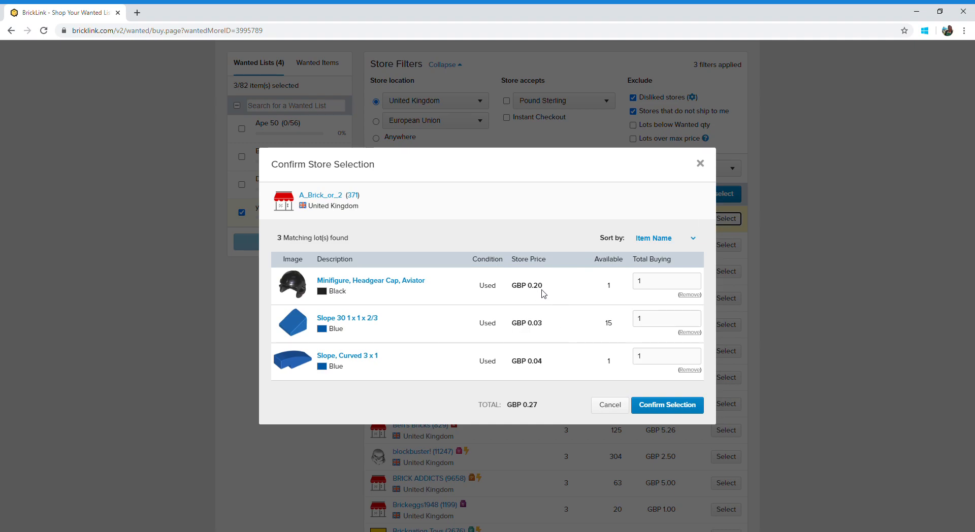
pyautogui.moveTo(527, 409)
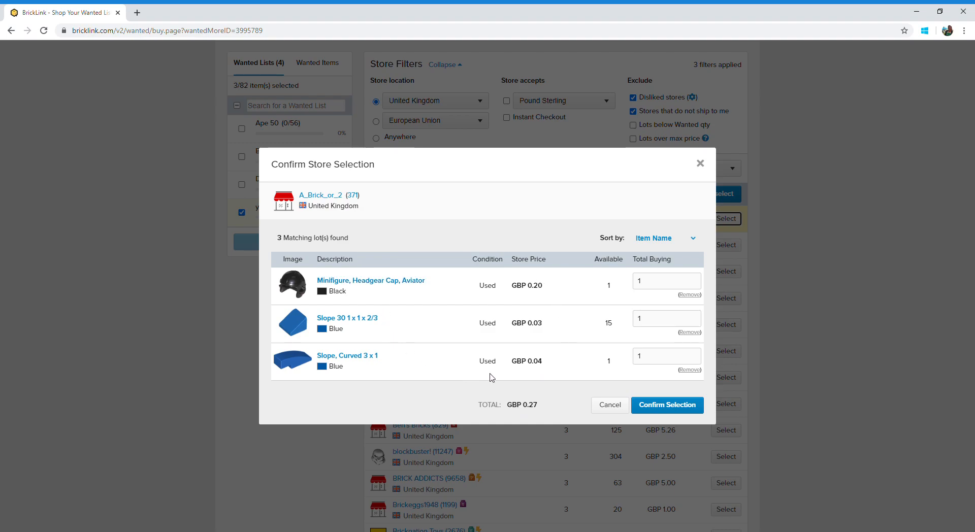
pyautogui.moveTo(609, 380)
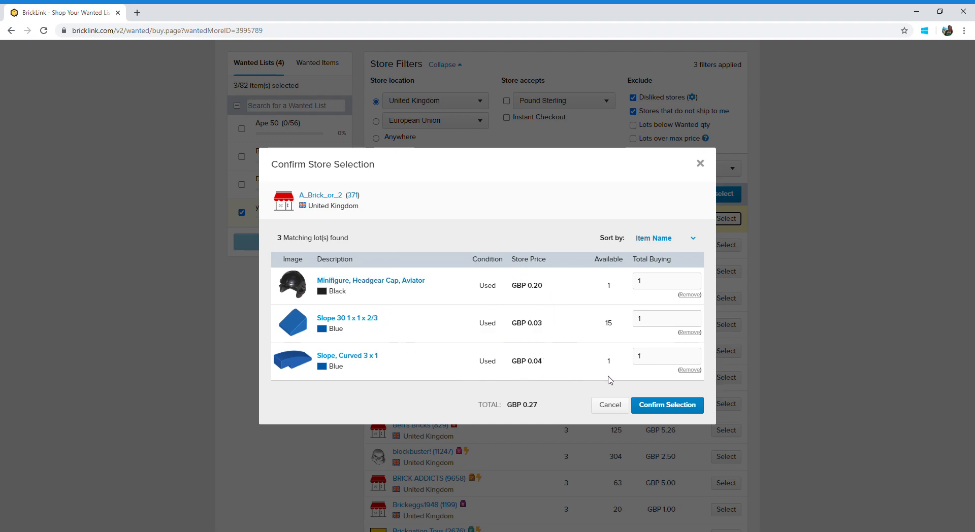
pyautogui.moveTo(535, 393)
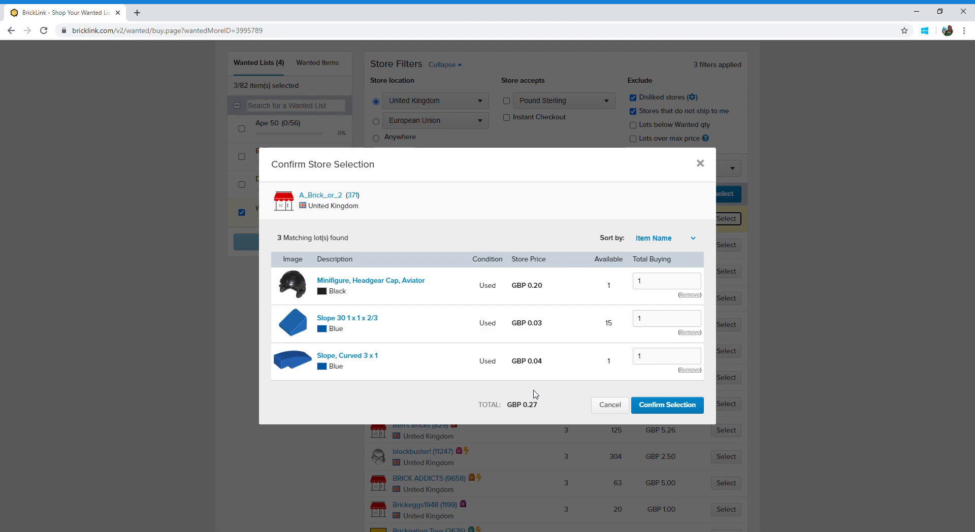
pyautogui.moveTo(467, 293)
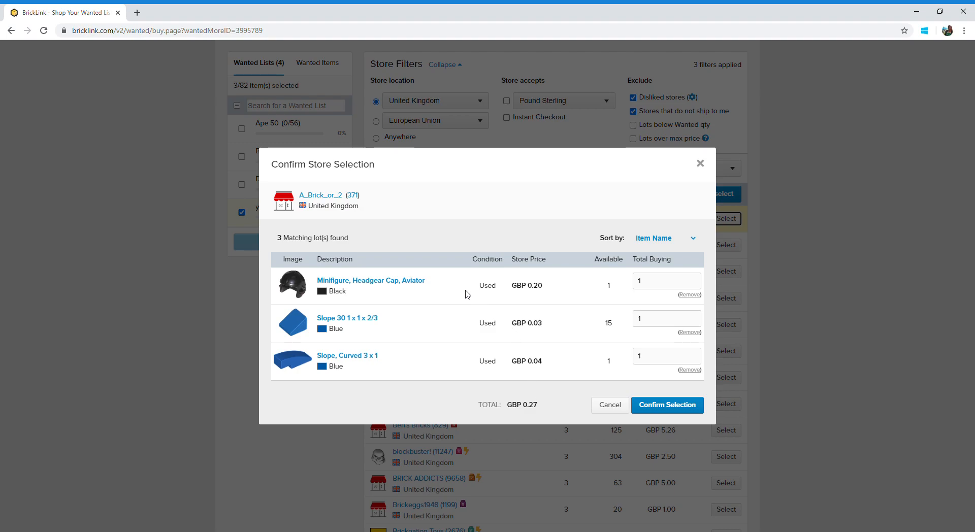
pyautogui.moveTo(348, 223)
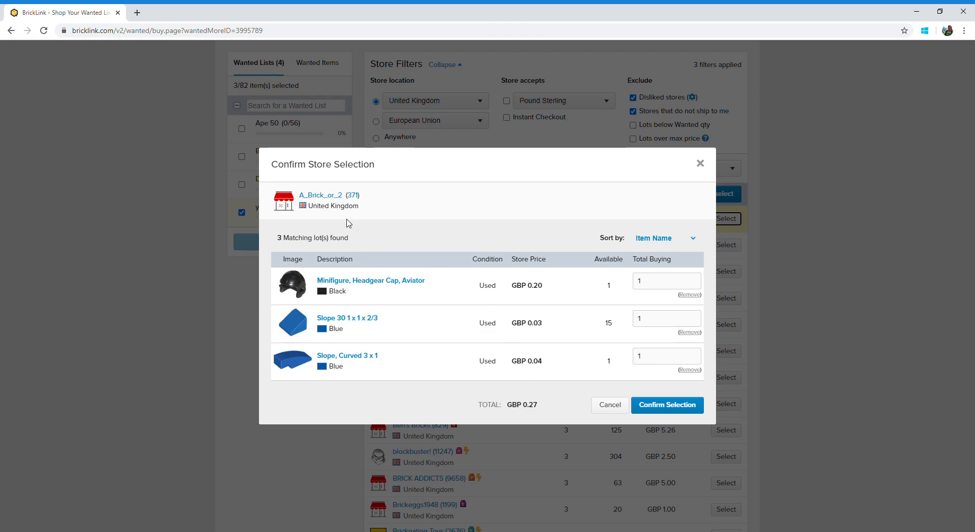
pyautogui.moveTo(700, 164)
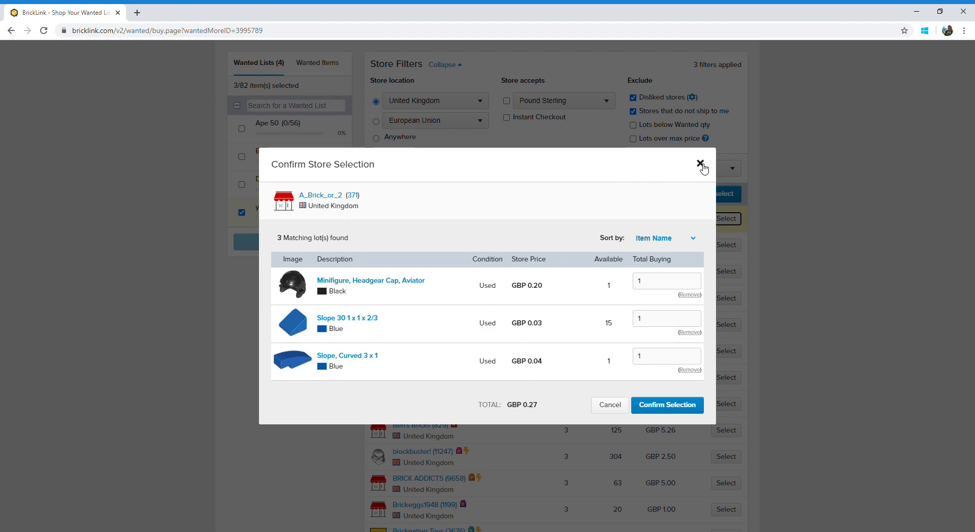
# Dismiss the confirmation, switch the list from youtube test to Ape 50 and apply the UK store filter
pyautogui.click(701, 164)
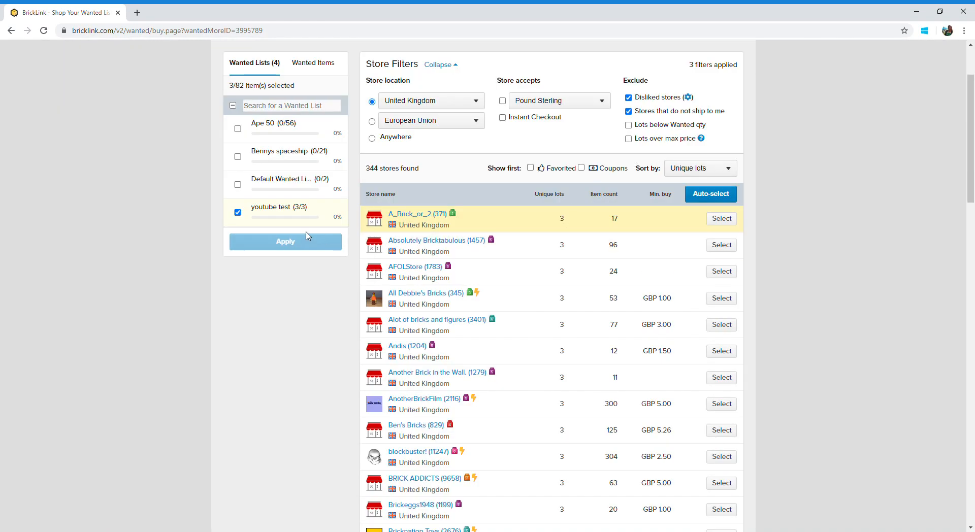
pyautogui.click(238, 212)
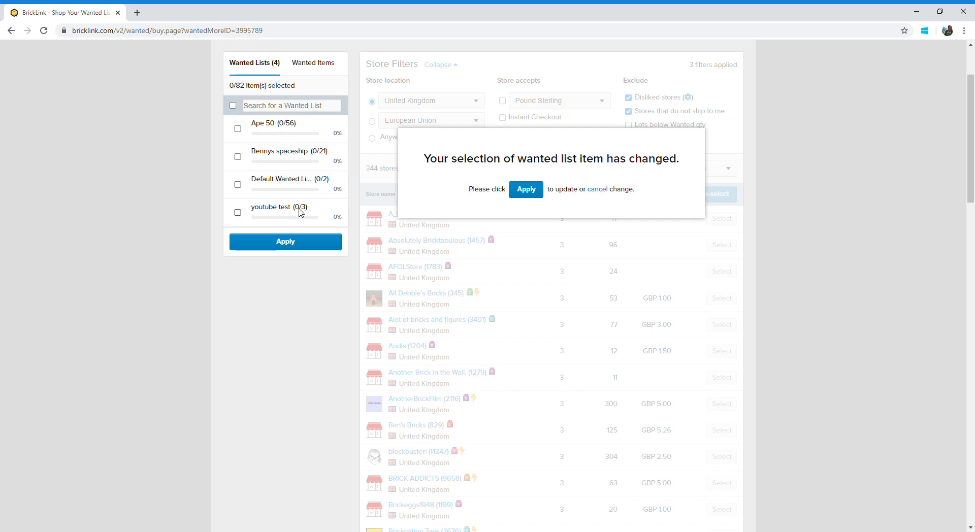
pyautogui.moveTo(254, 151)
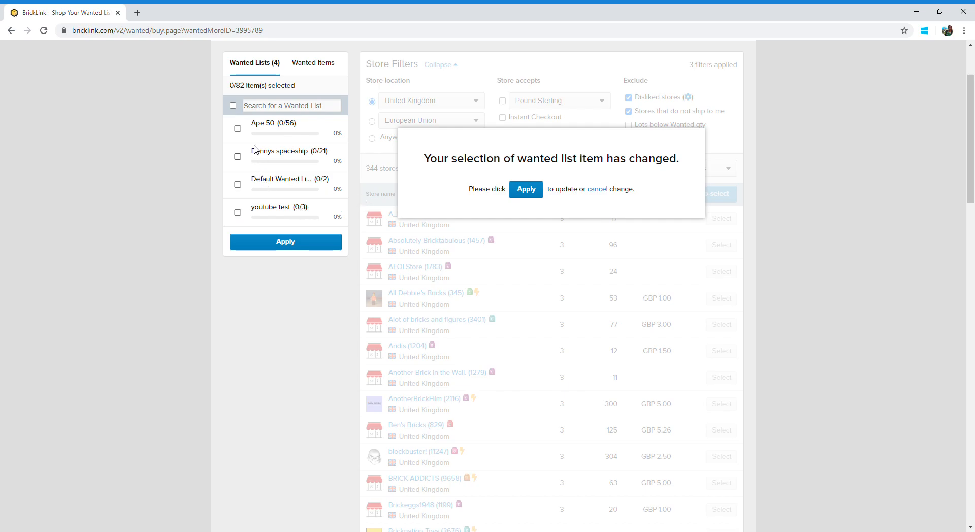
pyautogui.click(238, 128)
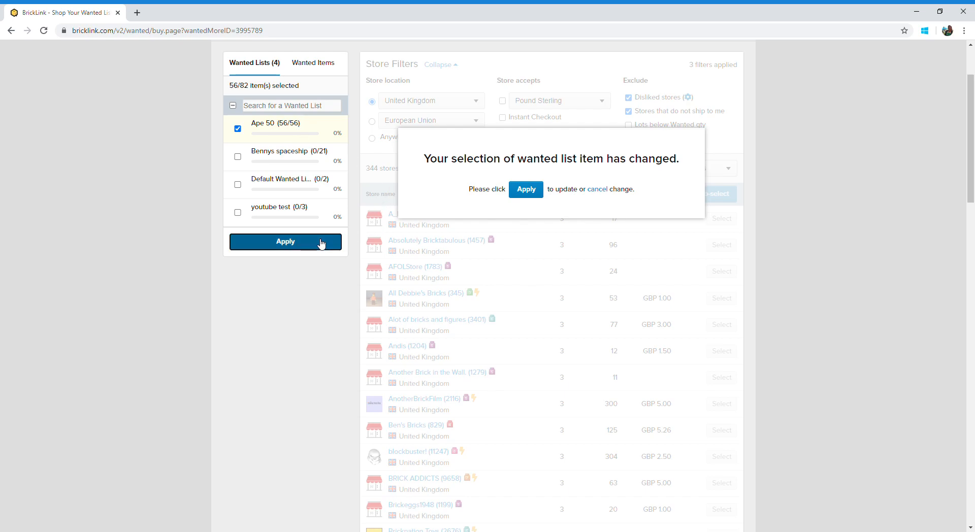
pyautogui.click(526, 189)
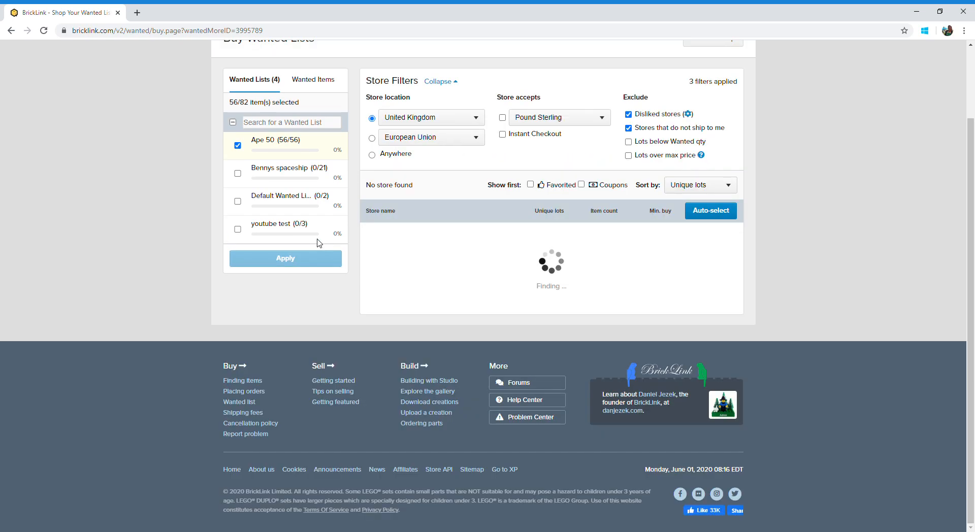
pyautogui.click(286, 258)
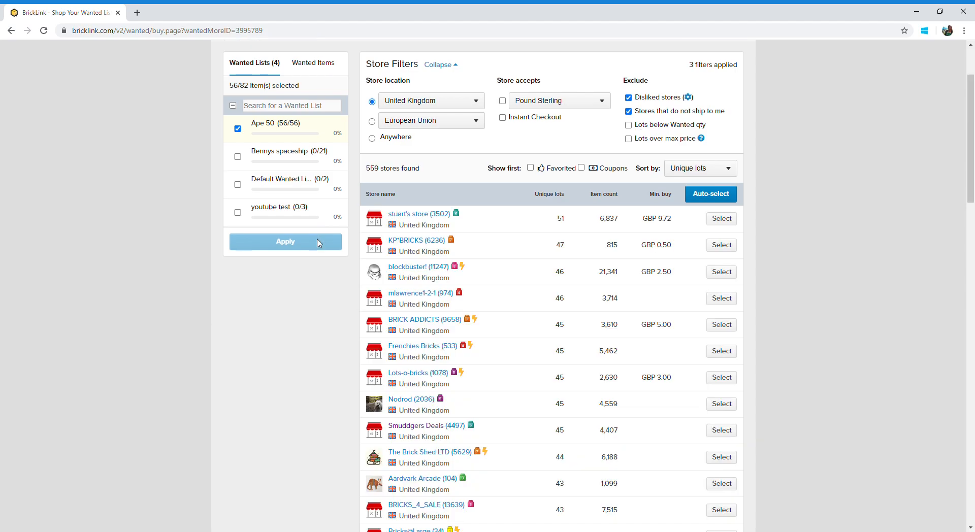
pyautogui.moveTo(589, 256)
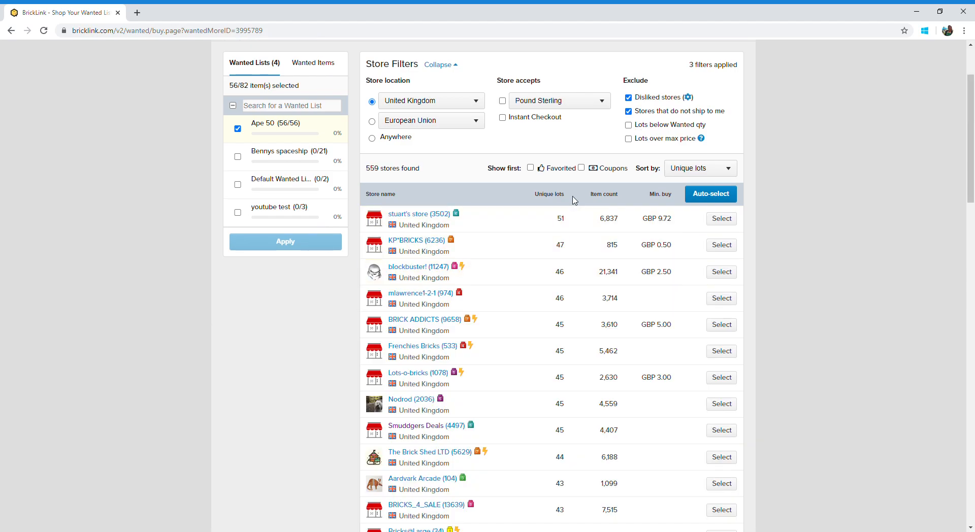
pyautogui.moveTo(427, 298)
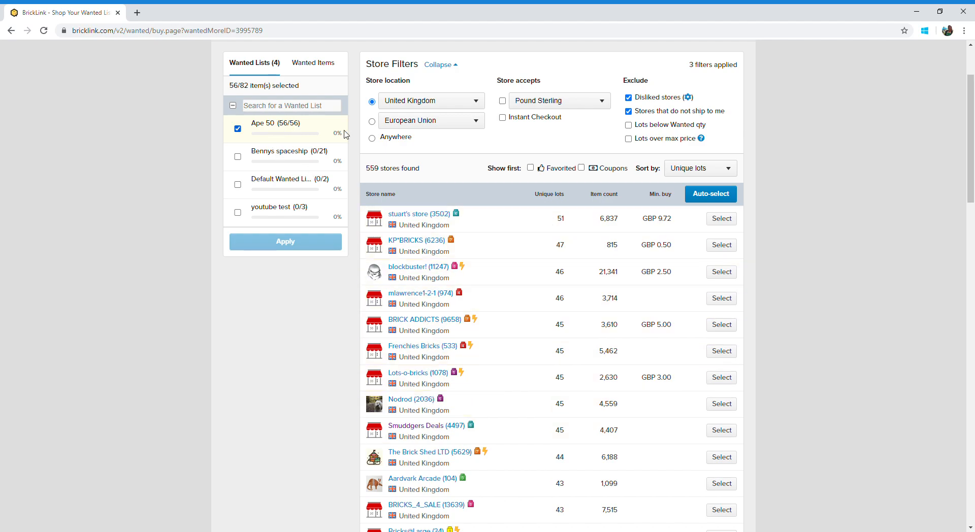
pyautogui.moveTo(557, 213)
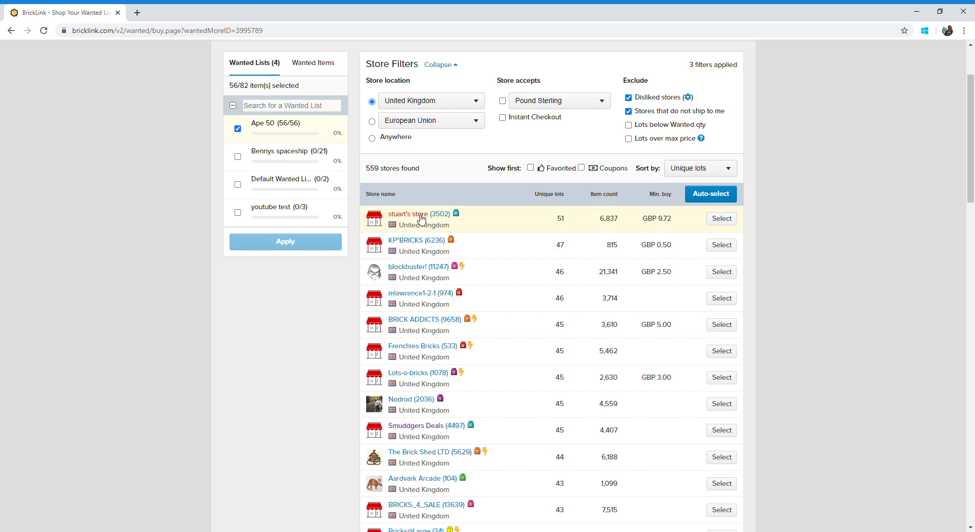
pyautogui.moveTo(565, 227)
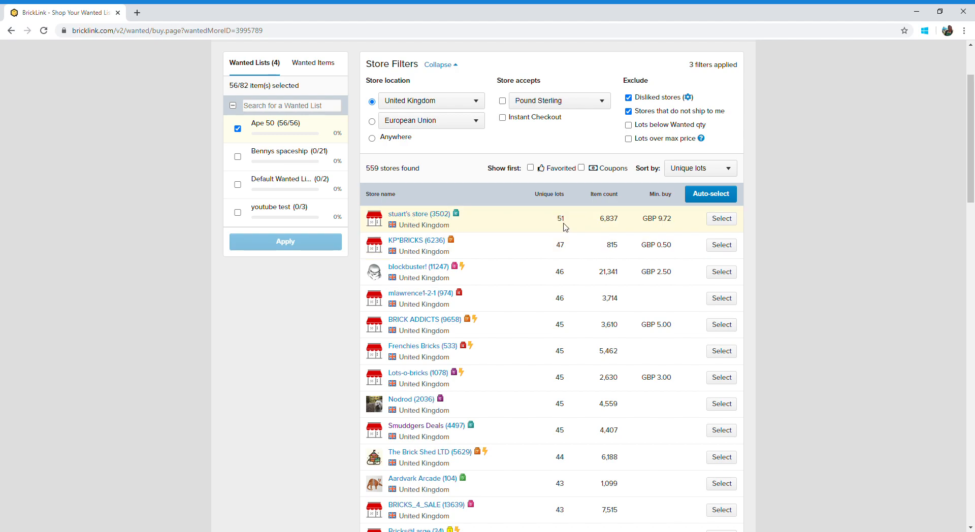
pyautogui.moveTo(545, 216)
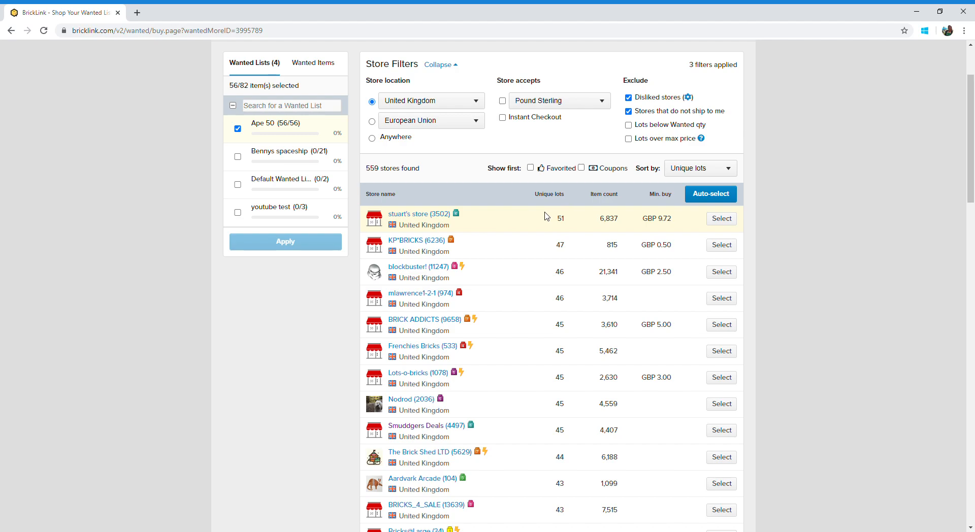
pyautogui.moveTo(680, 195)
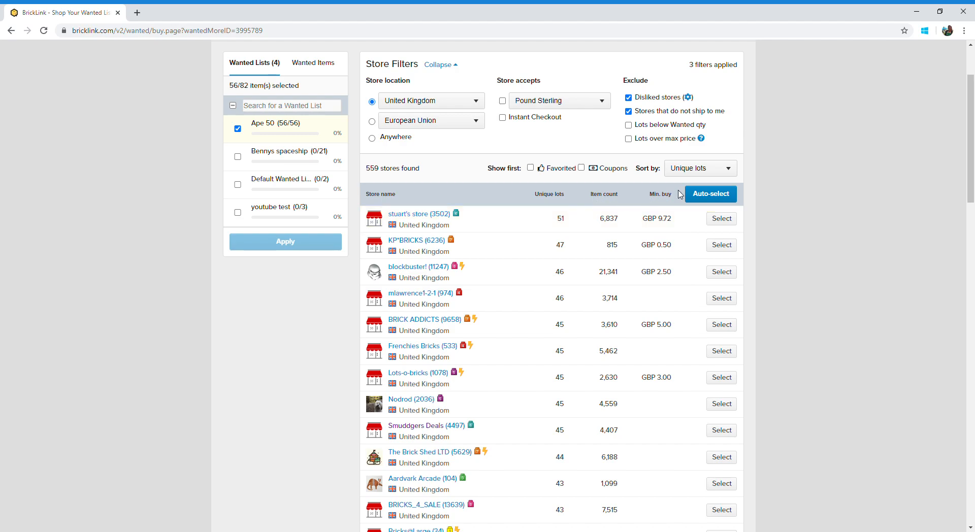
# Run Auto-select with the minimum buy option to pick six UK stores covering the Ape 50 list
pyautogui.click(711, 194)
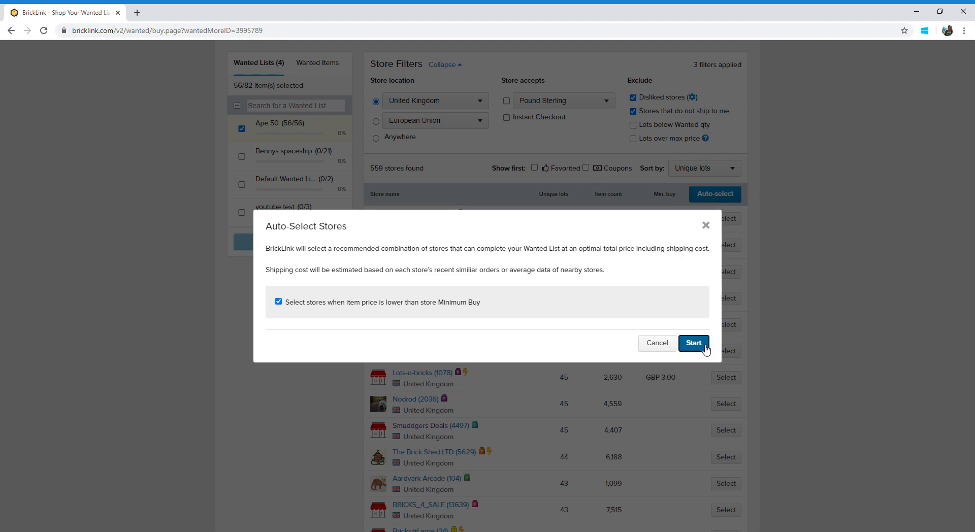
pyautogui.click(694, 342)
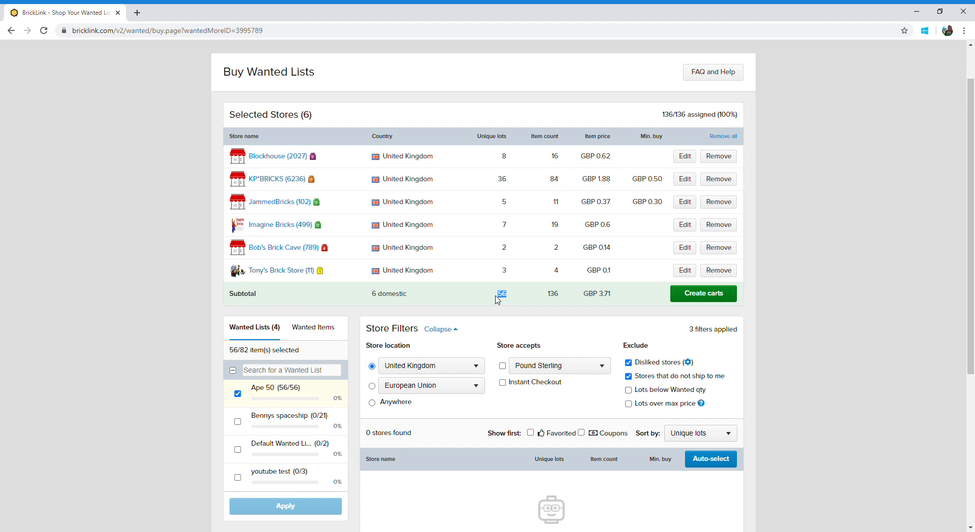
pyautogui.moveTo(332, 241)
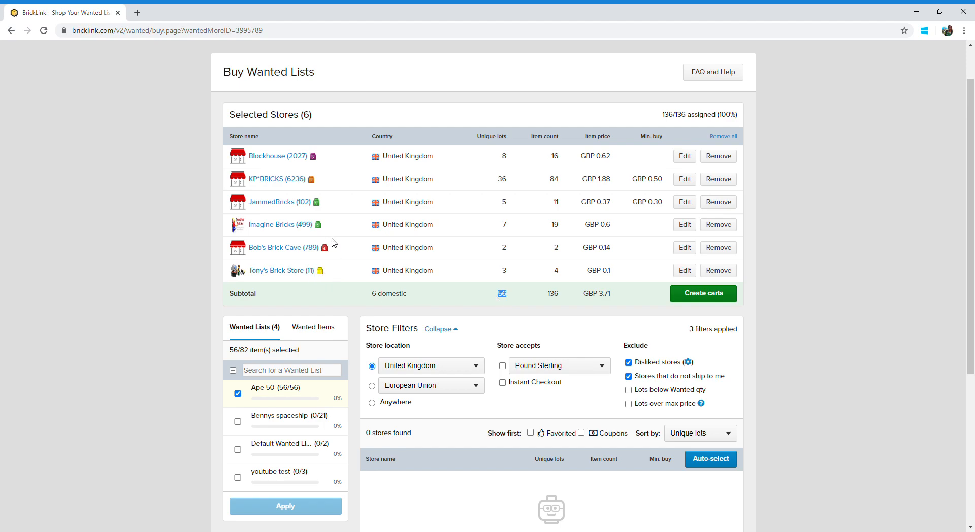
pyautogui.moveTo(585, 176)
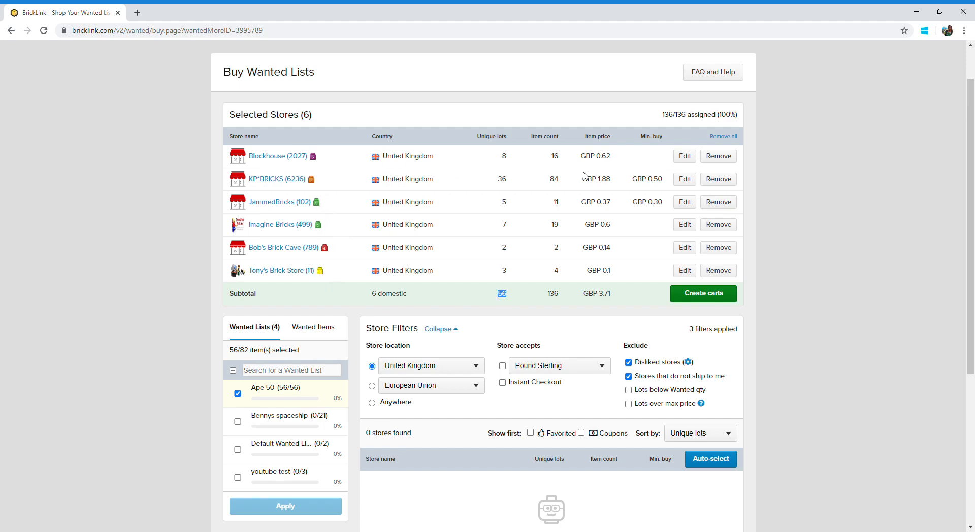
pyautogui.moveTo(510, 161)
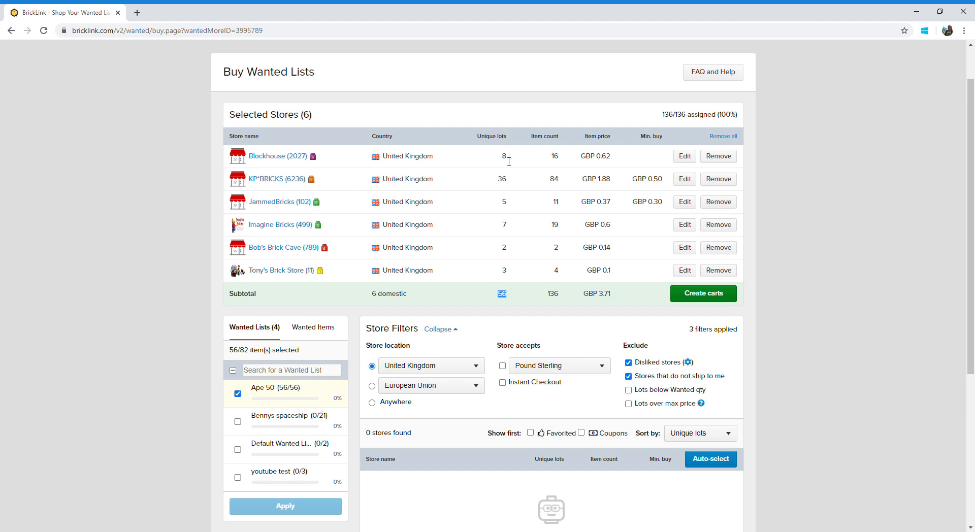
pyautogui.moveTo(612, 284)
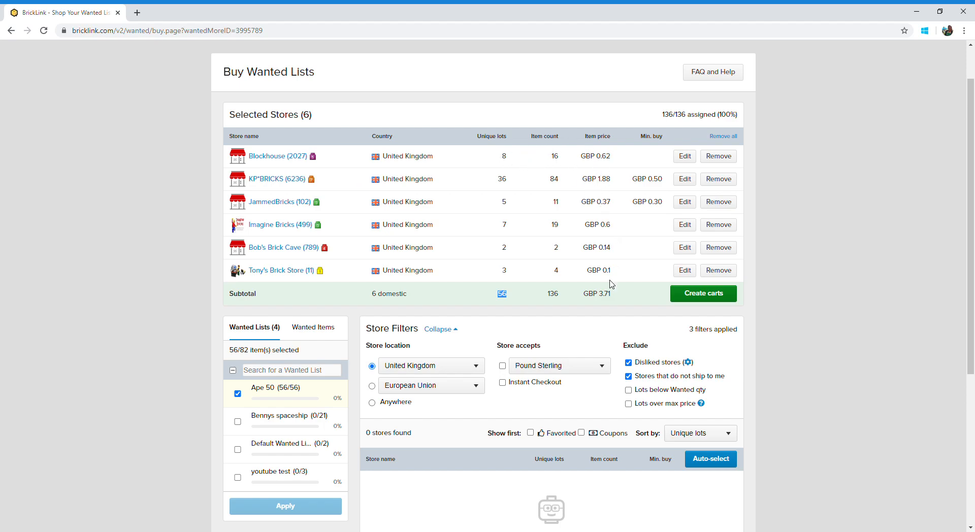
pyautogui.moveTo(613, 294)
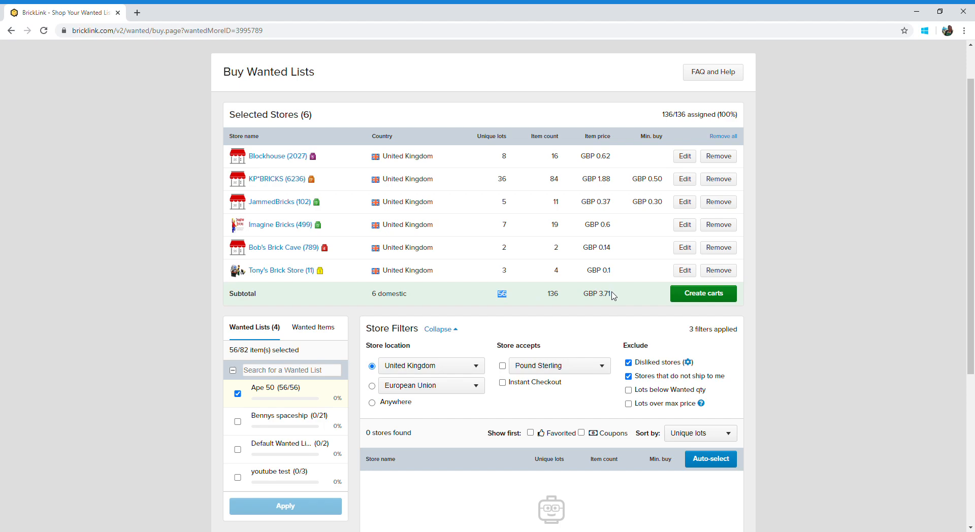
pyautogui.doubleClick(598, 293)
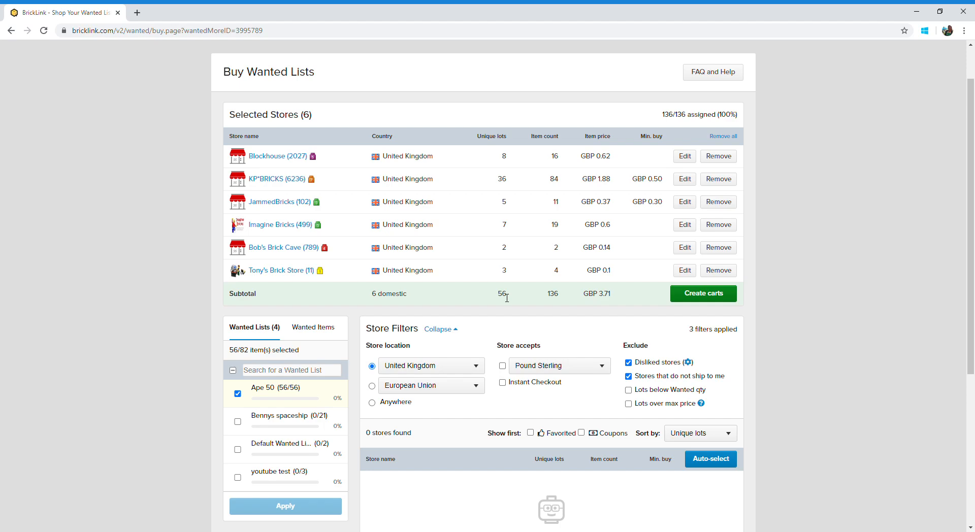
pyautogui.moveTo(614, 300)
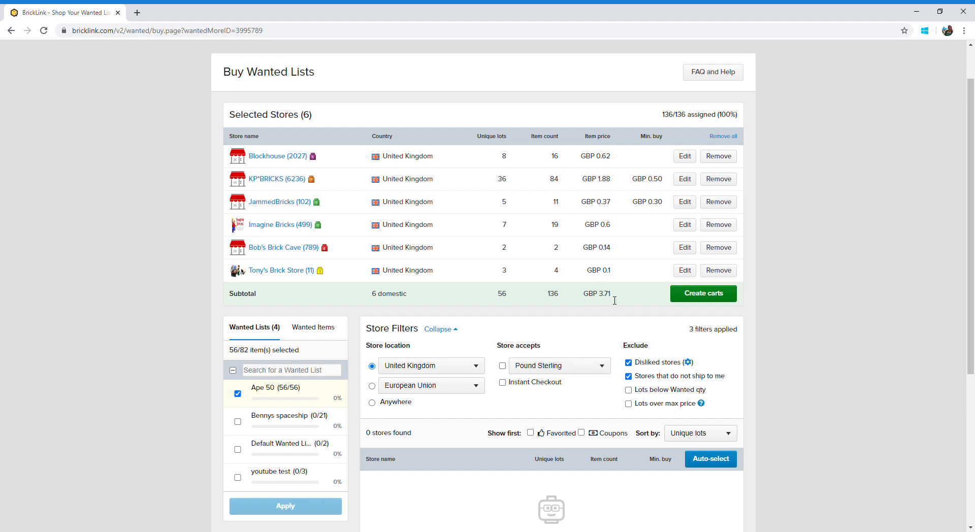
pyautogui.moveTo(348, 295)
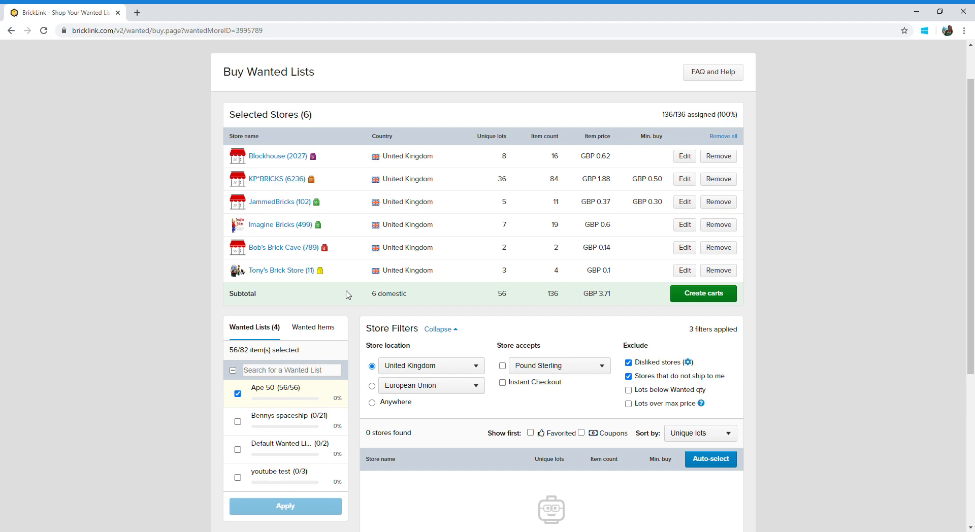
pyautogui.moveTo(343, 178)
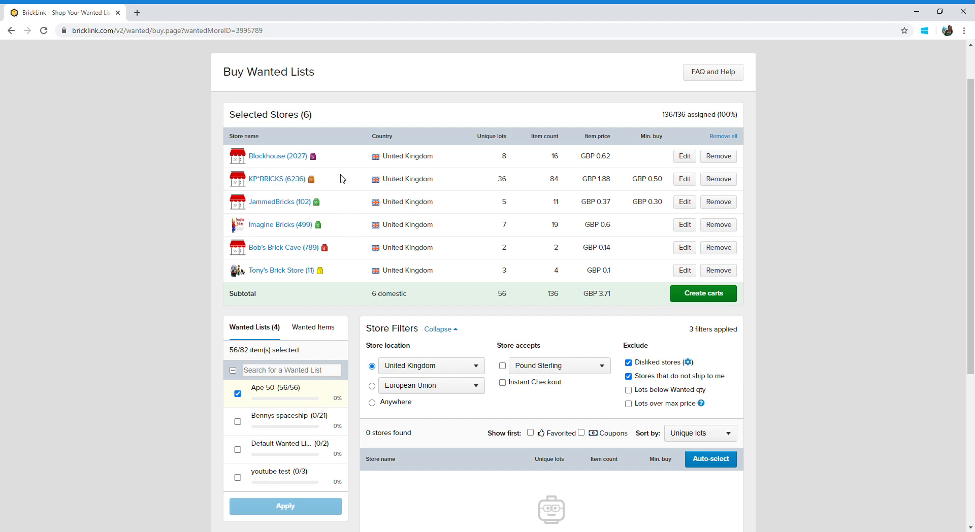
pyautogui.moveTo(353, 294)
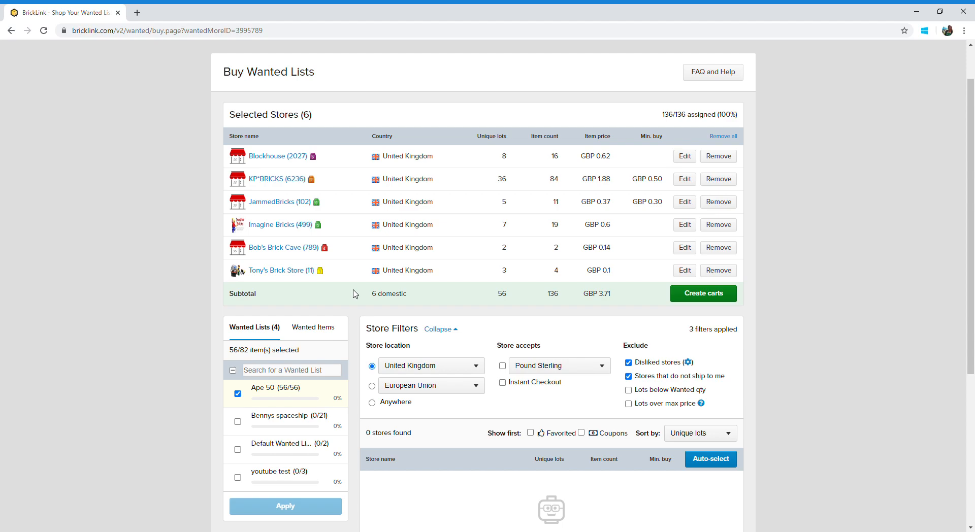
pyautogui.moveTo(569, 304)
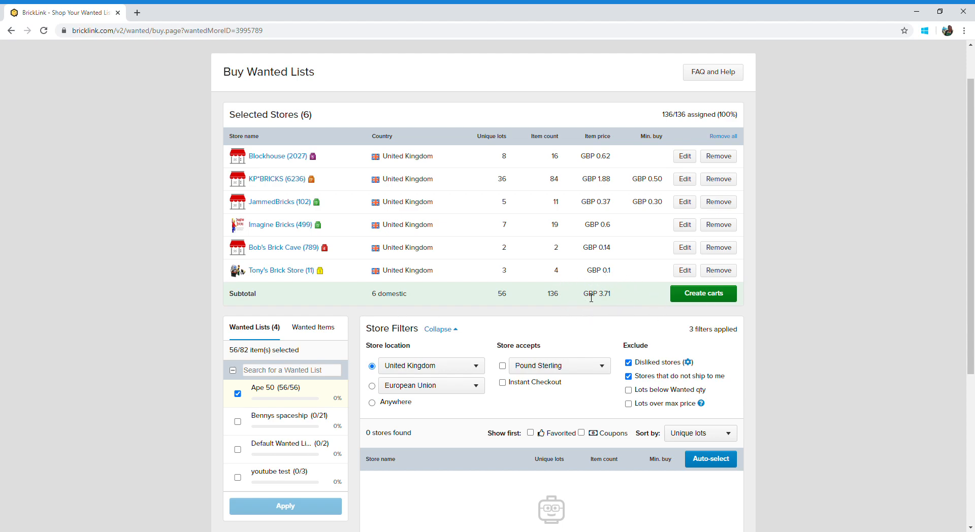
pyautogui.moveTo(574, 302)
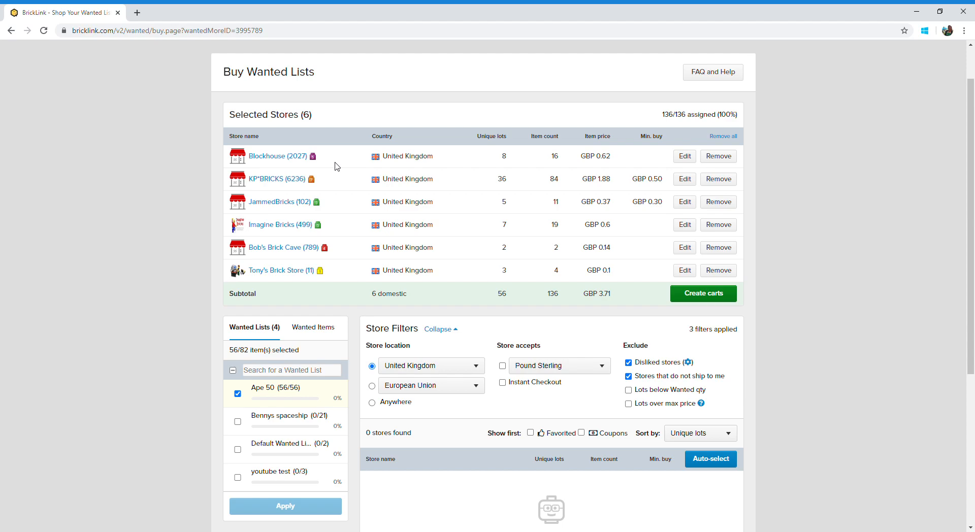
pyautogui.moveTo(572, 167)
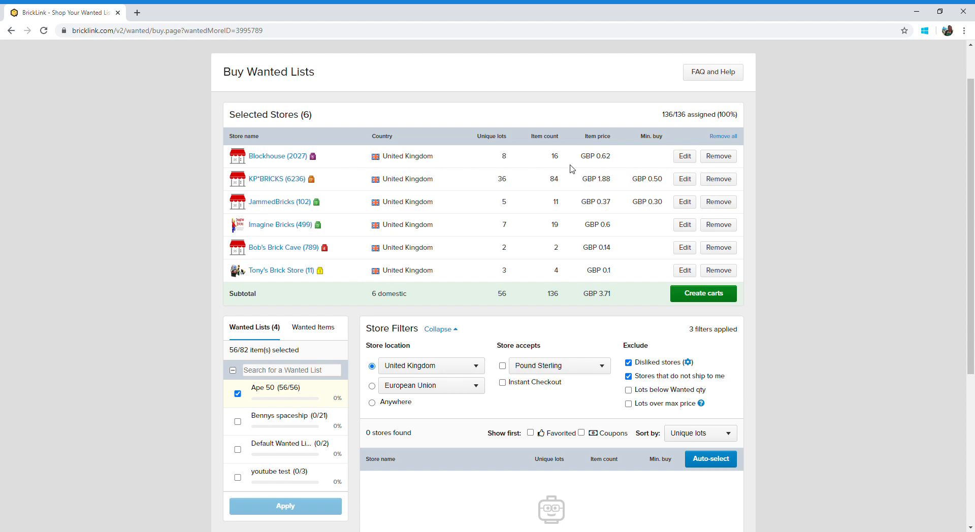
pyautogui.moveTo(556, 310)
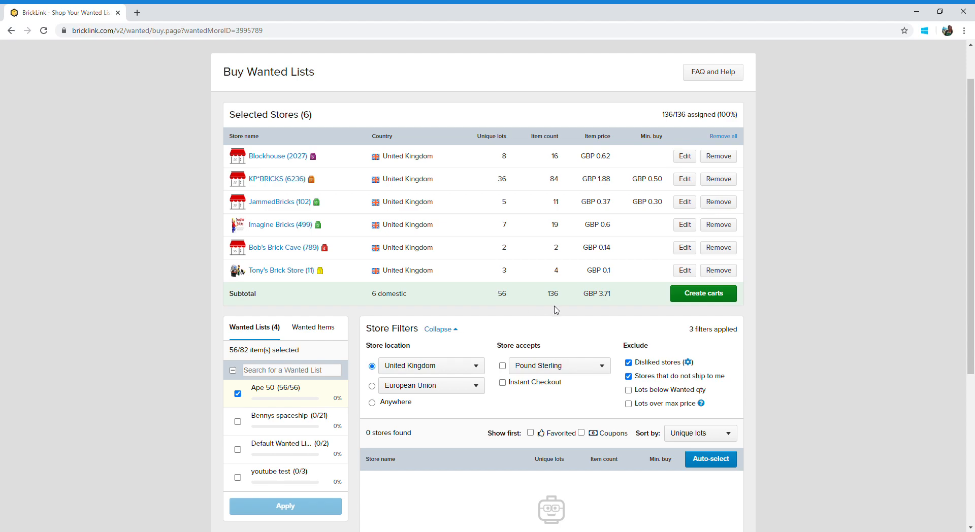
pyautogui.moveTo(208, 259)
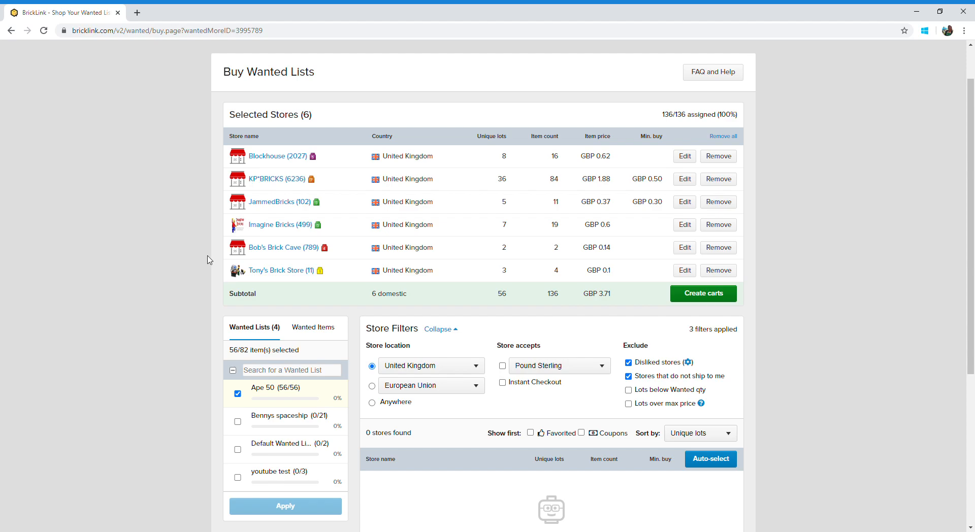
pyautogui.moveTo(184, 274)
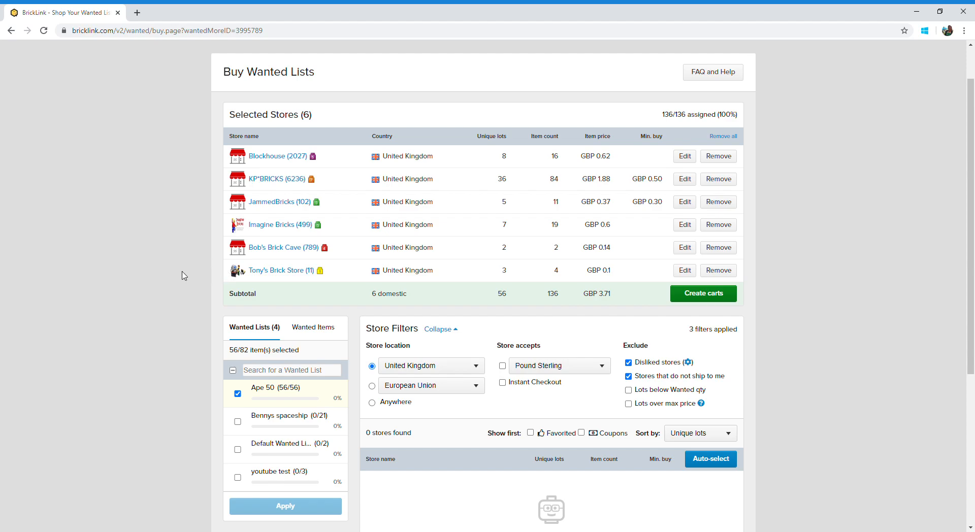
pyautogui.moveTo(780, 268)
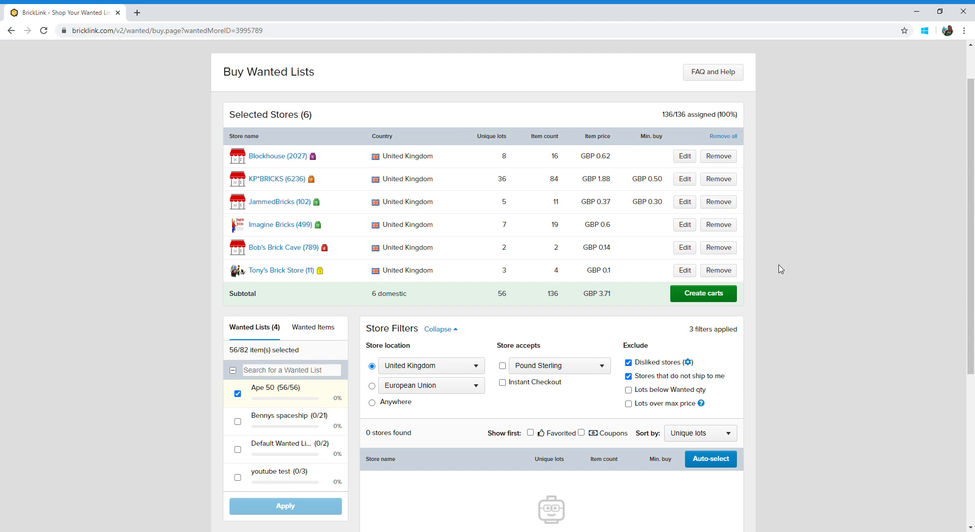